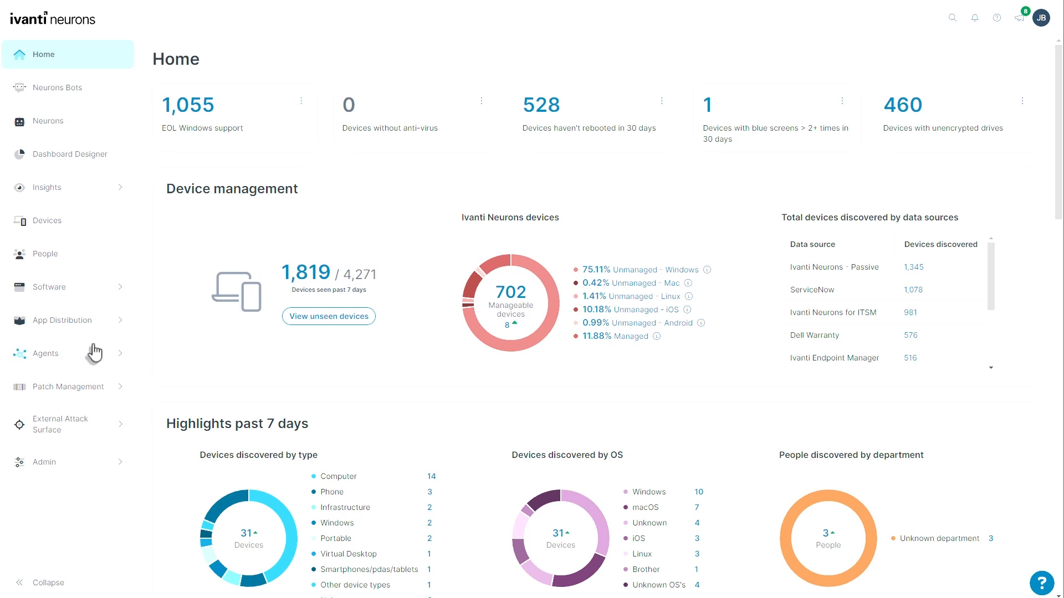
# - Navigate to the Agent Policies list showing twelve existing policies
pyautogui.click(44, 353)
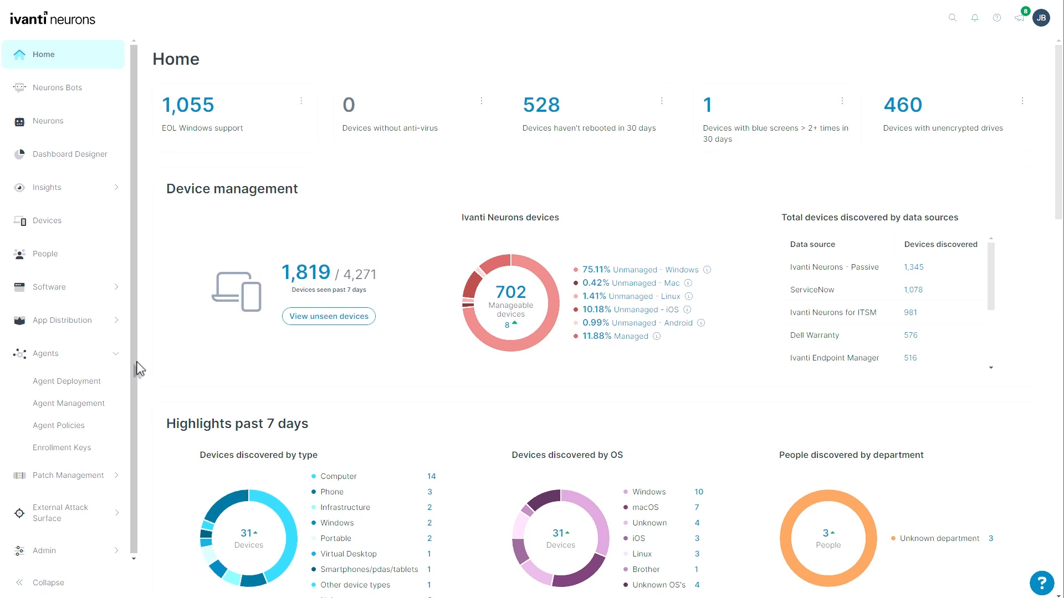
pyautogui.click(58, 426)
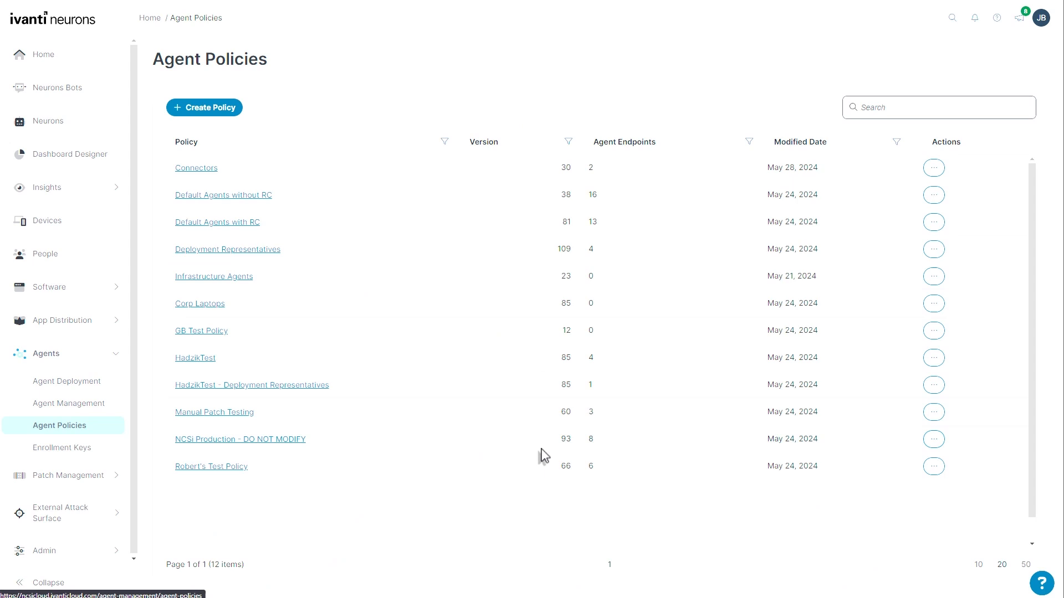
pyautogui.moveTo(214, 412)
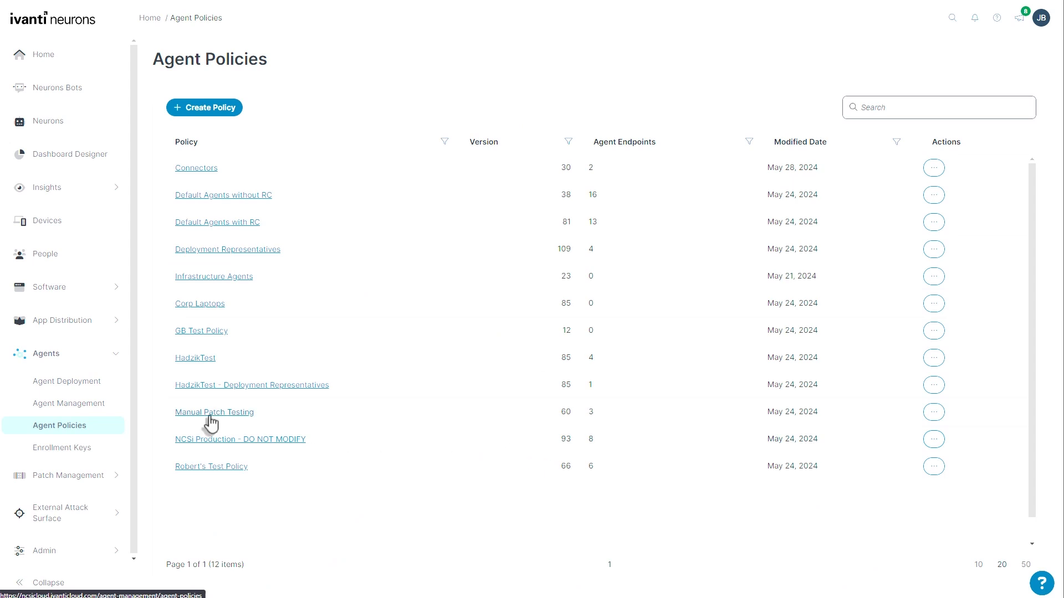
# - View the Manual Patch Testing policy's Capabilities cards, including Patch Management (Manual Patching Only)
pyautogui.click(214, 412)
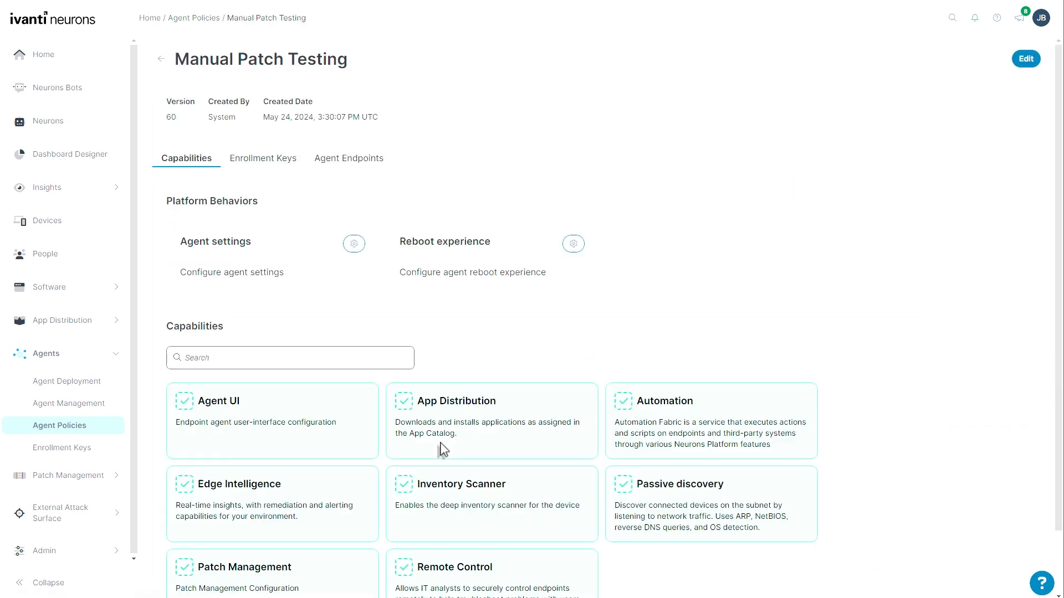
pyautogui.moveTo(447, 336)
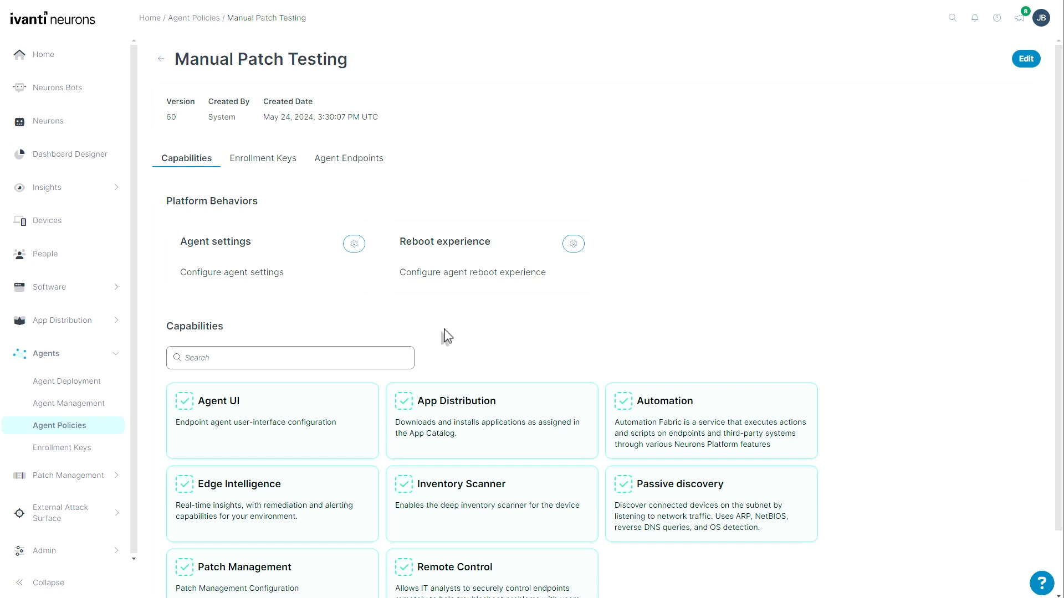
pyautogui.scroll(-3)
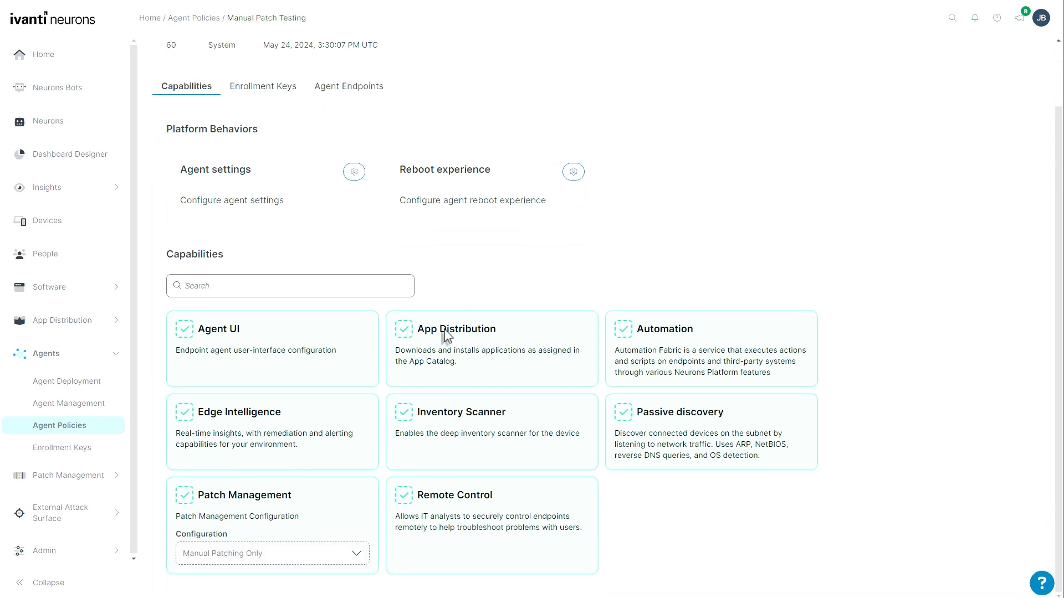
pyautogui.moveTo(486, 419)
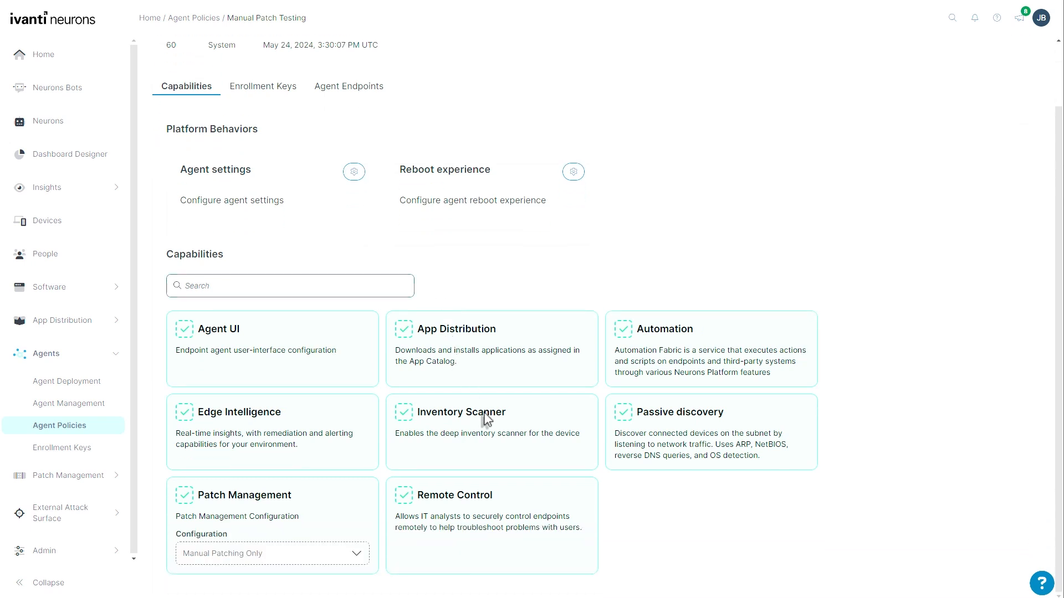
pyautogui.moveTo(547, 545)
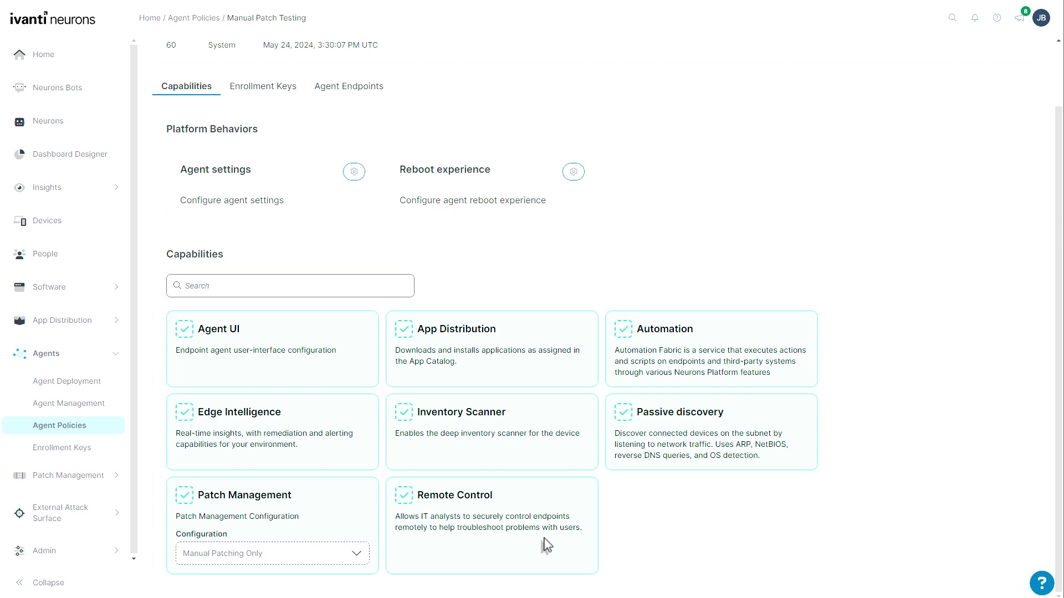
pyautogui.moveTo(487, 502)
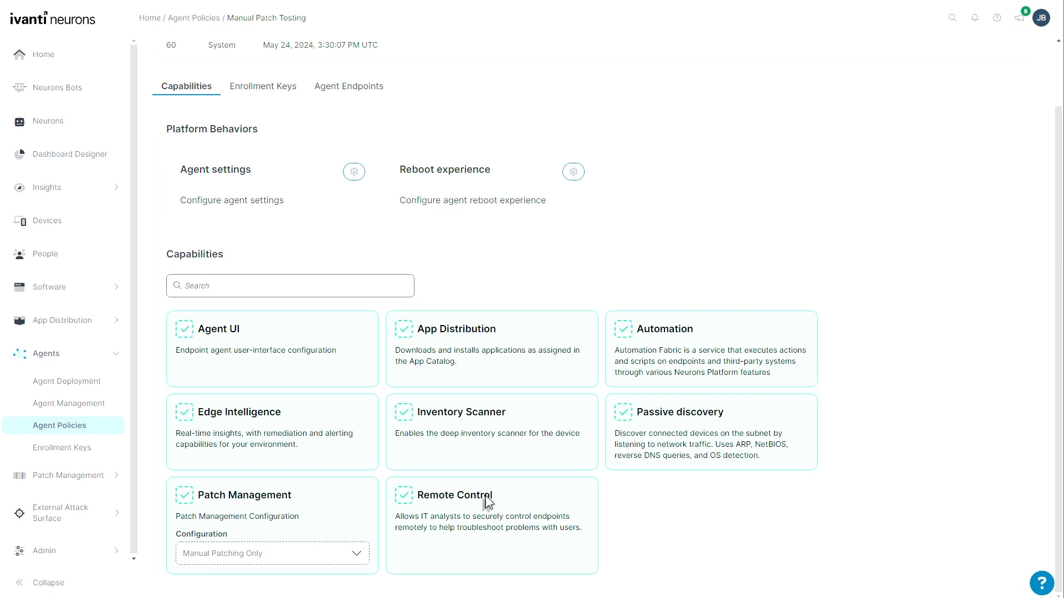
pyautogui.moveTo(432, 461)
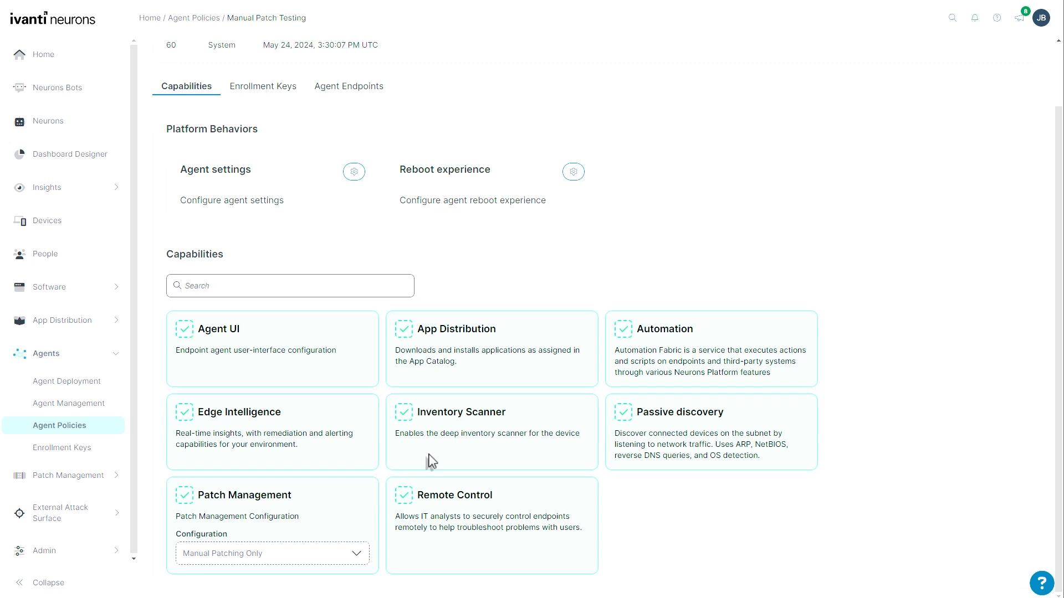
# - Review the policy's Agent settings, then its Reboot experience (reboot after a 6-hour countdown)
pyautogui.click(353, 172)
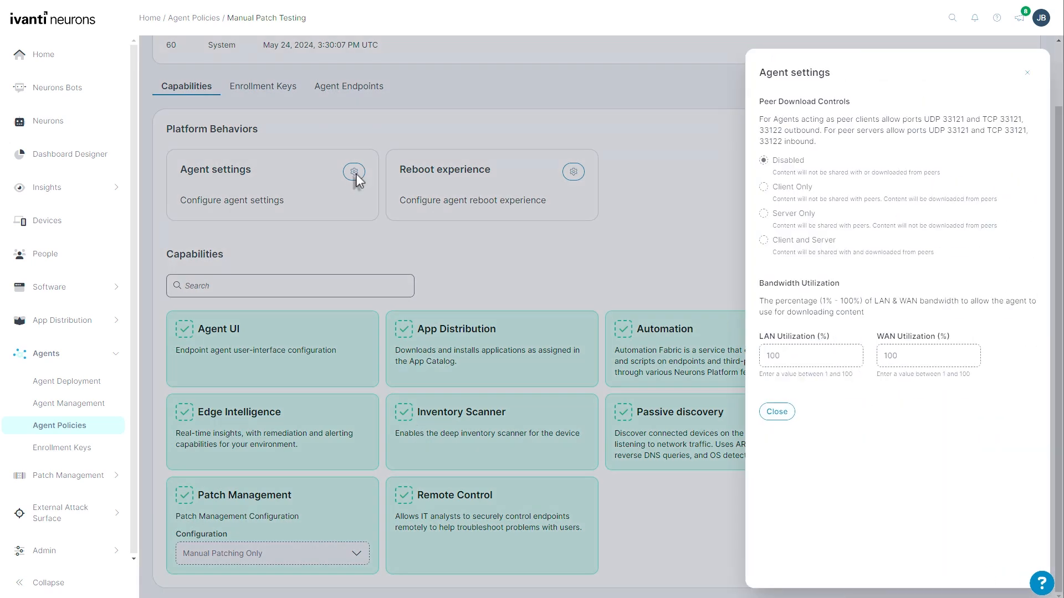
pyautogui.moveTo(818, 112)
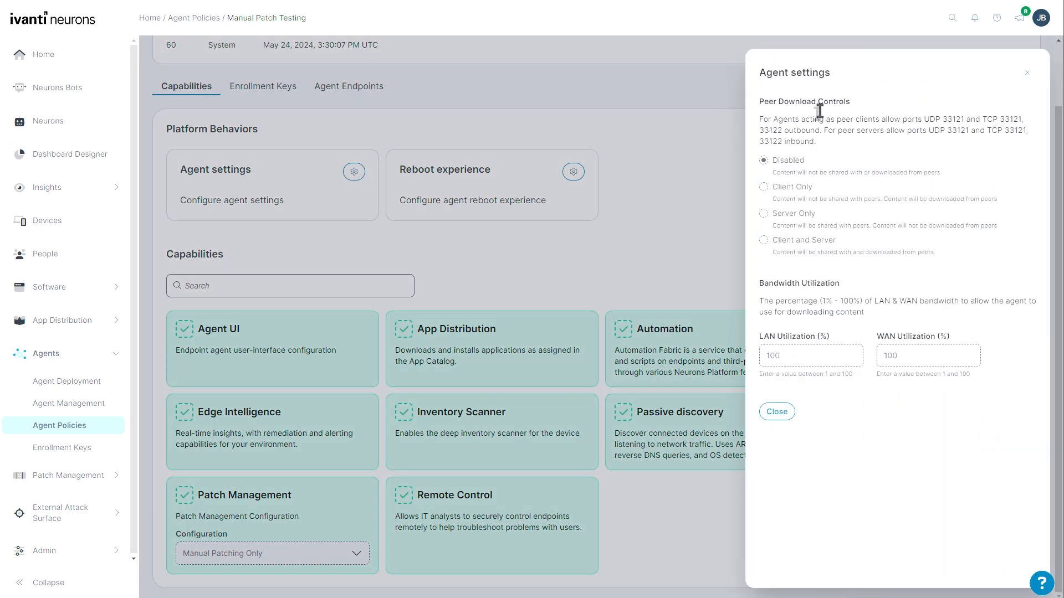
pyautogui.moveTo(822, 116)
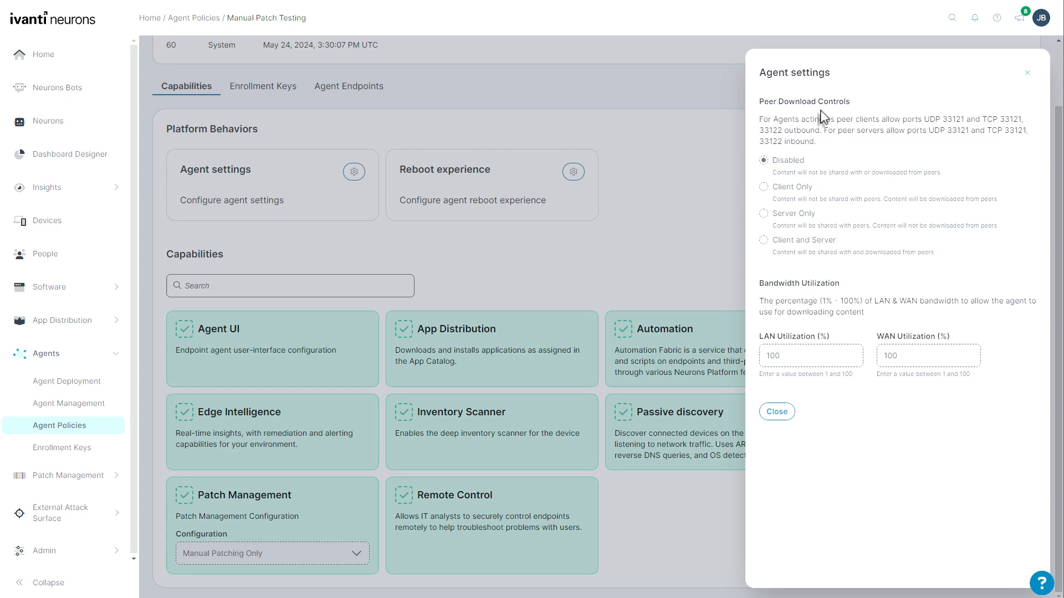
pyautogui.moveTo(819, 152)
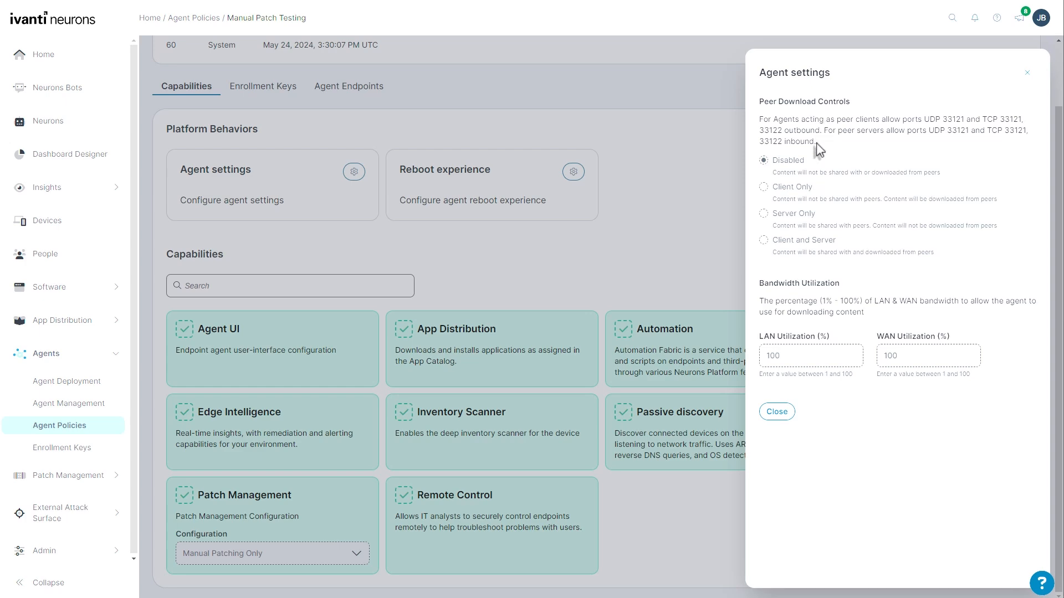
pyautogui.click(775, 411)
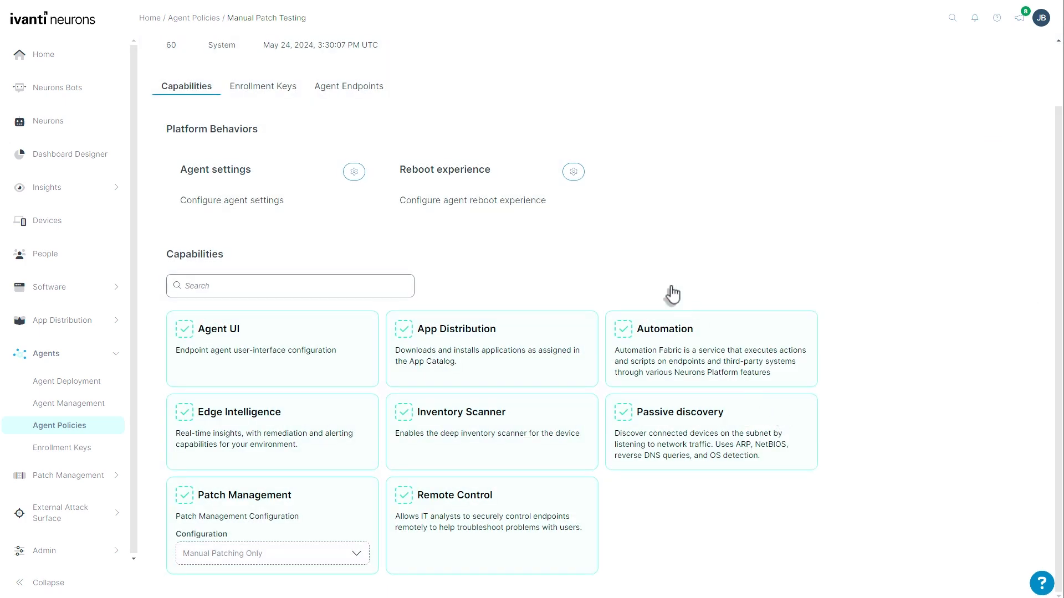
pyautogui.click(572, 171)
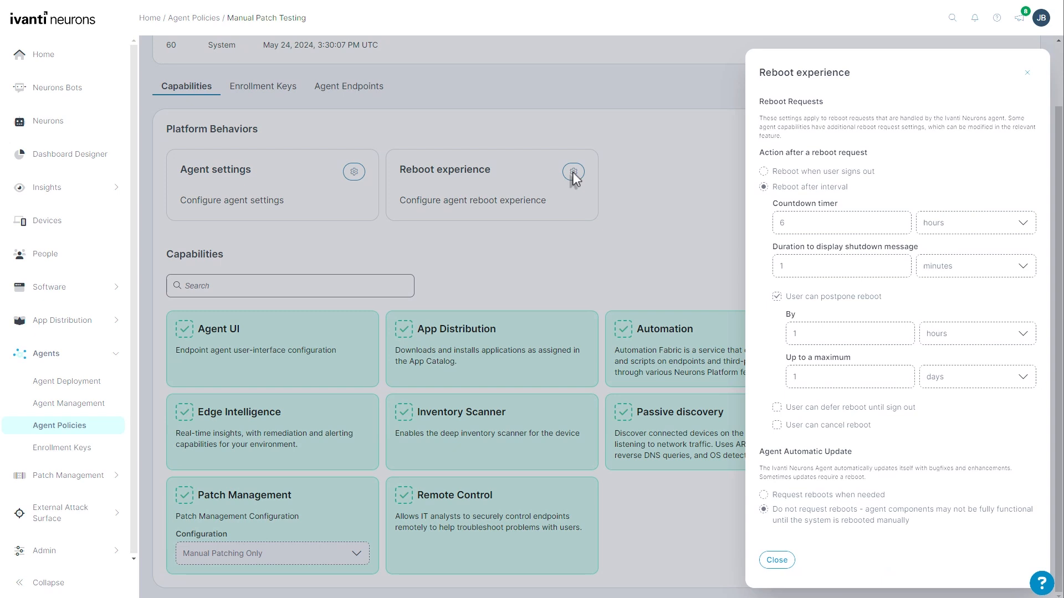
pyautogui.moveTo(585, 200)
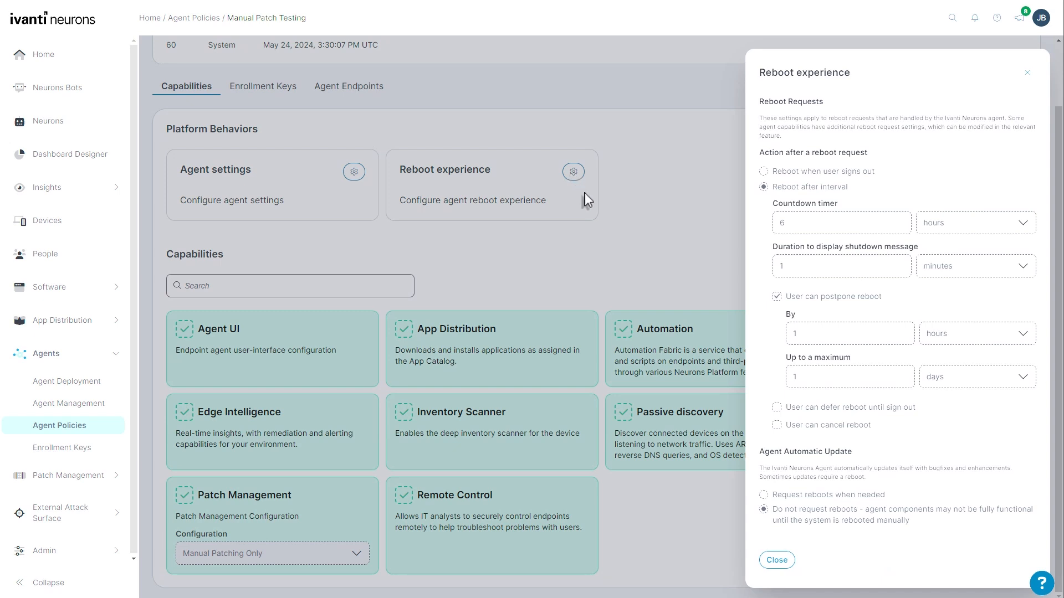
pyautogui.moveTo(789, 559)
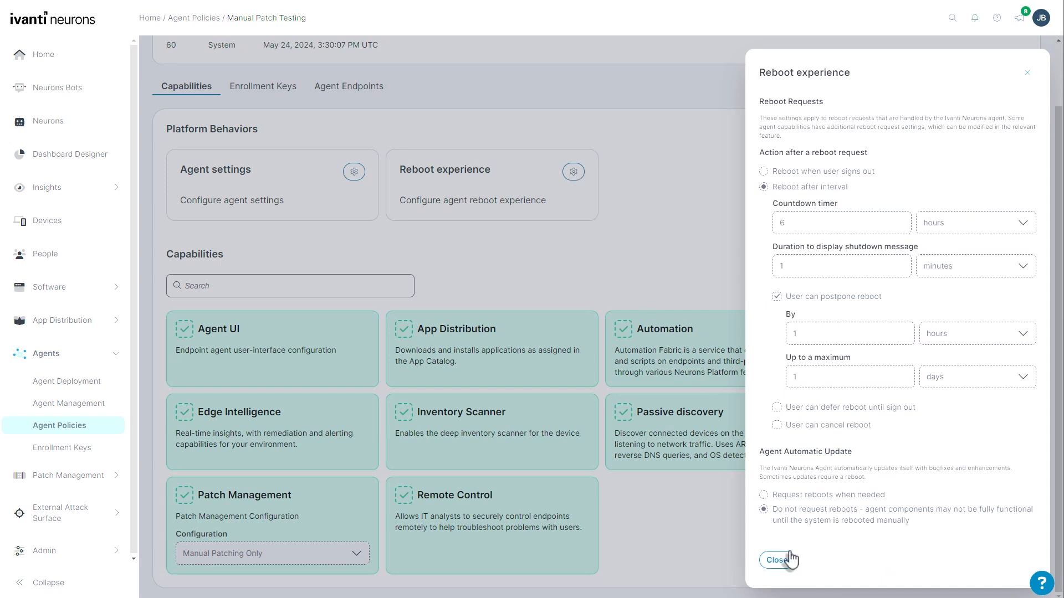
# - Switch the Manual Patch Testing policy into editing and scroll through all available capability cards
pyautogui.click(778, 561)
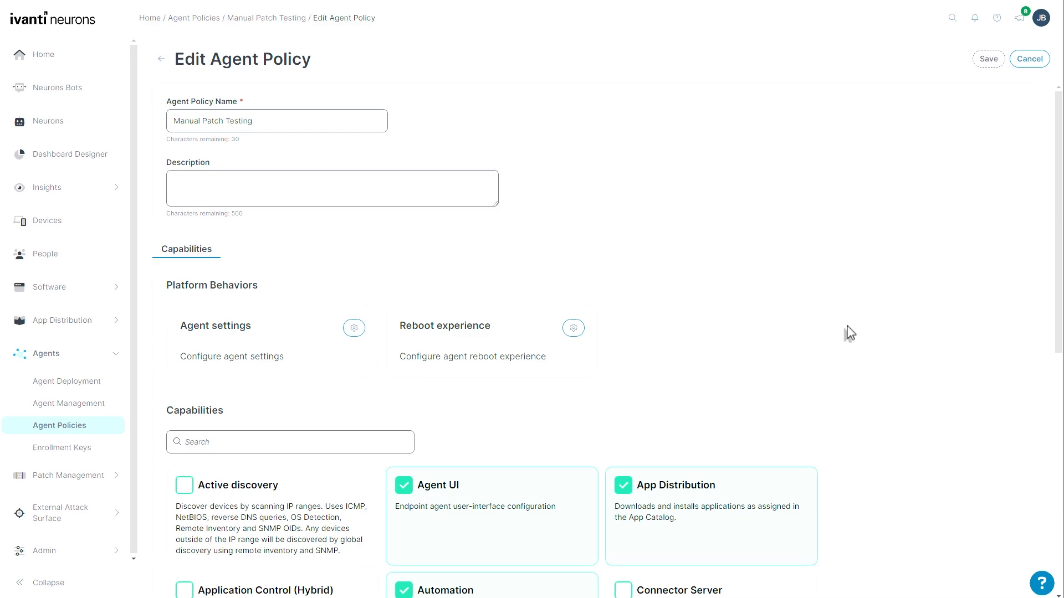
pyautogui.scroll(-3)
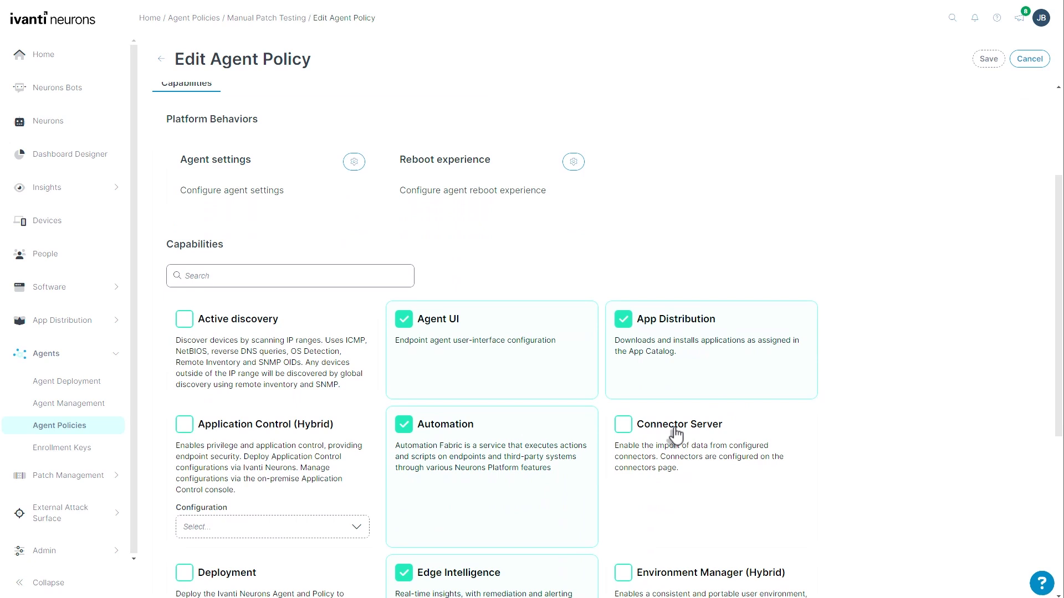
pyautogui.scroll(-3)
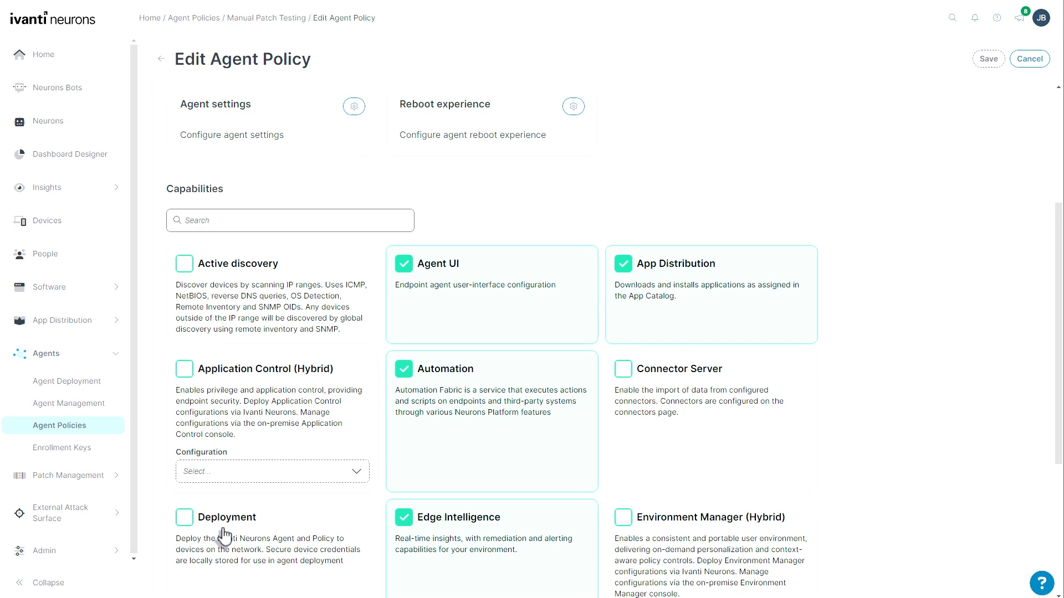
pyautogui.moveTo(674, 385)
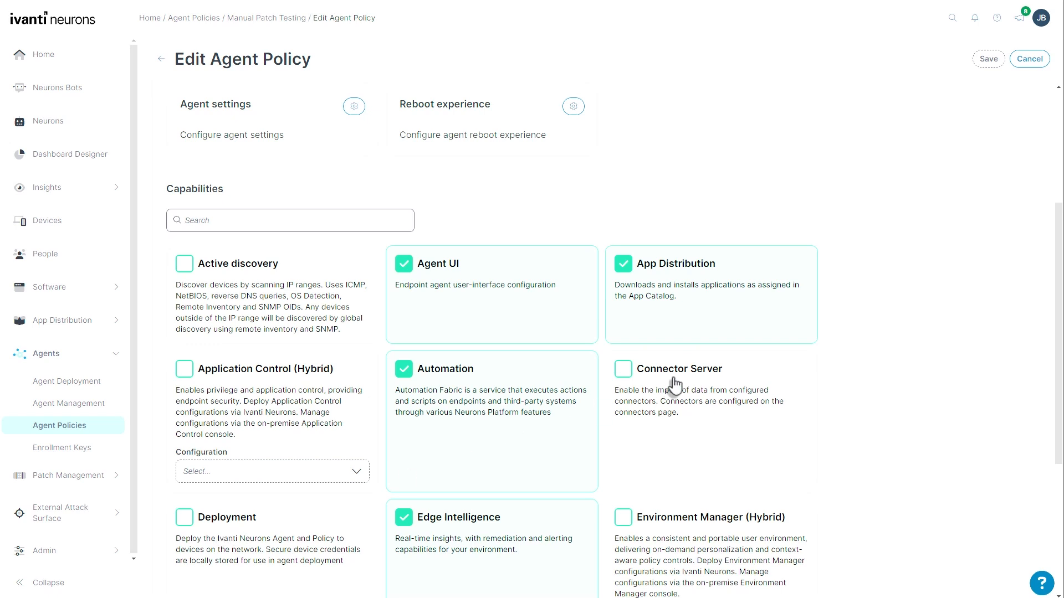
pyautogui.moveTo(233, 535)
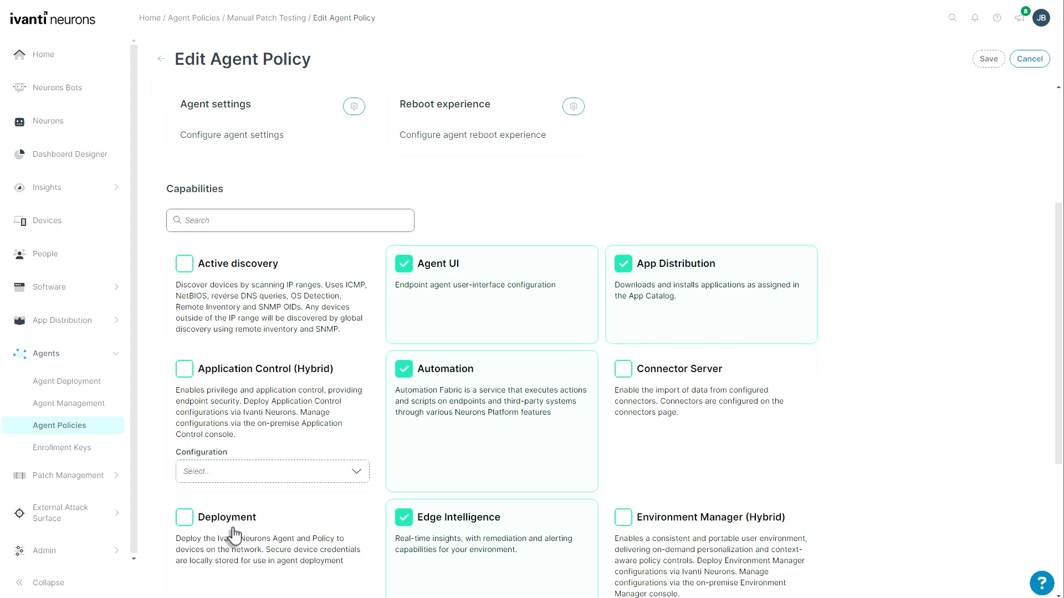
pyautogui.scroll(-3)
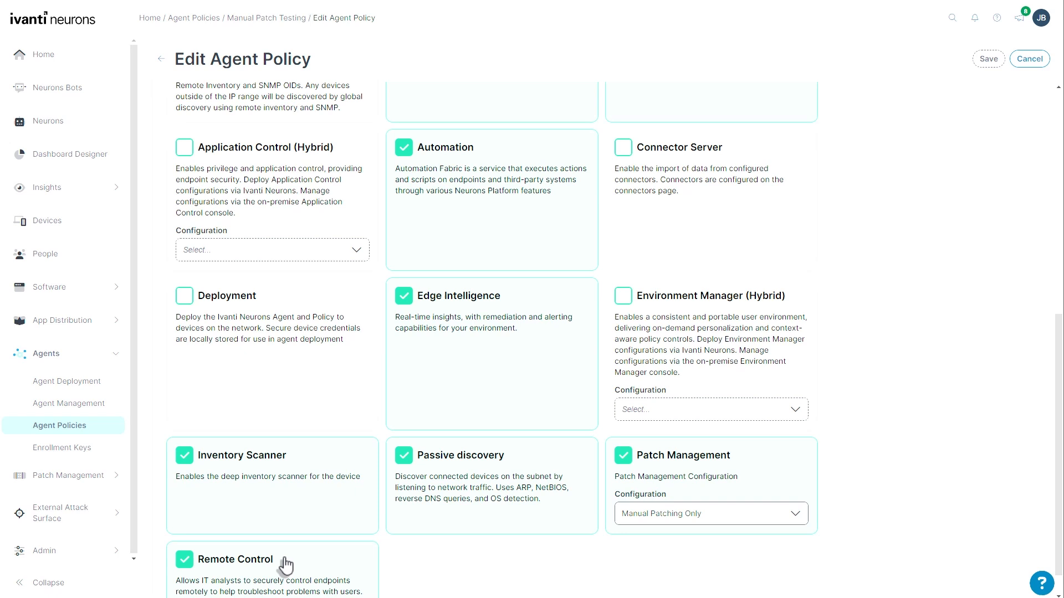
pyautogui.scroll(3)
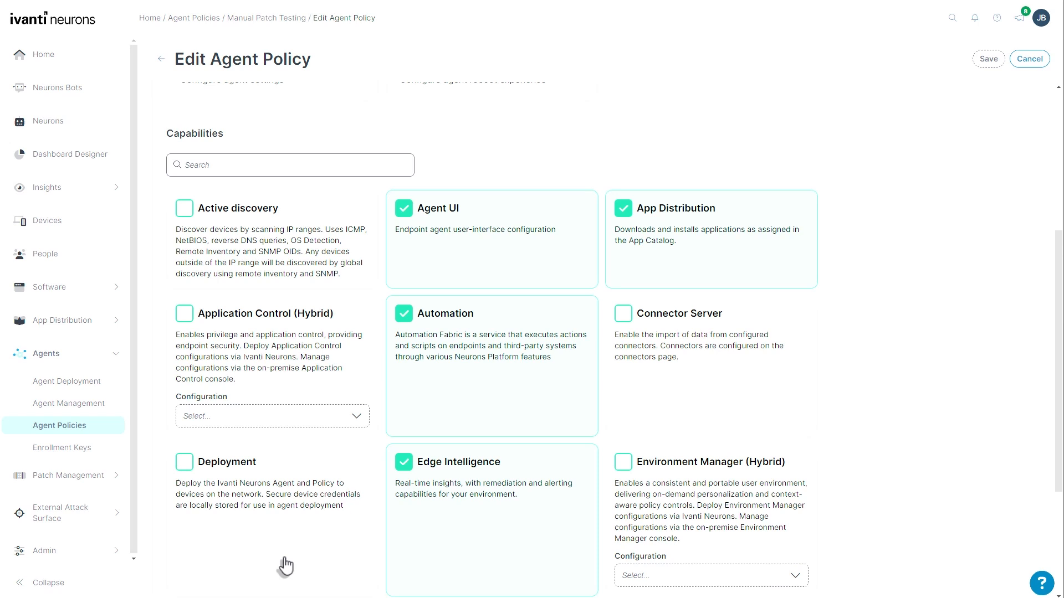
# - Enable Deployment and Application Control (Hybrid), keeping IT Dept as its configuration
pyautogui.click(185, 461)
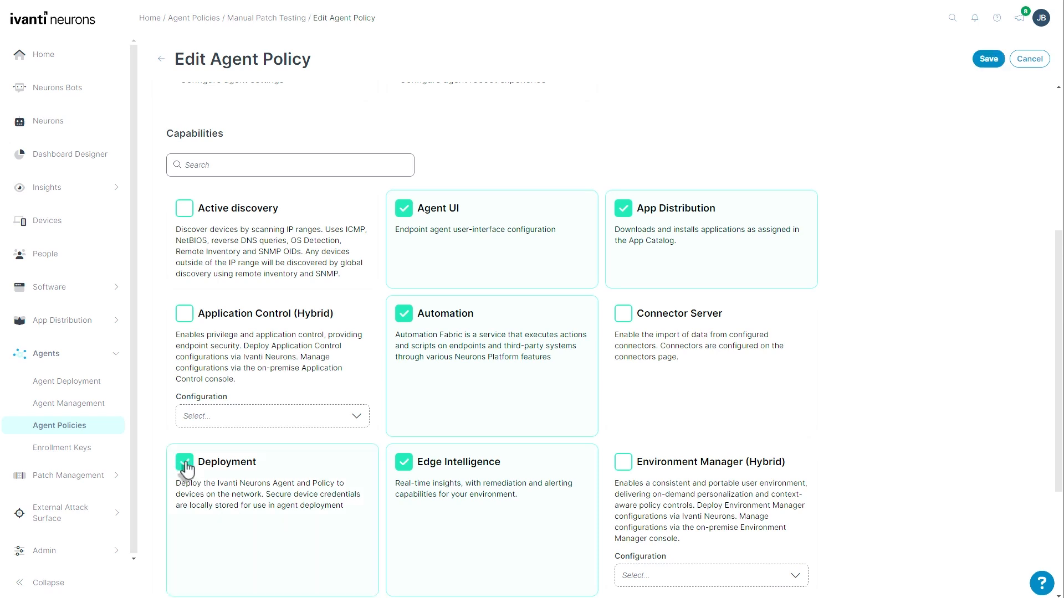
pyautogui.click(185, 462)
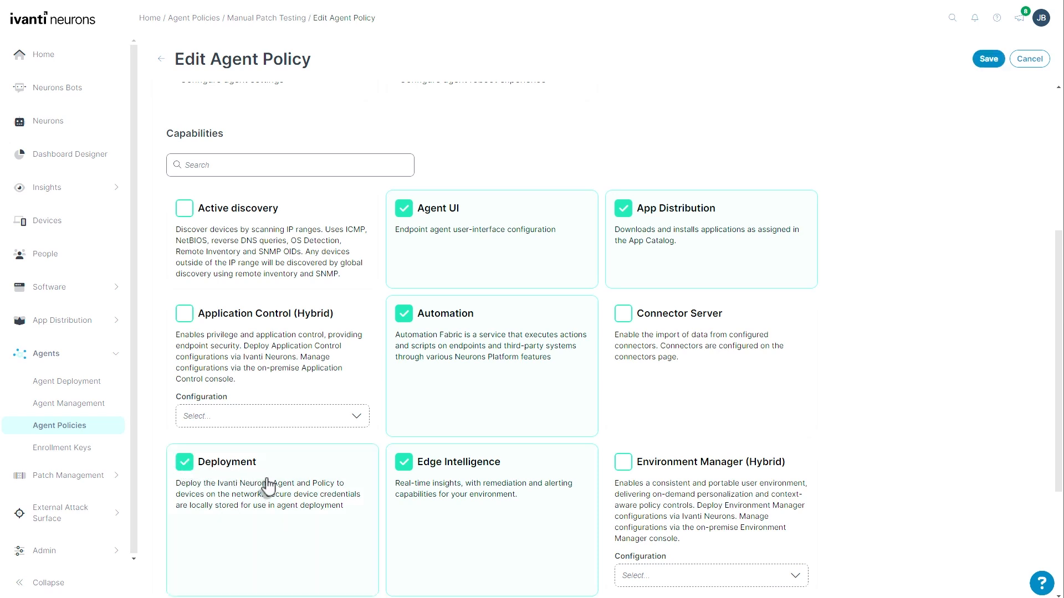
pyautogui.moveTo(364, 482)
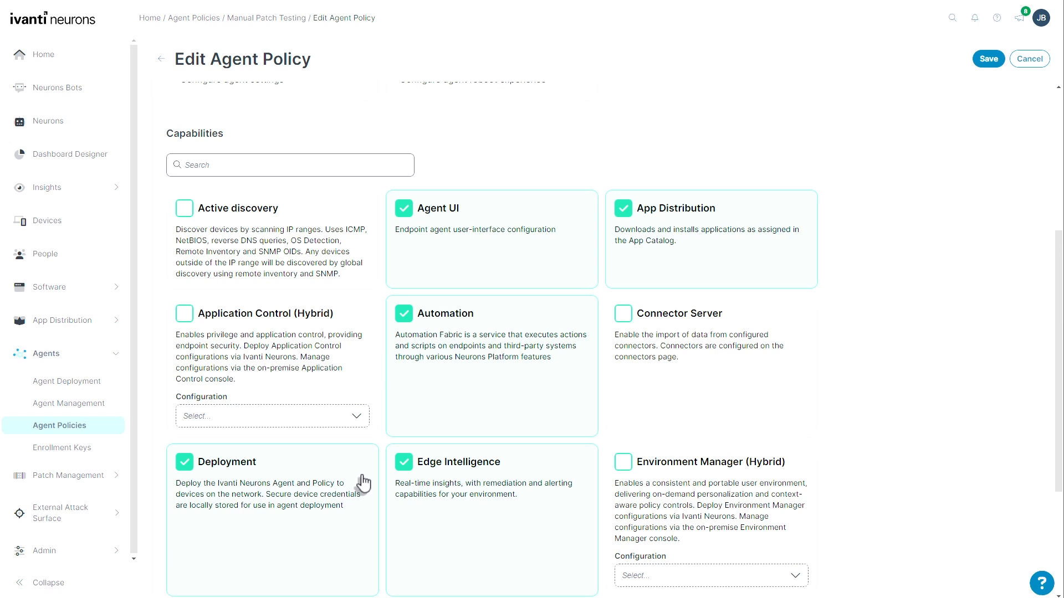
pyautogui.moveTo(241, 372)
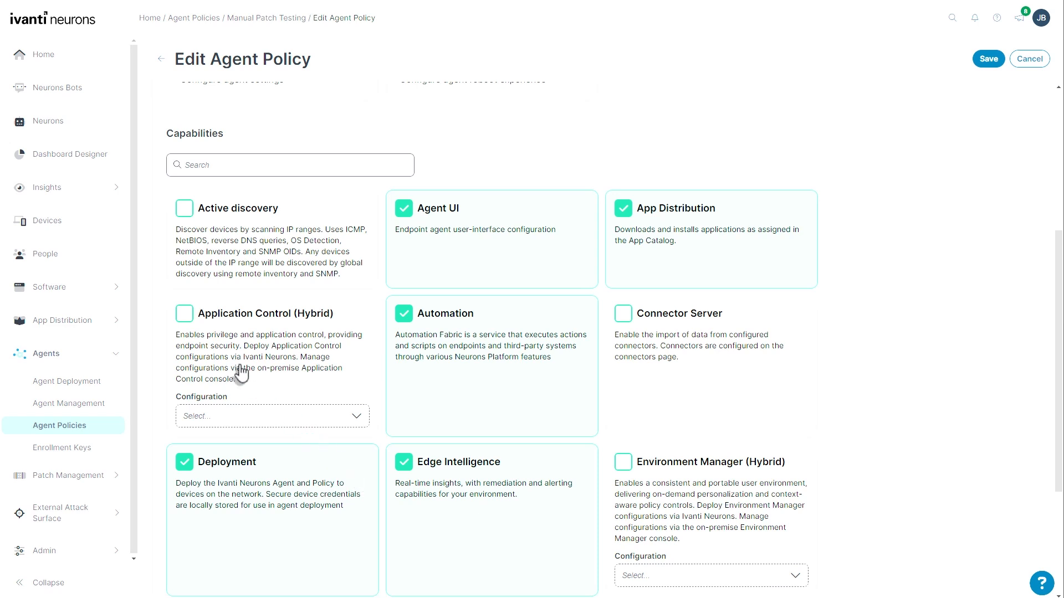
pyautogui.click(184, 314)
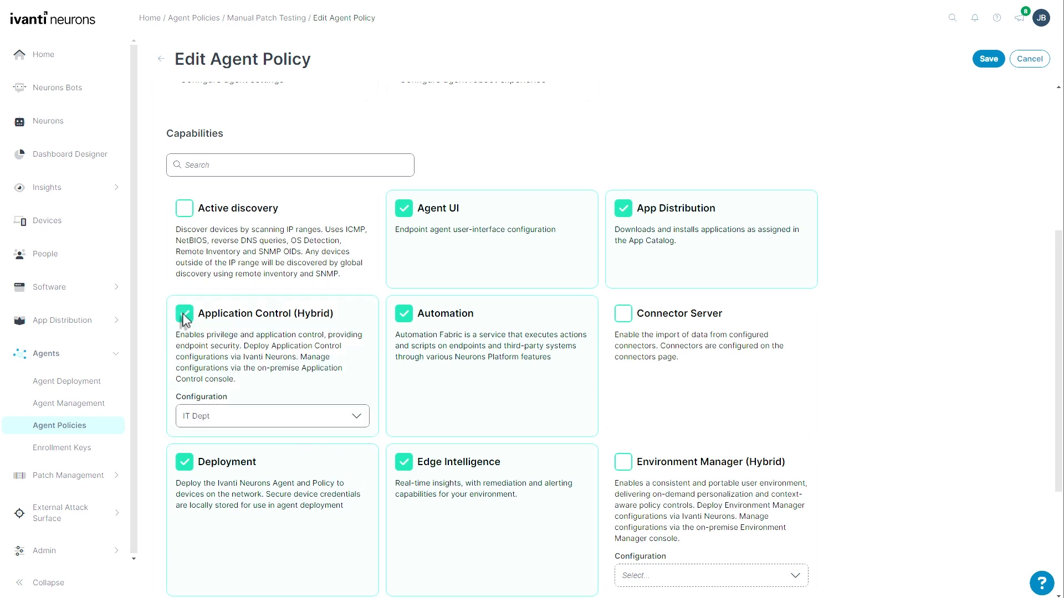
pyautogui.click(272, 416)
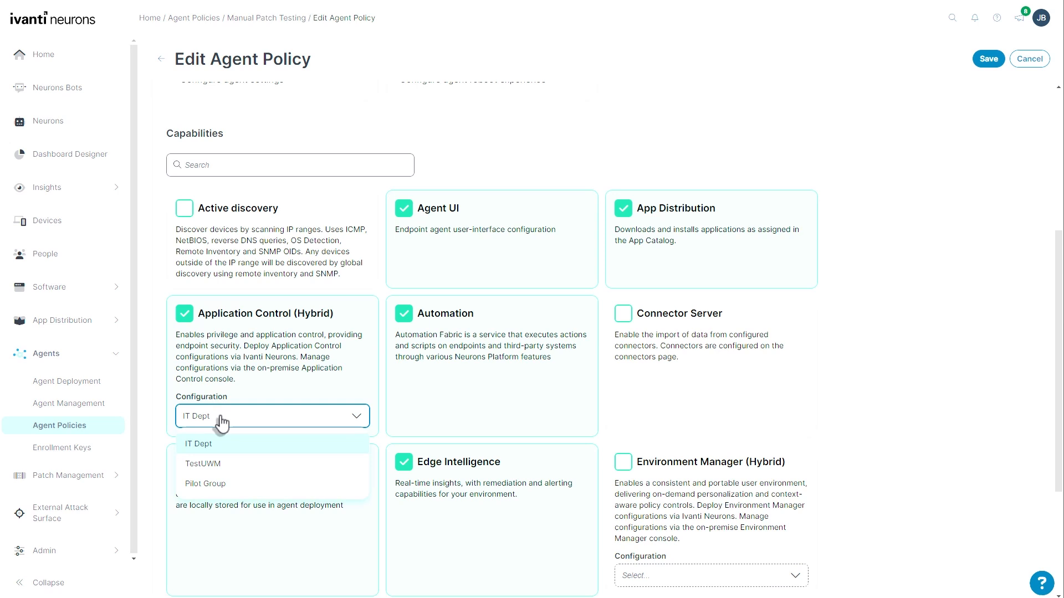
pyautogui.click(198, 443)
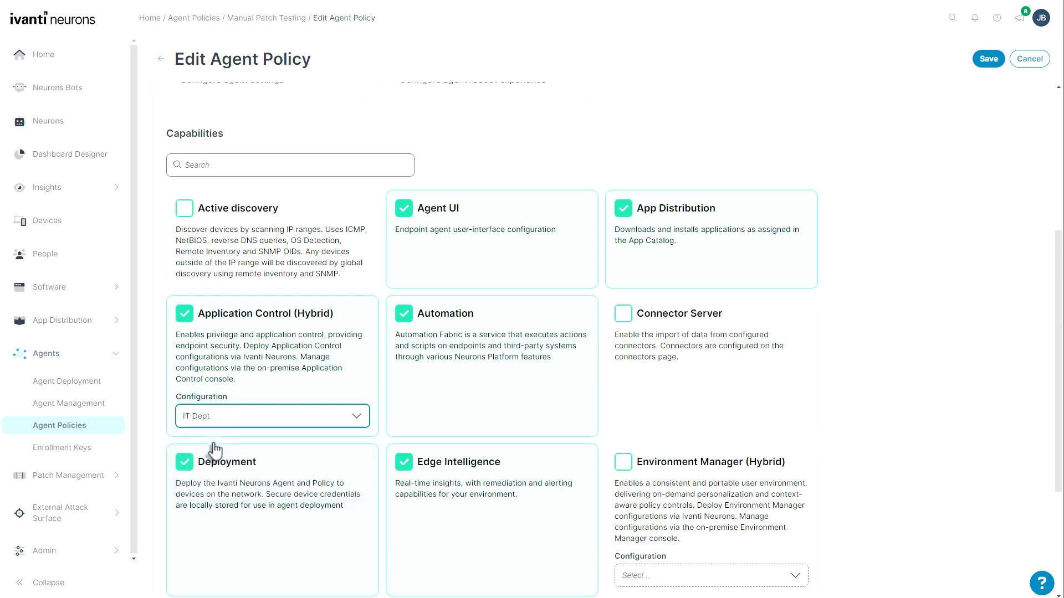
pyautogui.moveTo(988, 70)
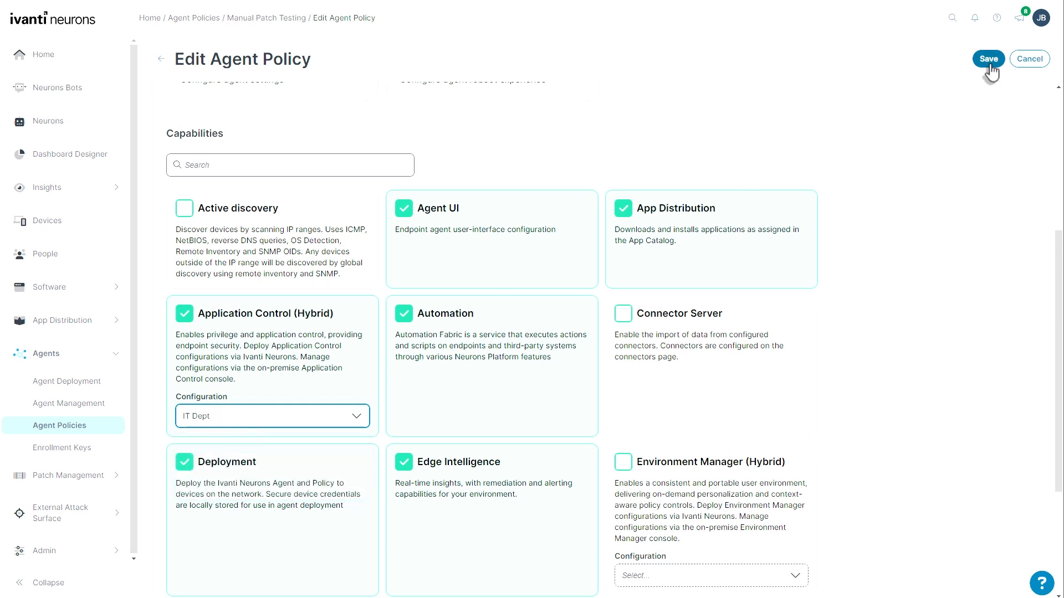
pyautogui.moveTo(1029, 59)
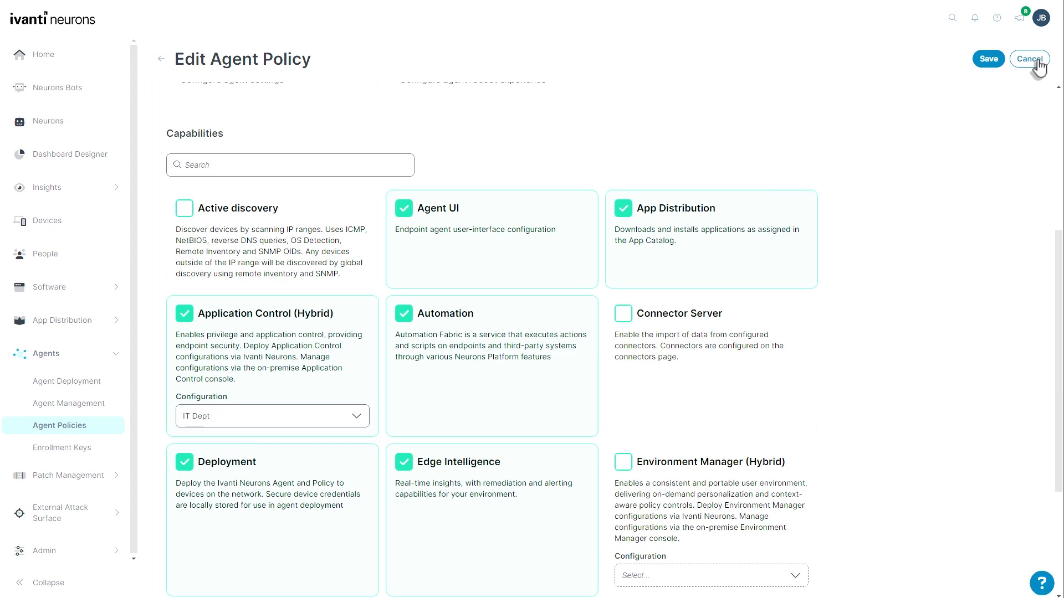
# - Cancel the unsaved policy edits and view the policy's empty Enrollment Keys list
pyautogui.click(1028, 59)
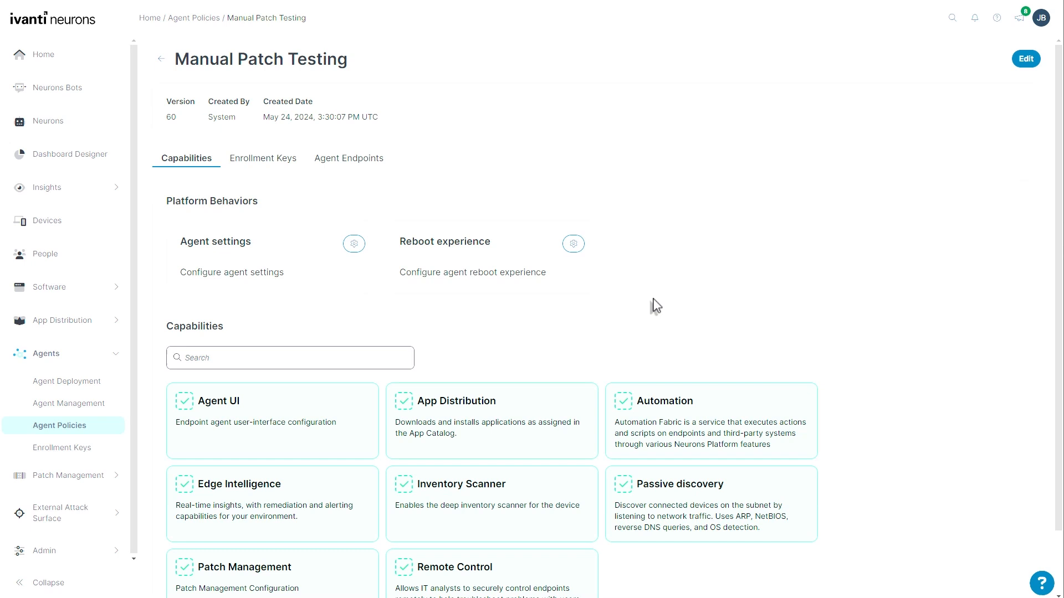
pyautogui.click(263, 159)
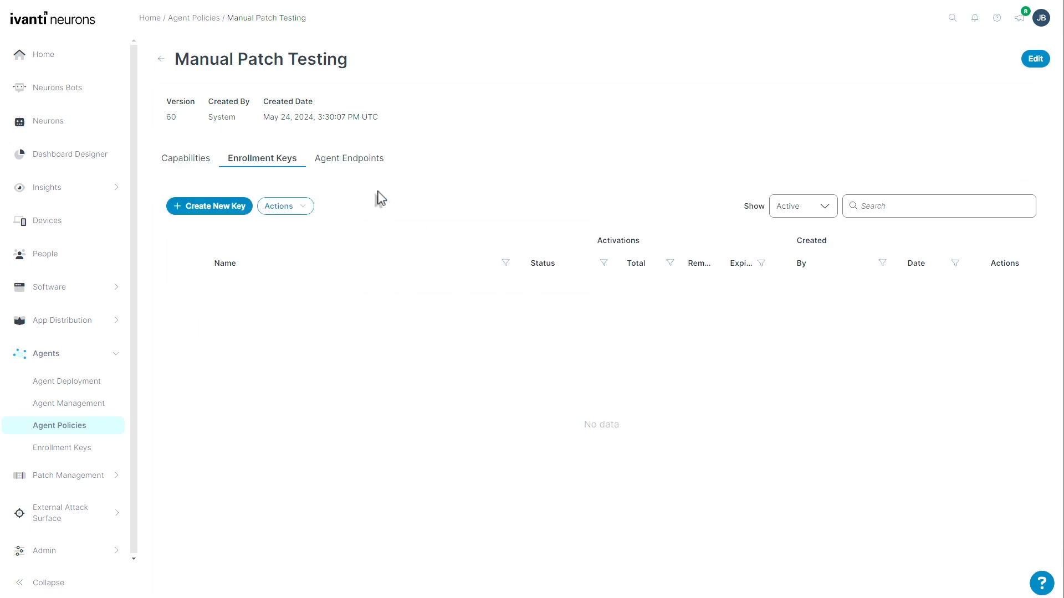
pyautogui.moveTo(392, 200)
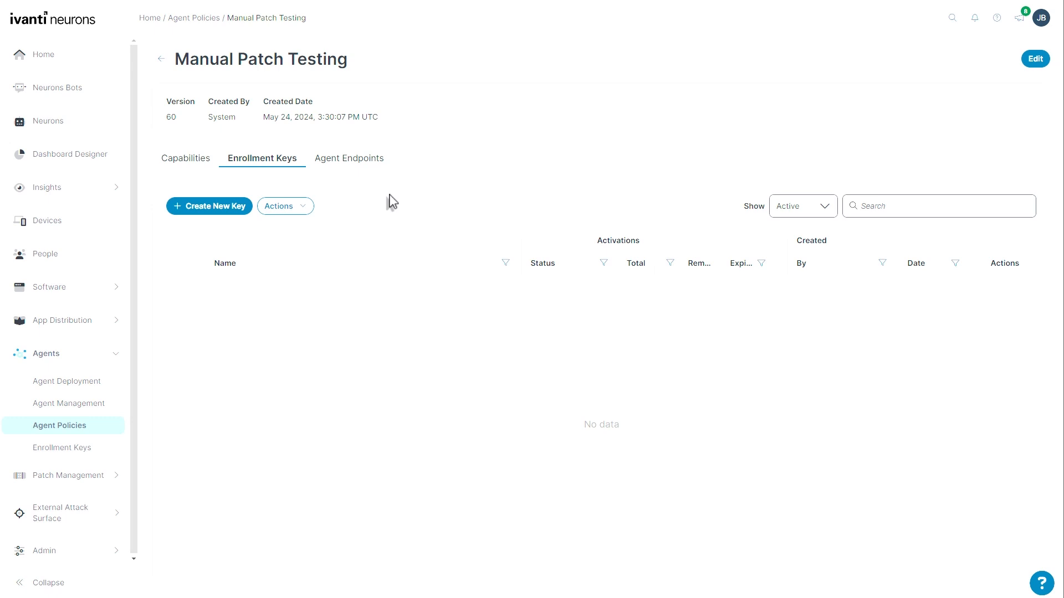
pyautogui.moveTo(209, 217)
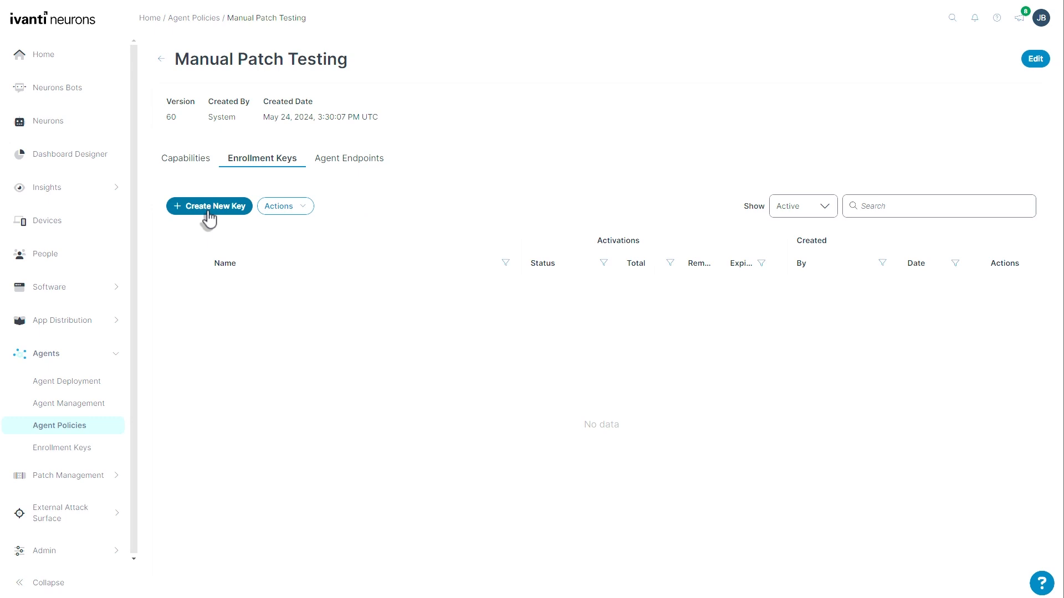
# - Create an enrollment key named Forever with Use maximum activations and no expiry
pyautogui.click(209, 206)
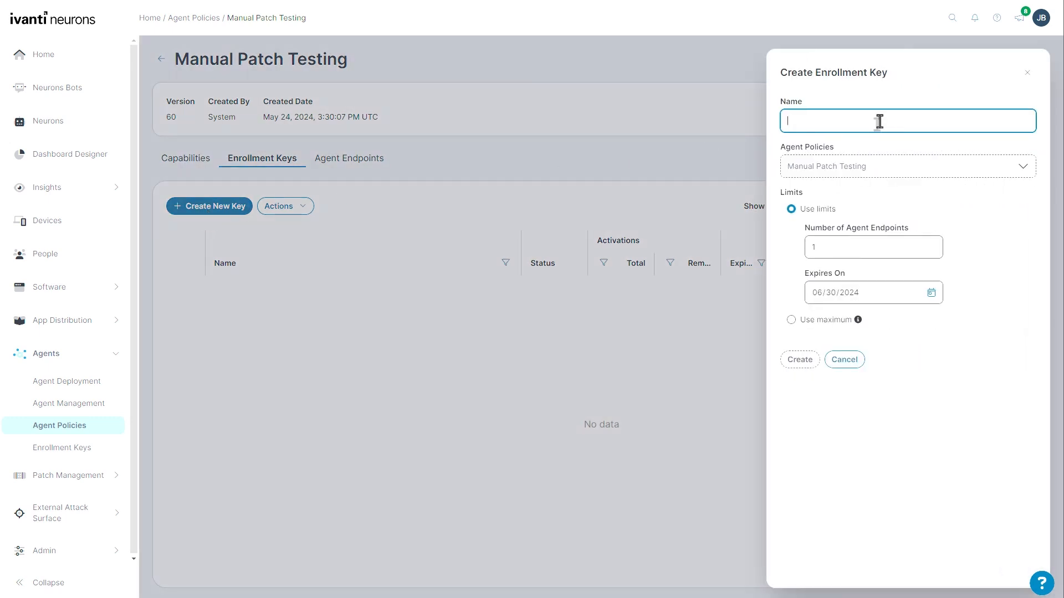
pyautogui.write('Forever')
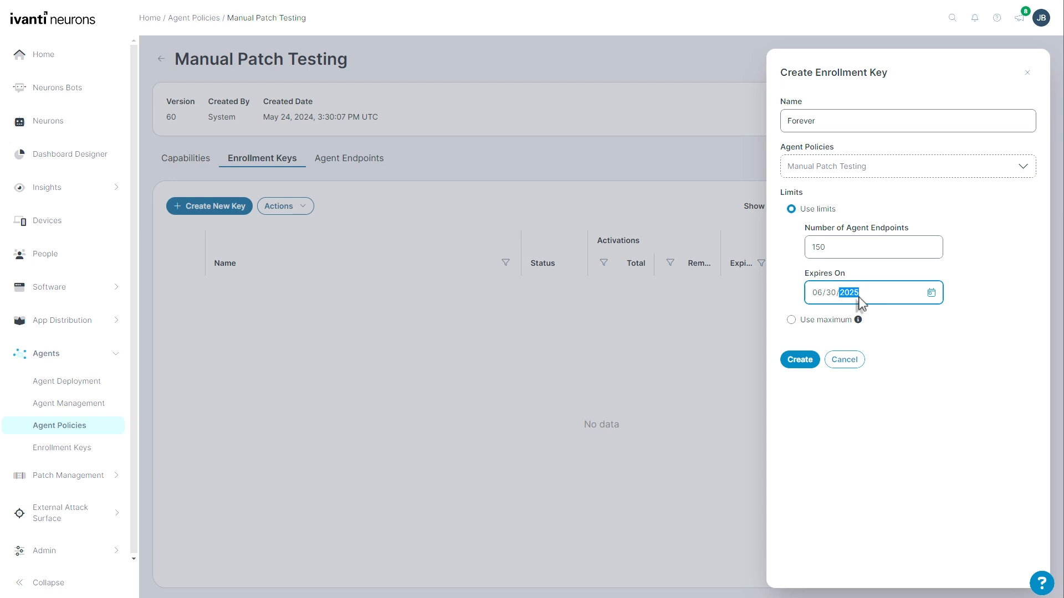
pyautogui.moveTo(841, 297)
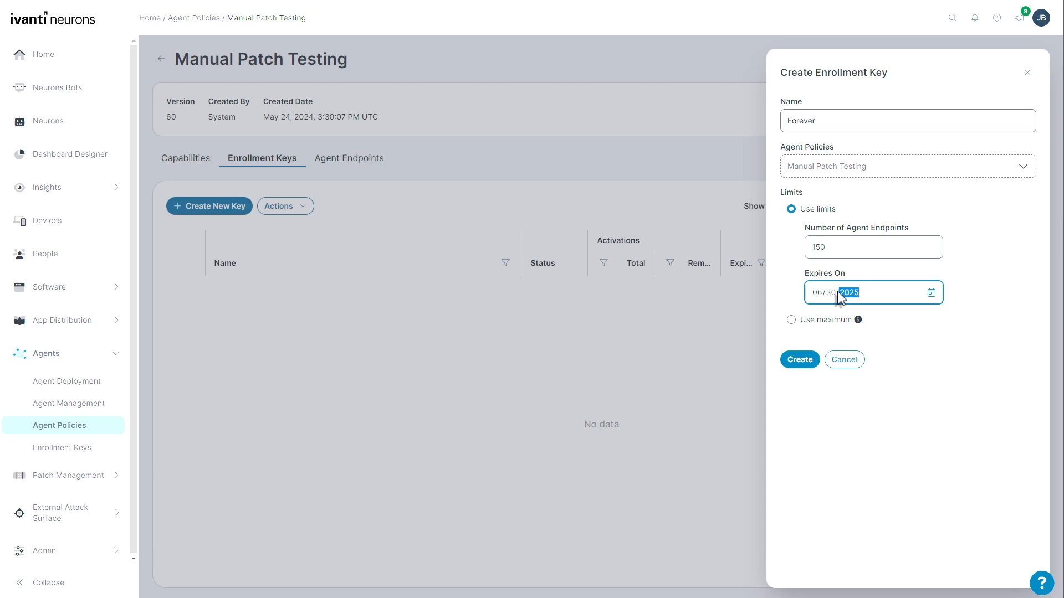
pyautogui.click(791, 319)
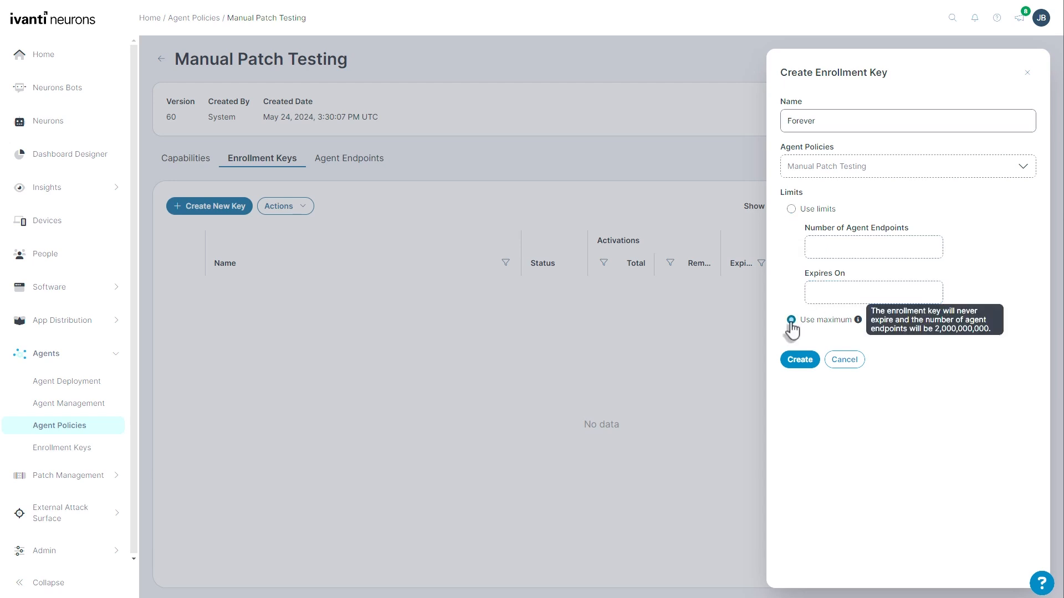
pyautogui.click(791, 320)
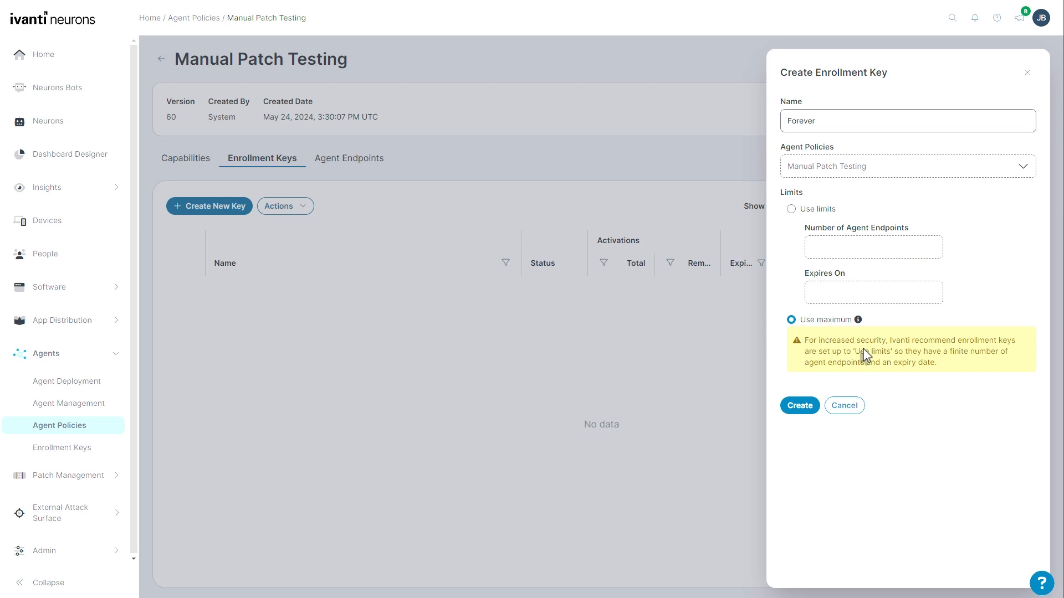
pyautogui.moveTo(872, 358)
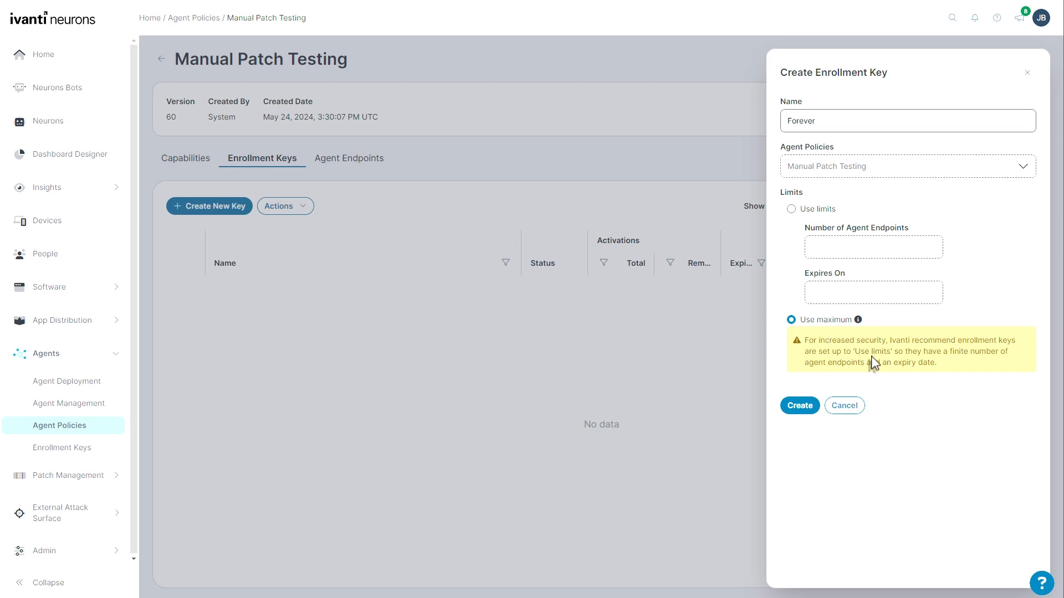
pyautogui.moveTo(890, 376)
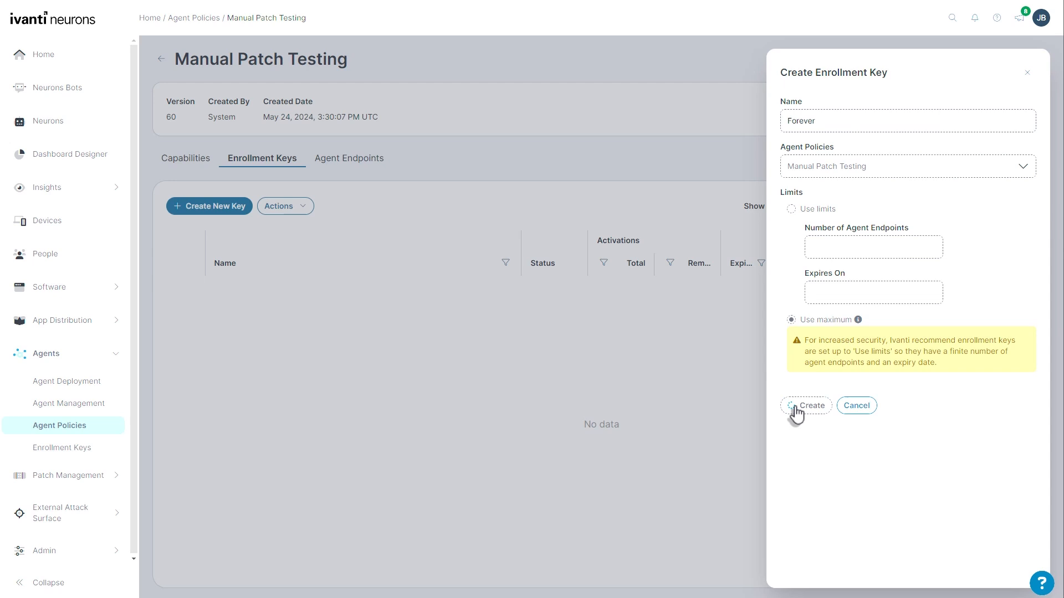
pyautogui.click(805, 405)
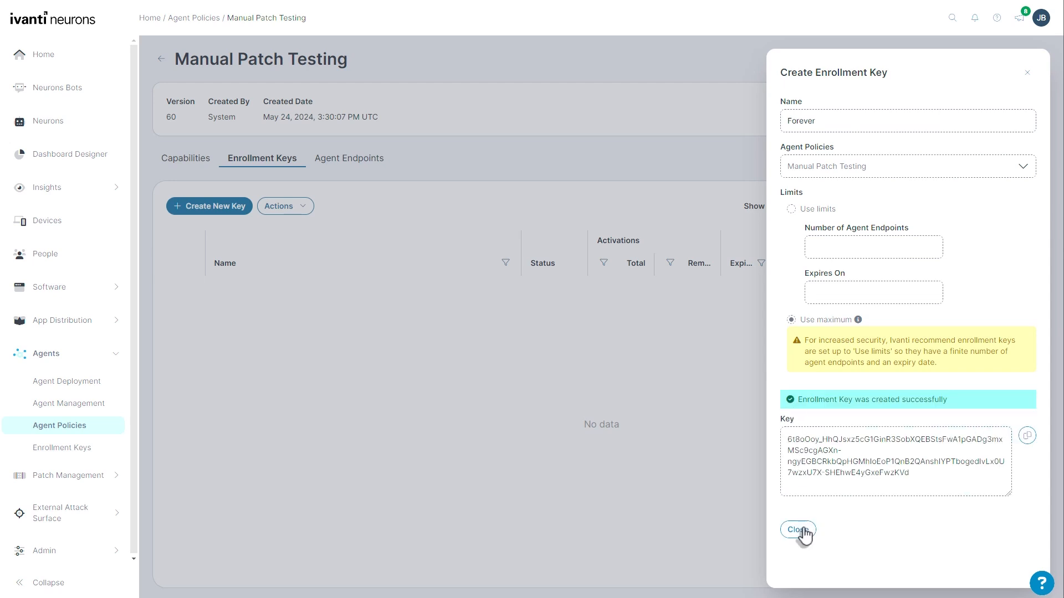
# - Confirm Forever is listed active with 2,000,000,000 activations, then view the policy's Agent Endpoints
pyautogui.click(798, 530)
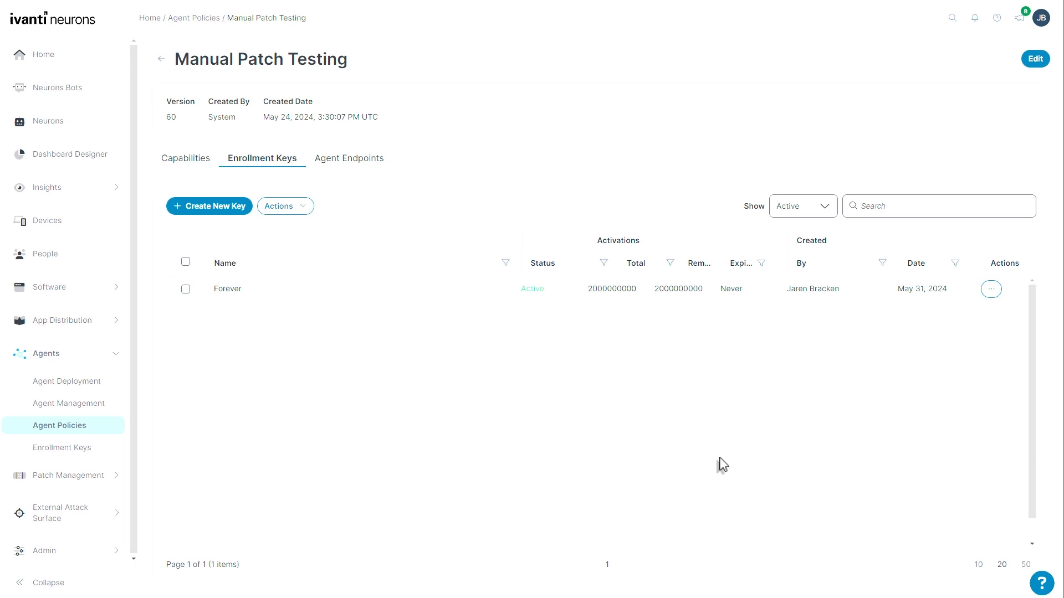
pyautogui.moveTo(576, 298)
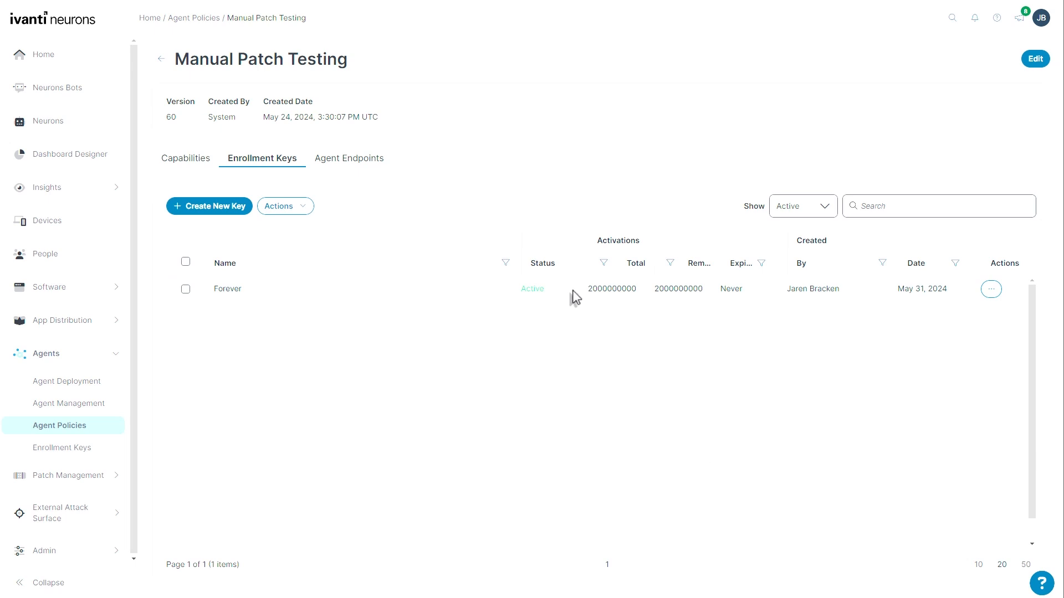
pyautogui.moveTo(611, 280)
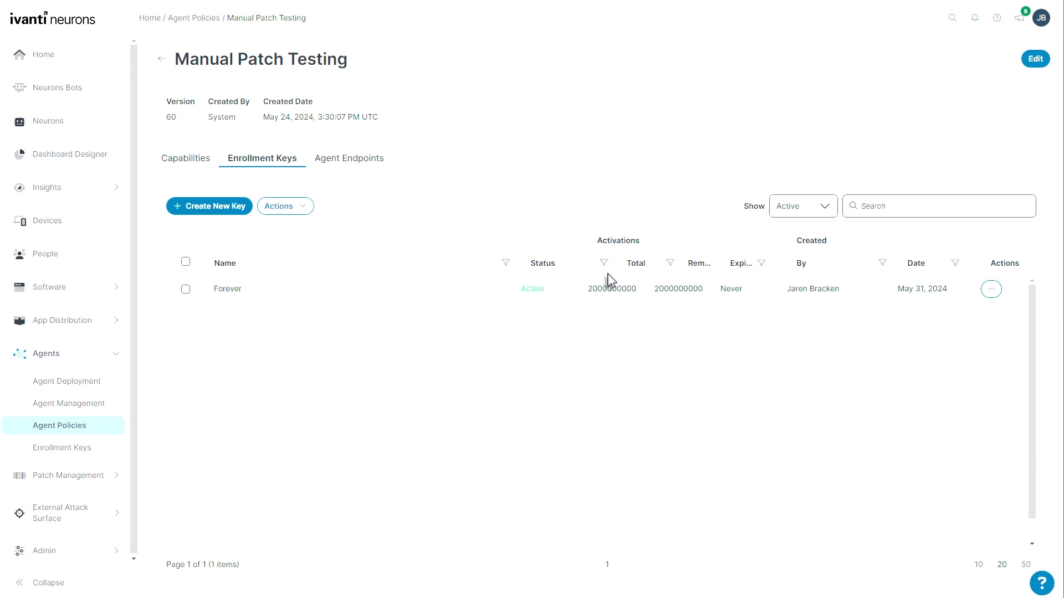
pyautogui.moveTo(636, 264)
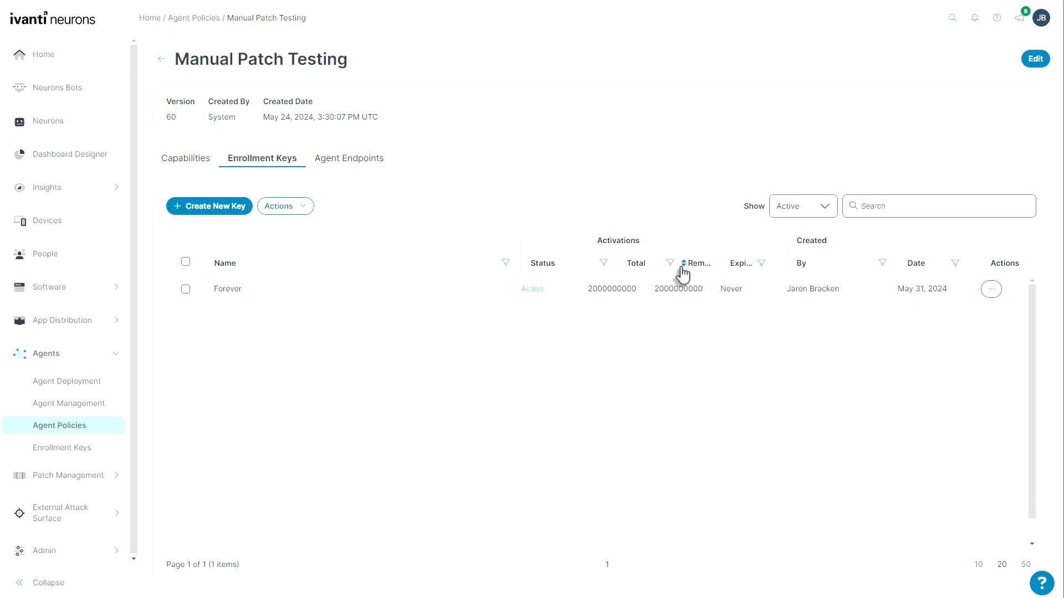
pyautogui.moveTo(742, 297)
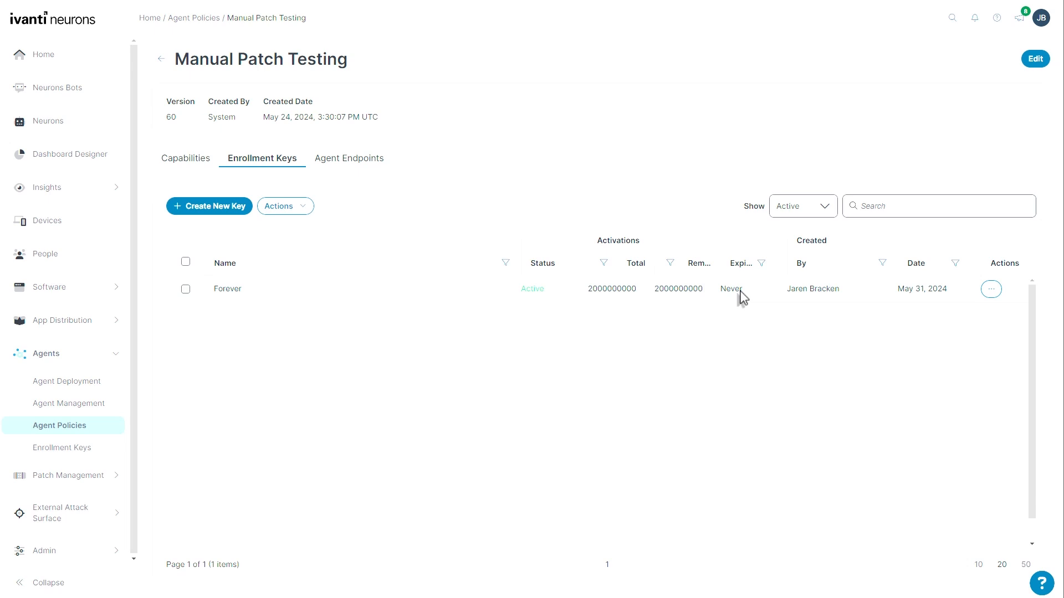
pyautogui.moveTo(719, 291)
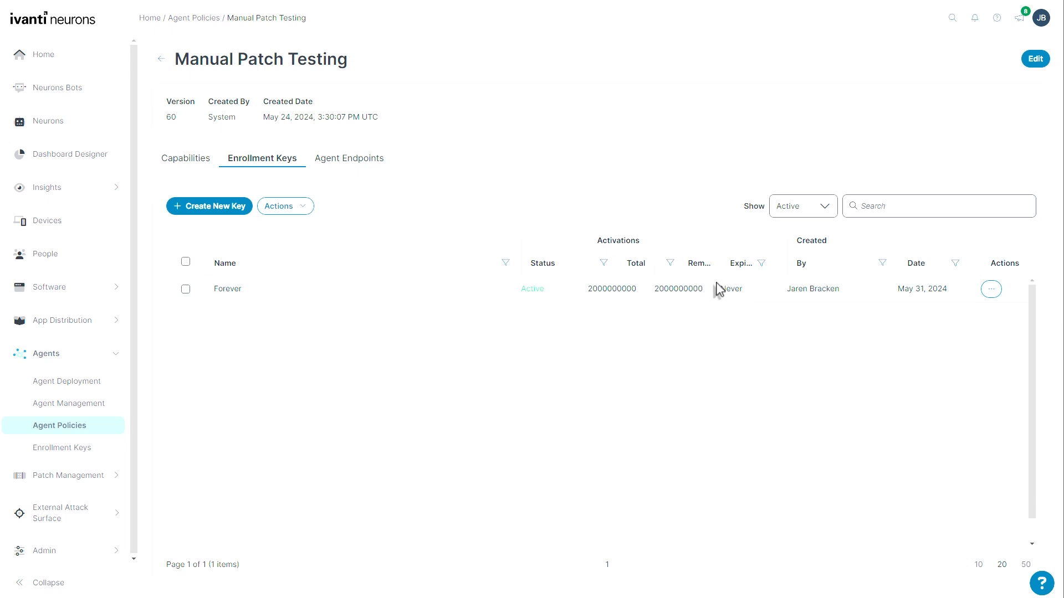
pyautogui.click(348, 159)
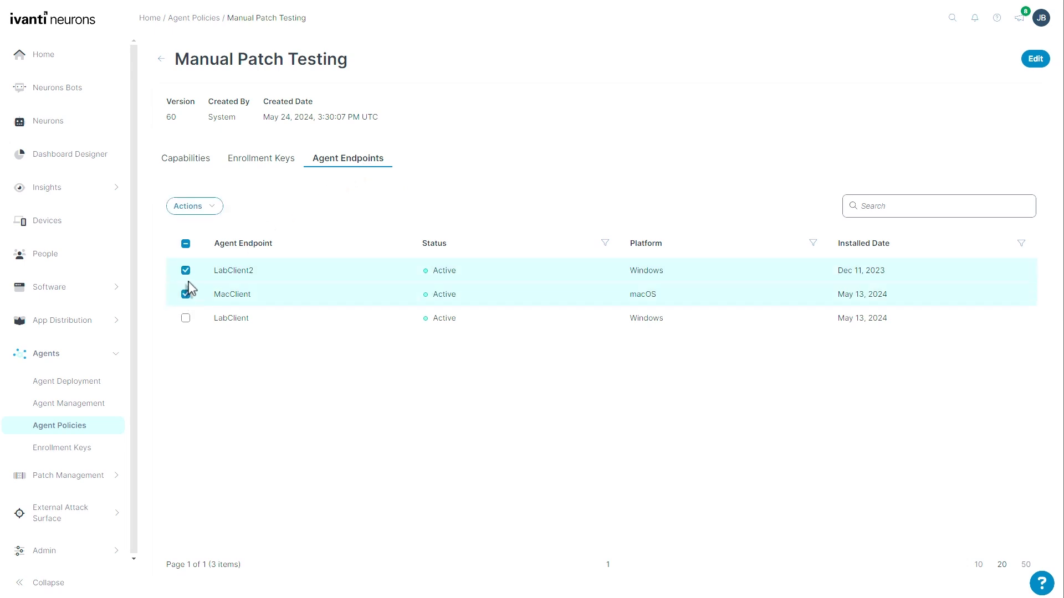
pyautogui.click(194, 207)
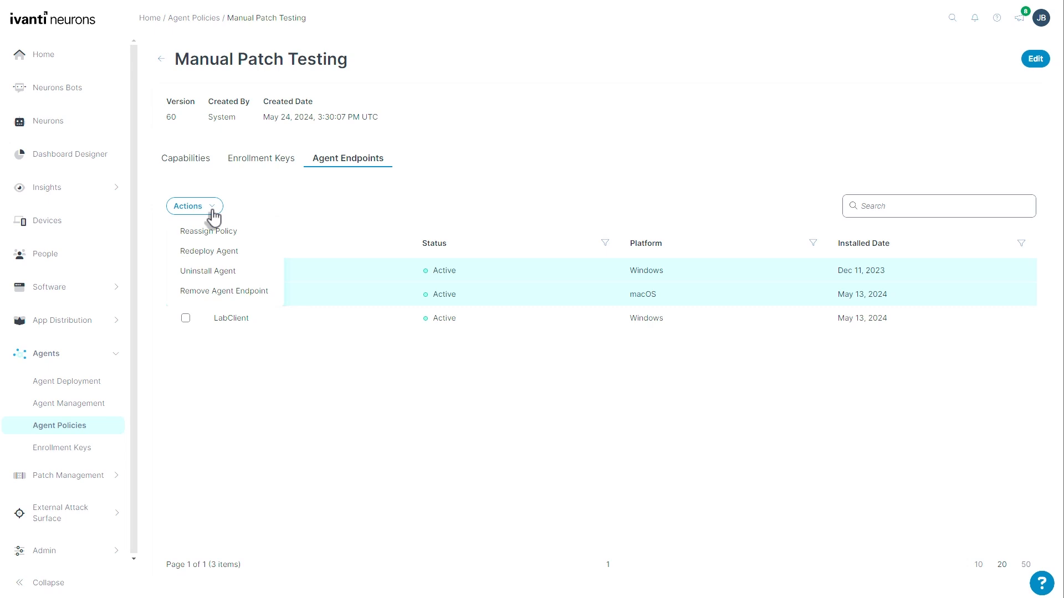
pyautogui.moveTo(255, 237)
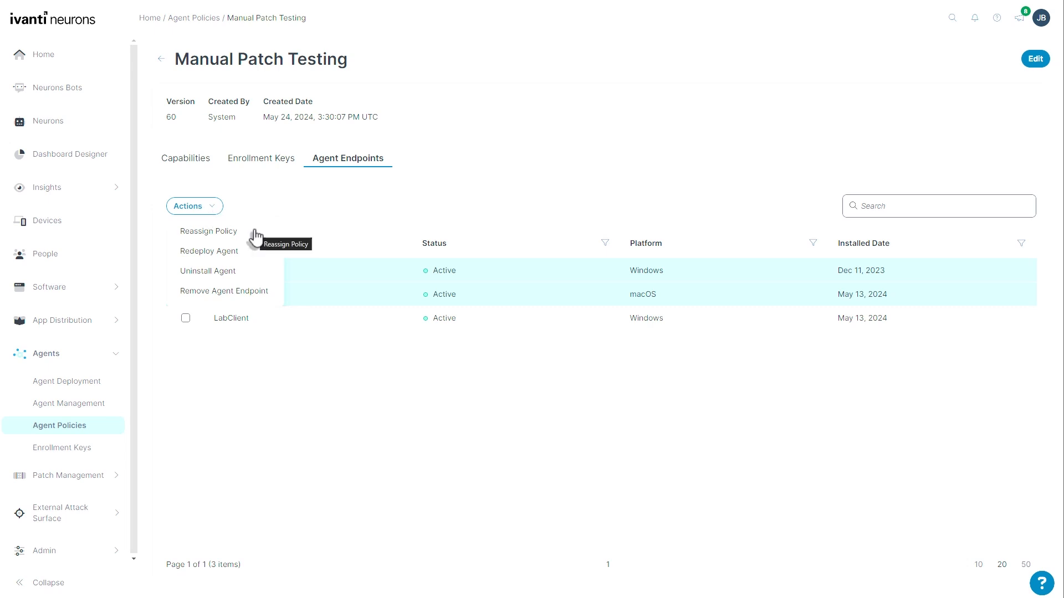
pyautogui.moveTo(256, 252)
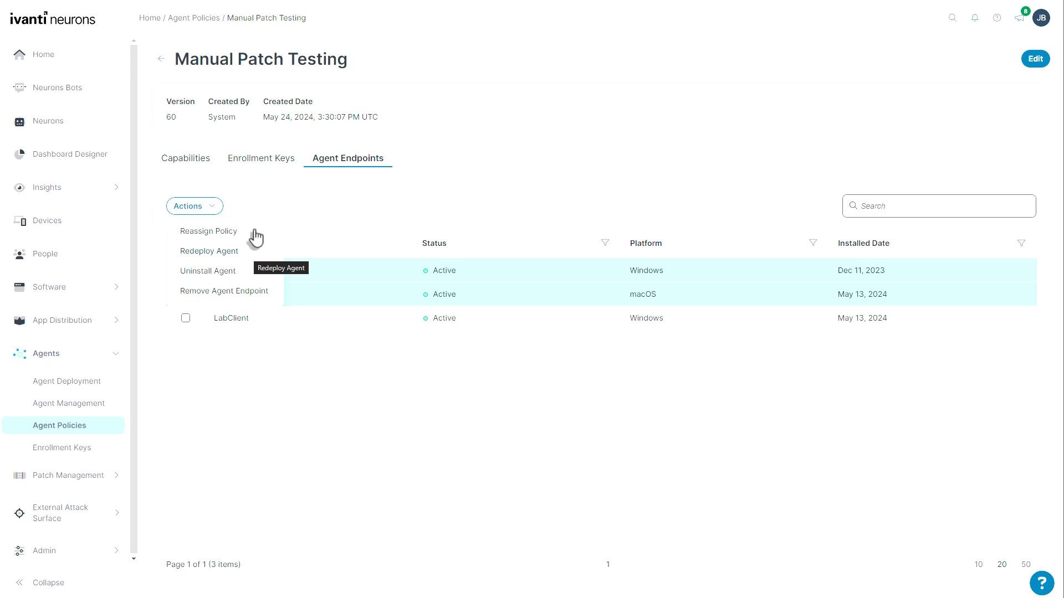
pyautogui.moveTo(256, 237)
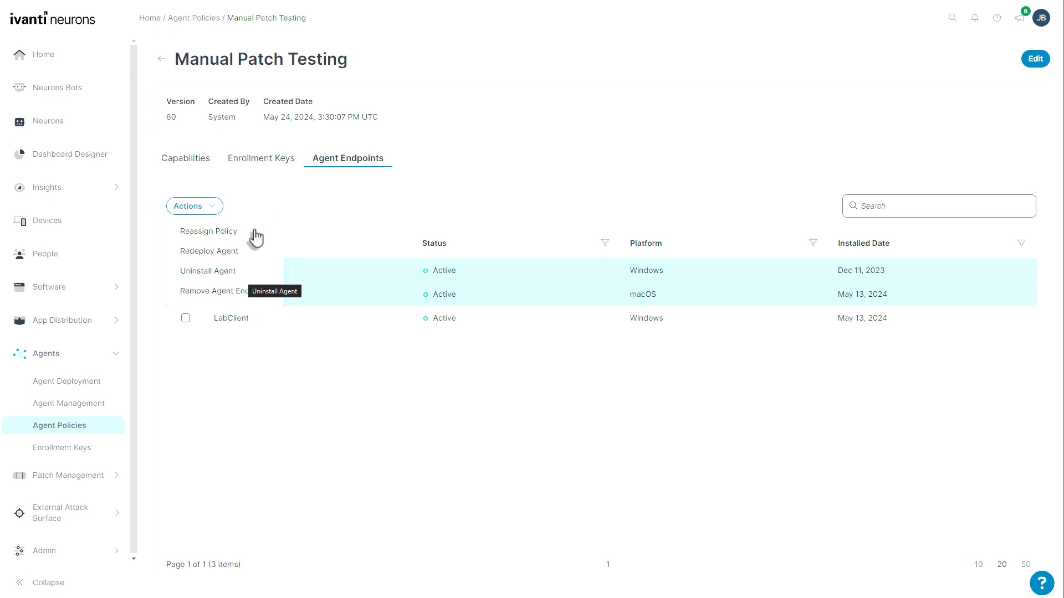
pyautogui.moveTo(243, 301)
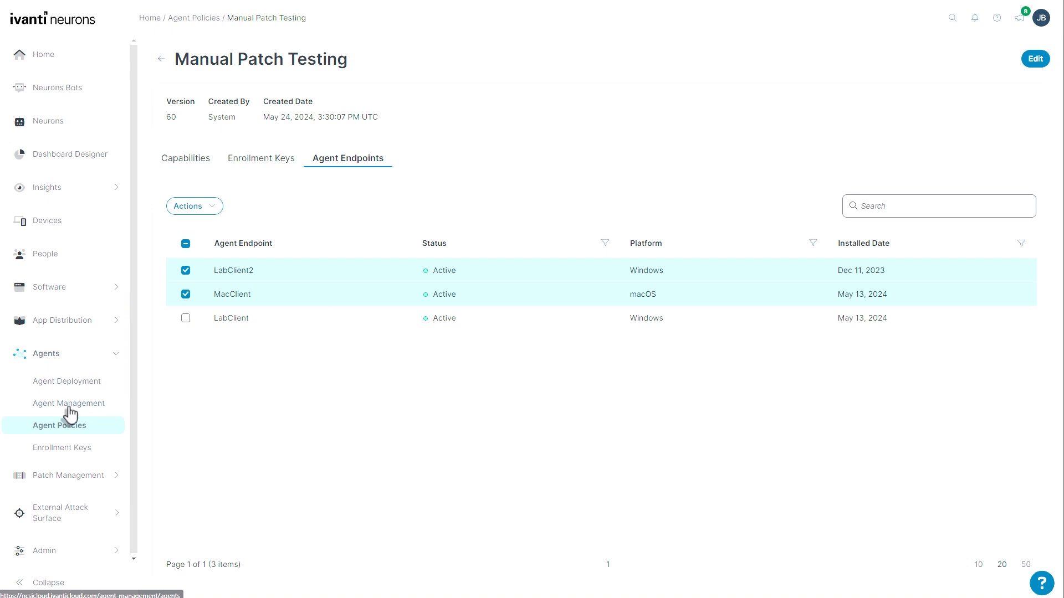
# - Search agent management for 'labclient', select LabClient and view its Actions, then go to Agent Deployment
pyautogui.click(69, 403)
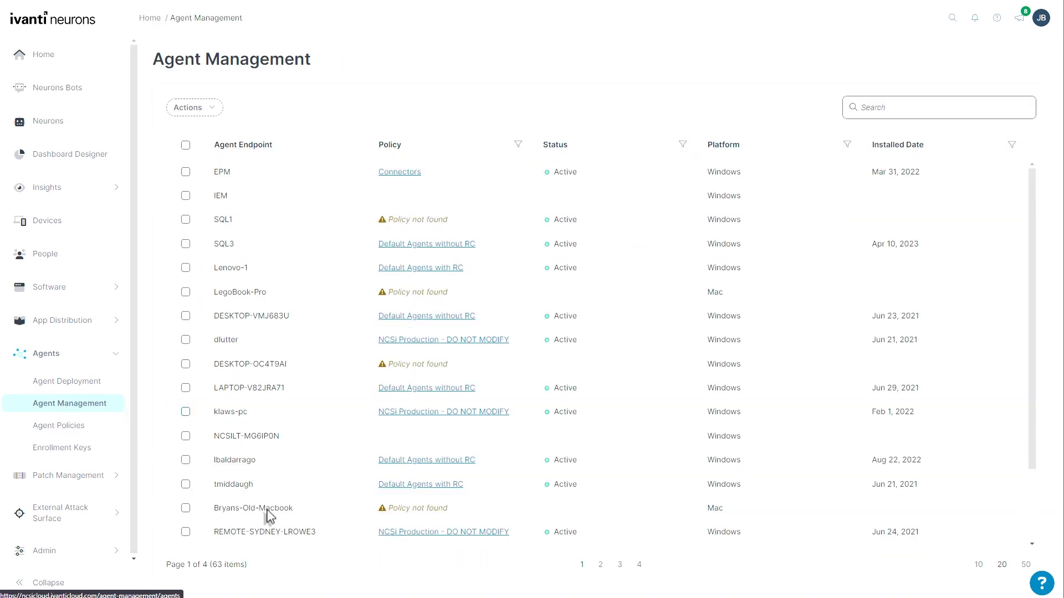
pyautogui.moveTo(743, 213)
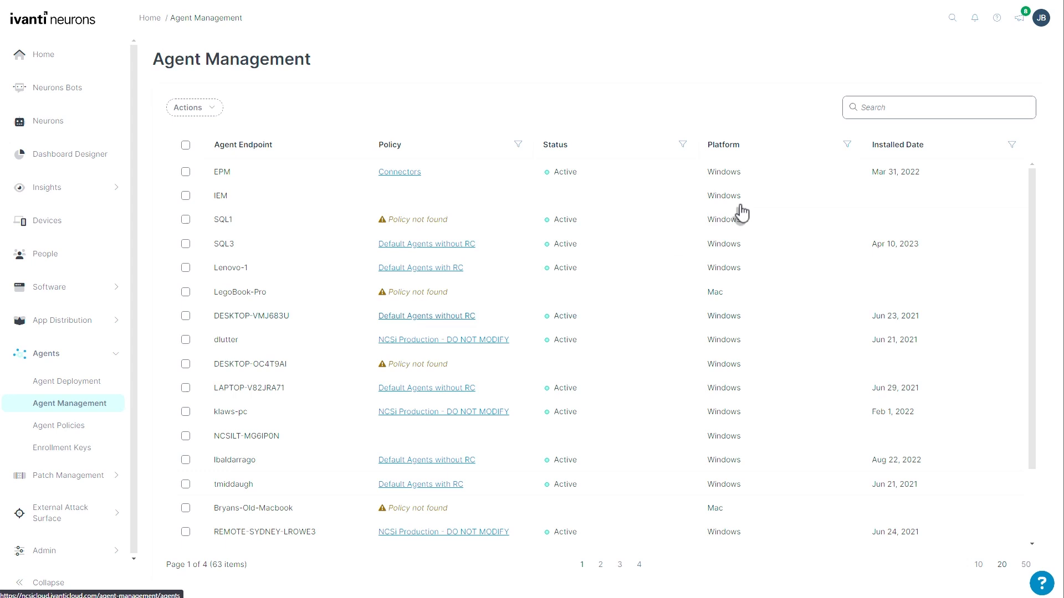
pyautogui.click(938, 107)
pyautogui.write('labclient')
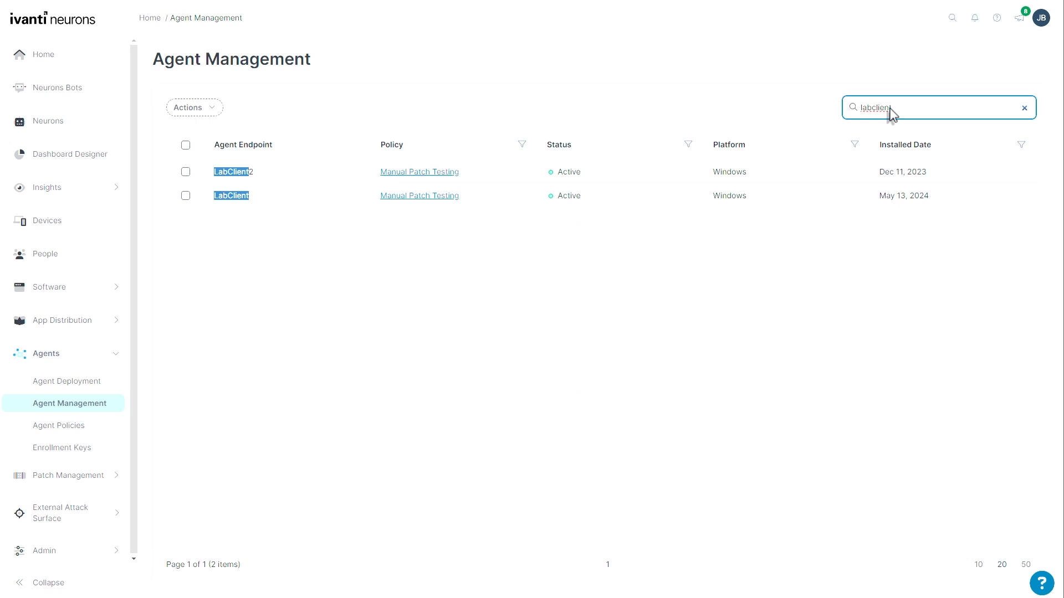
pyautogui.click(186, 195)
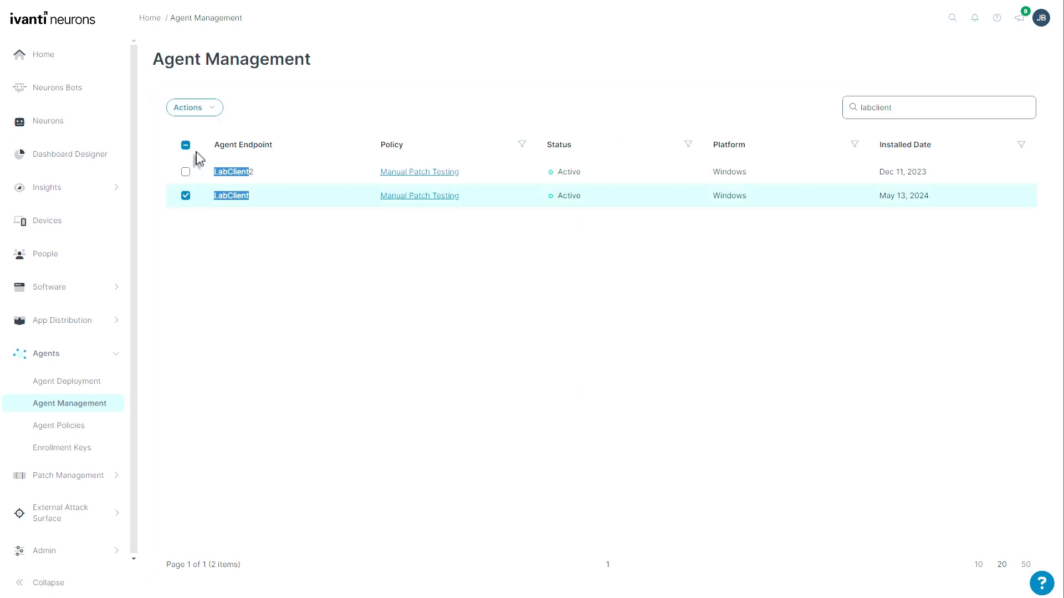
pyautogui.click(193, 107)
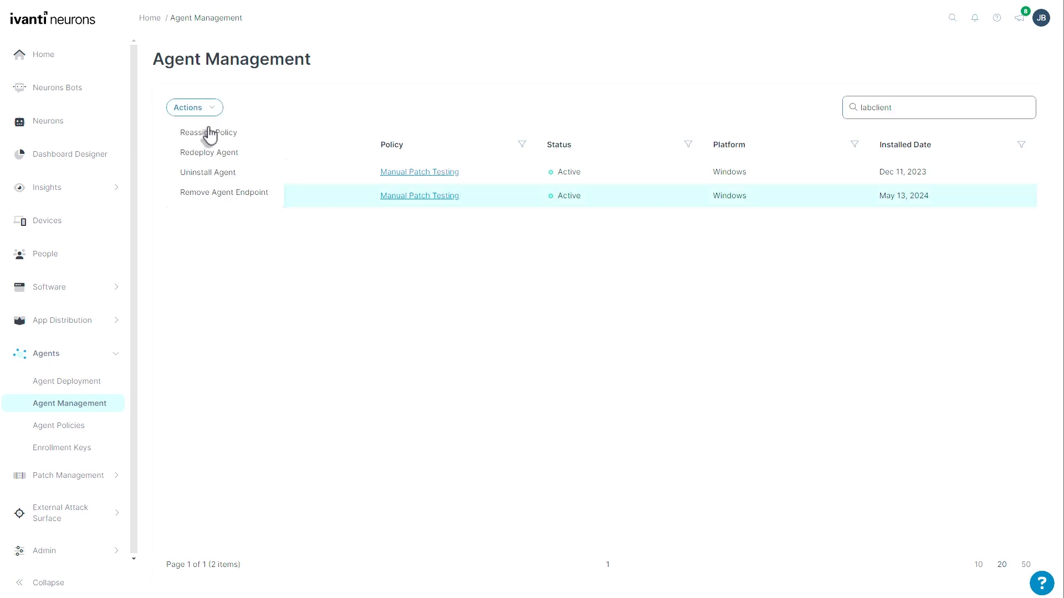
pyautogui.moveTo(201, 202)
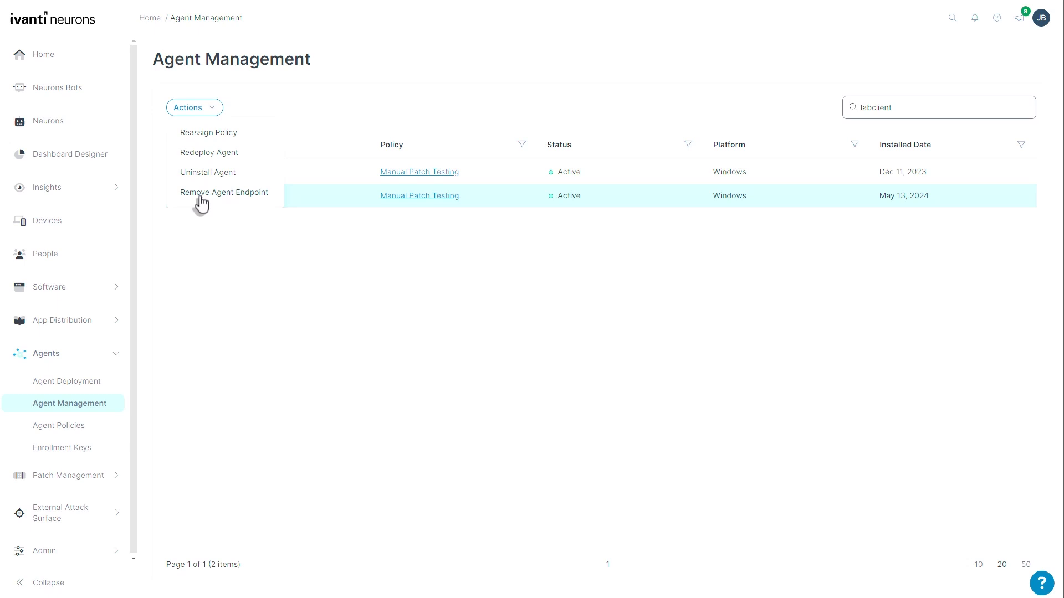
pyautogui.moveTo(224, 192)
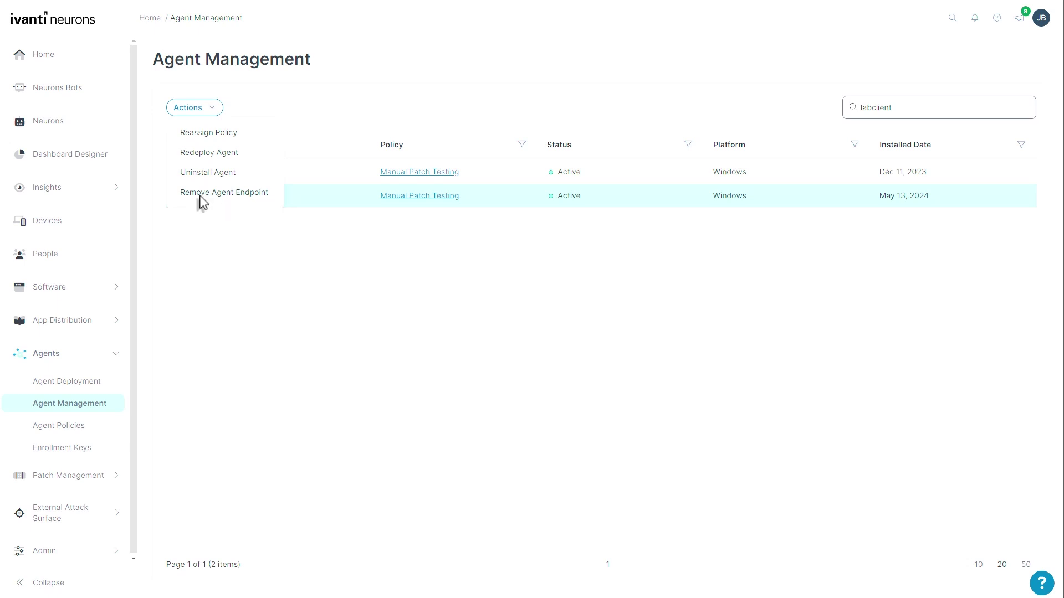
pyautogui.click(66, 380)
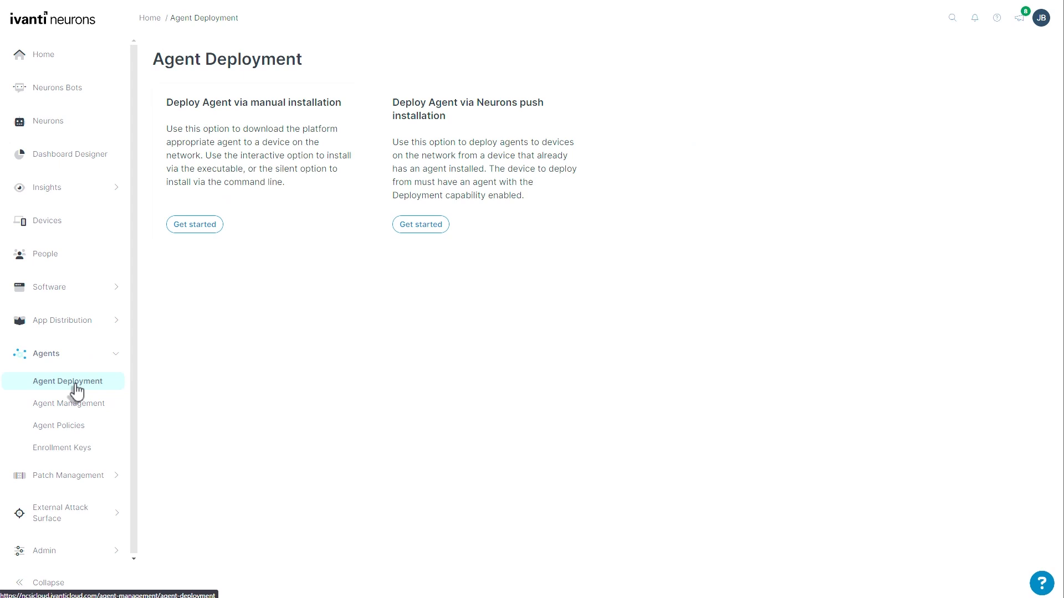
pyautogui.moveTo(225, 265)
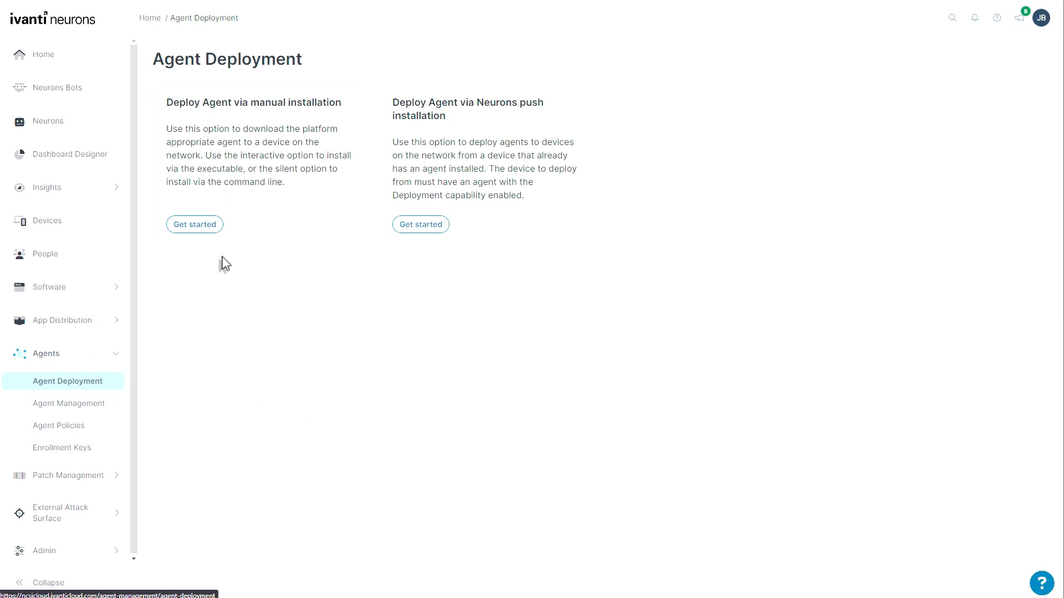
pyautogui.moveTo(201, 233)
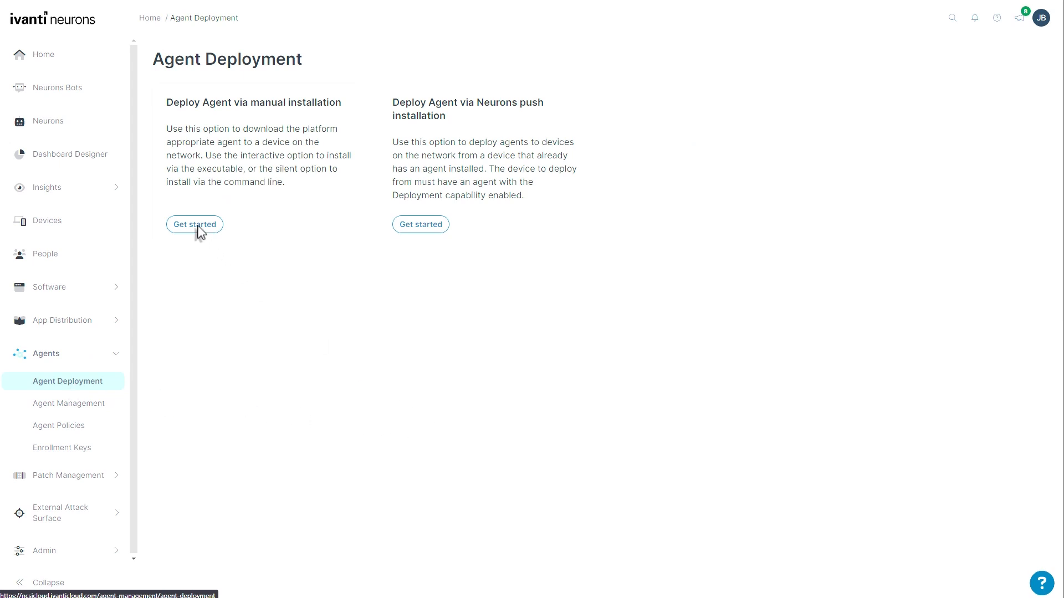
# - Start a manual install for Windows using the Manual Patch Testing policy and the Forever key
pyautogui.click(193, 225)
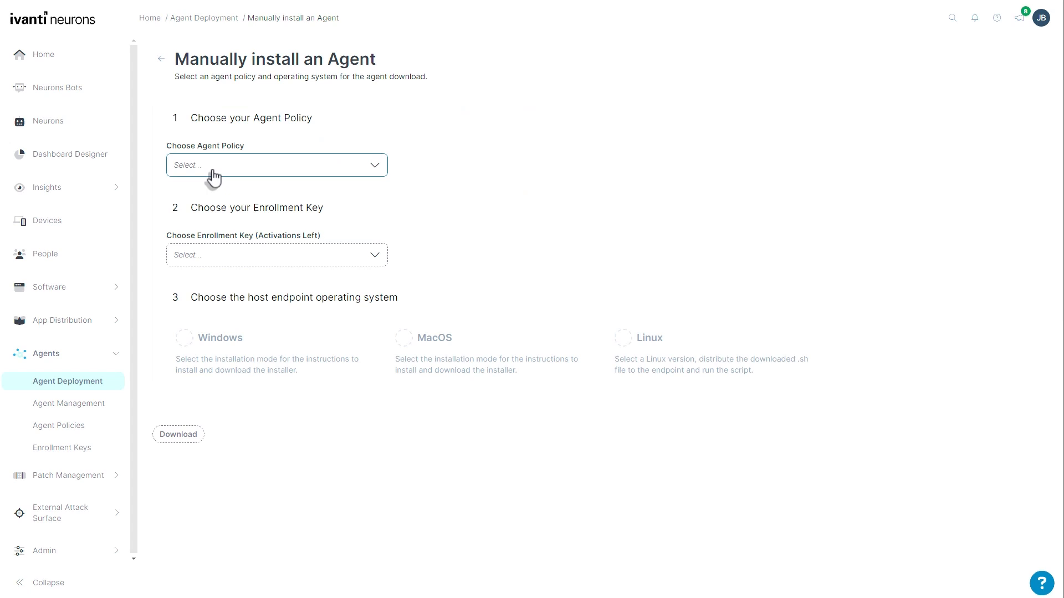
pyautogui.click(276, 165)
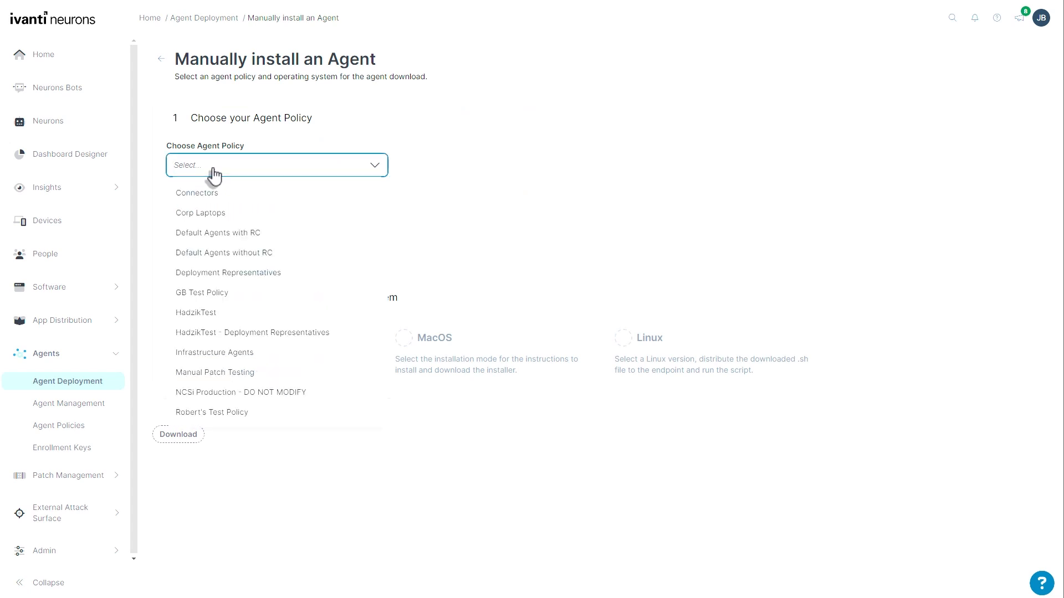
pyautogui.moveTo(224, 377)
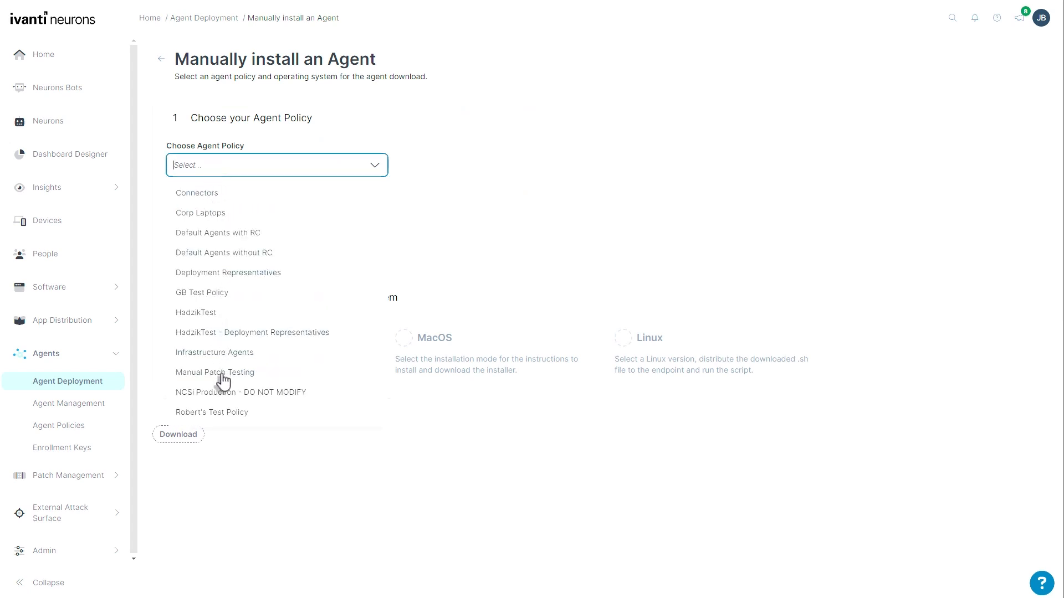
pyautogui.click(215, 372)
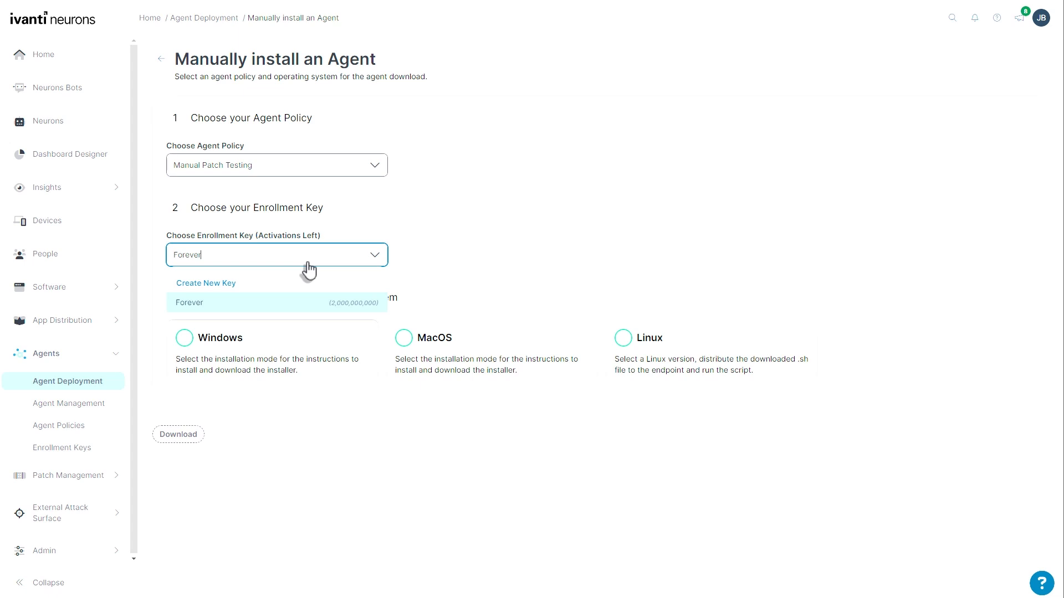
pyautogui.moveTo(202, 309)
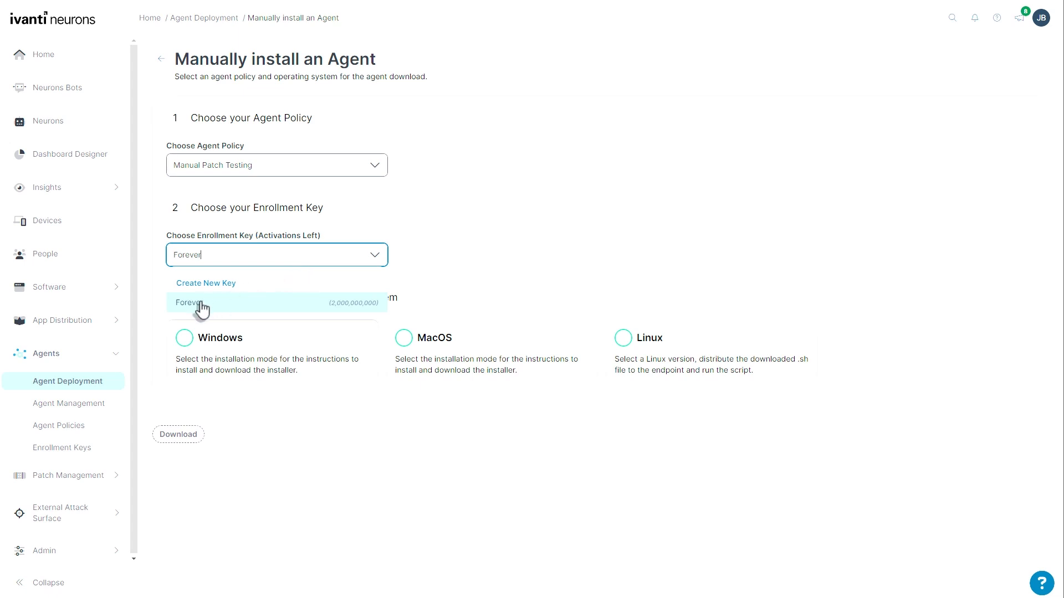
pyautogui.moveTo(367, 313)
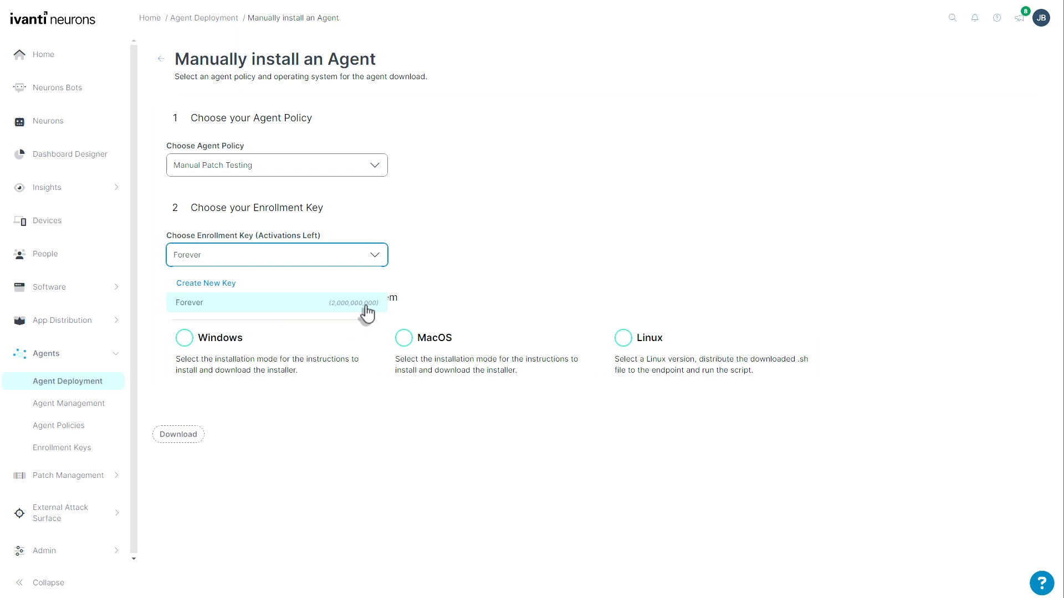
pyautogui.moveTo(340, 316)
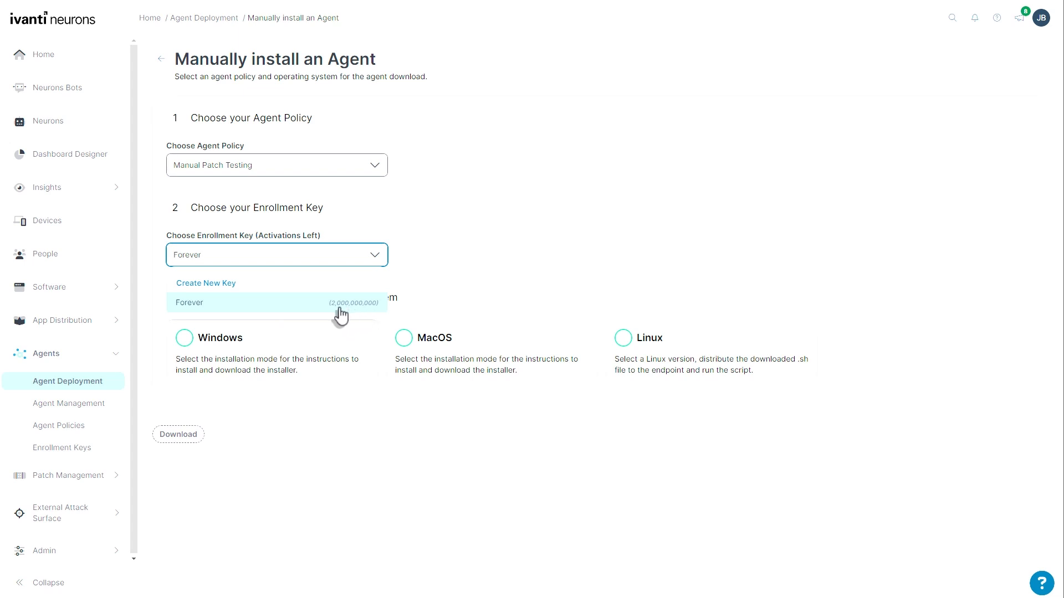
pyautogui.moveTo(335, 314)
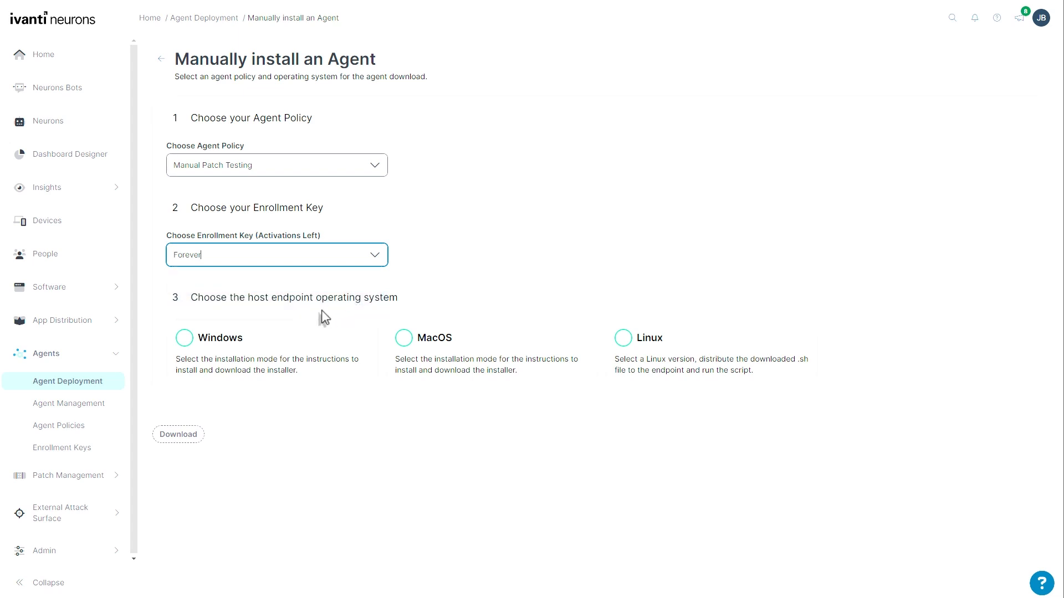
pyautogui.click(184, 338)
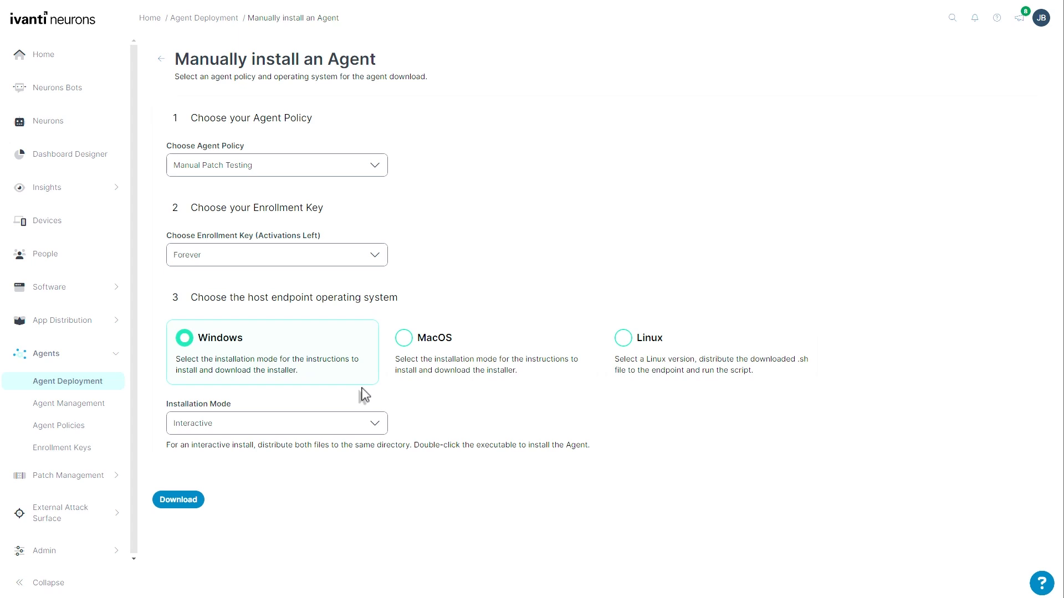
pyautogui.moveTo(230, 412)
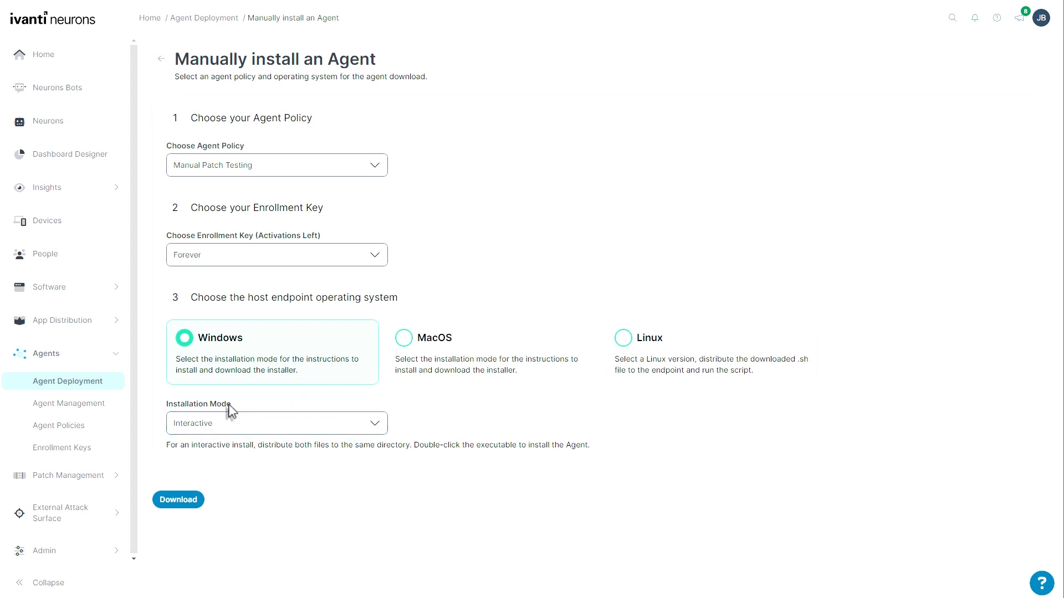
pyautogui.click(177, 500)
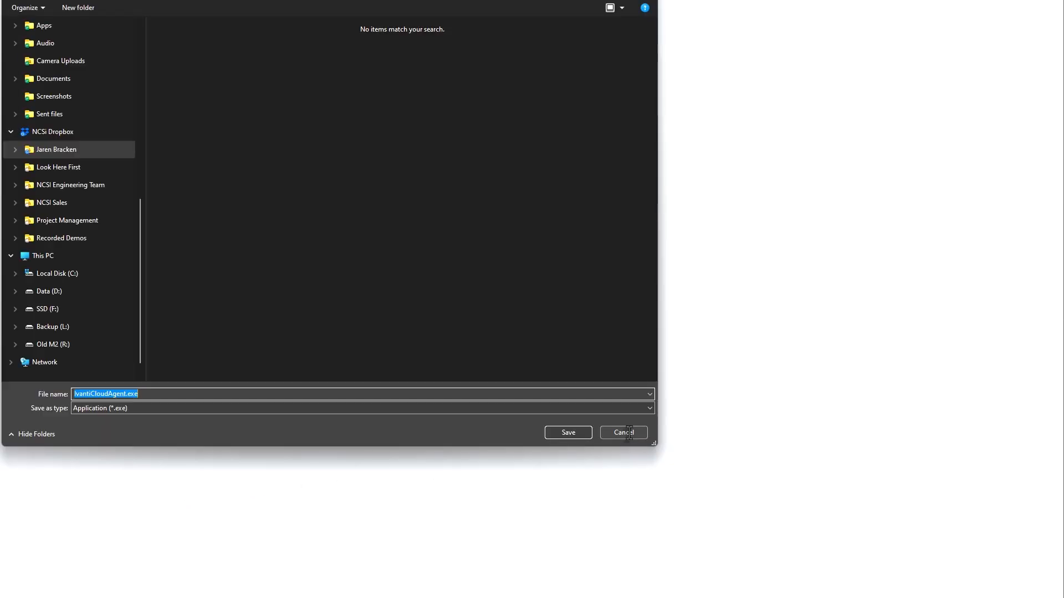
pyautogui.moveTo(627, 438)
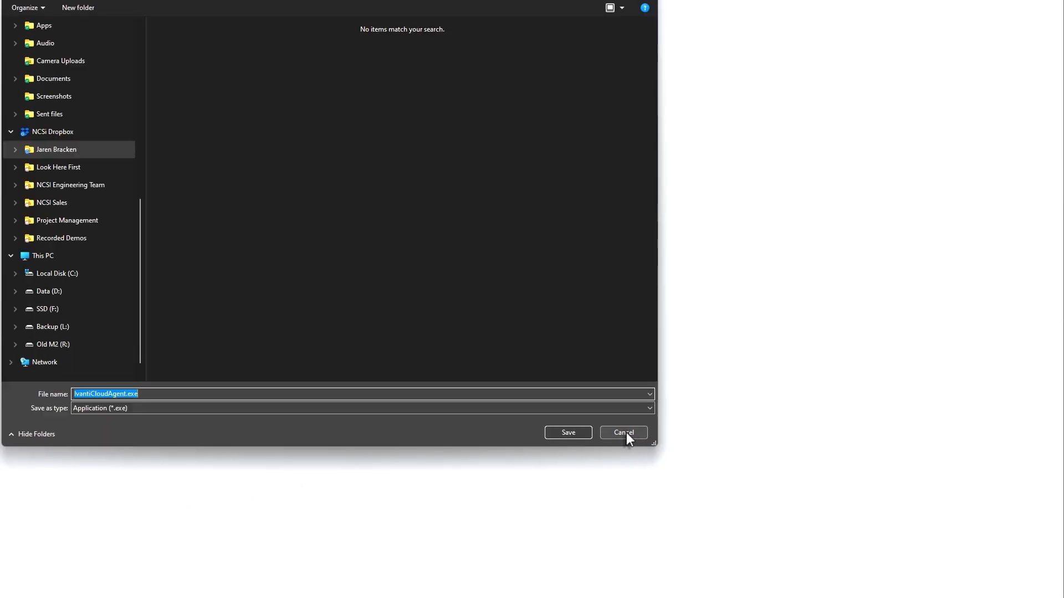
pyautogui.click(622, 432)
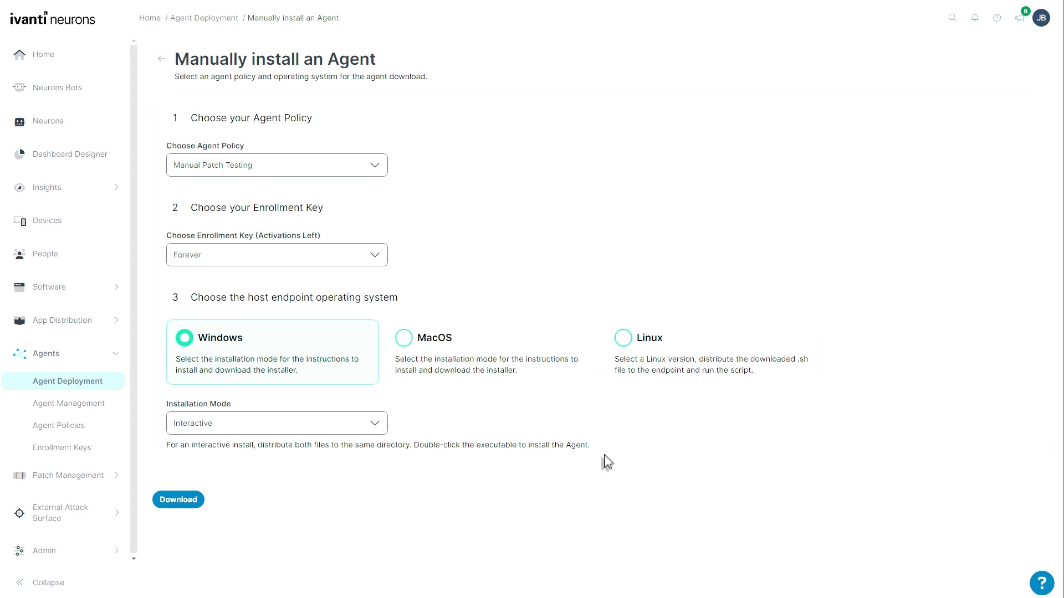
pyautogui.click(276, 423)
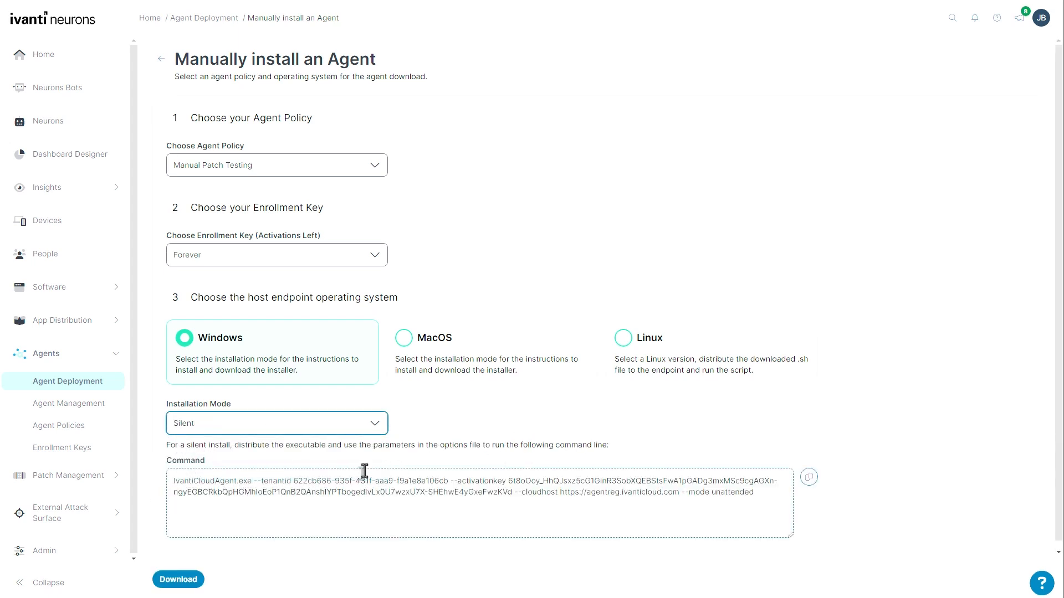
# - Select the silent Windows install command text with its tenant ID and activation key
pyautogui.doubleClick(270, 481)
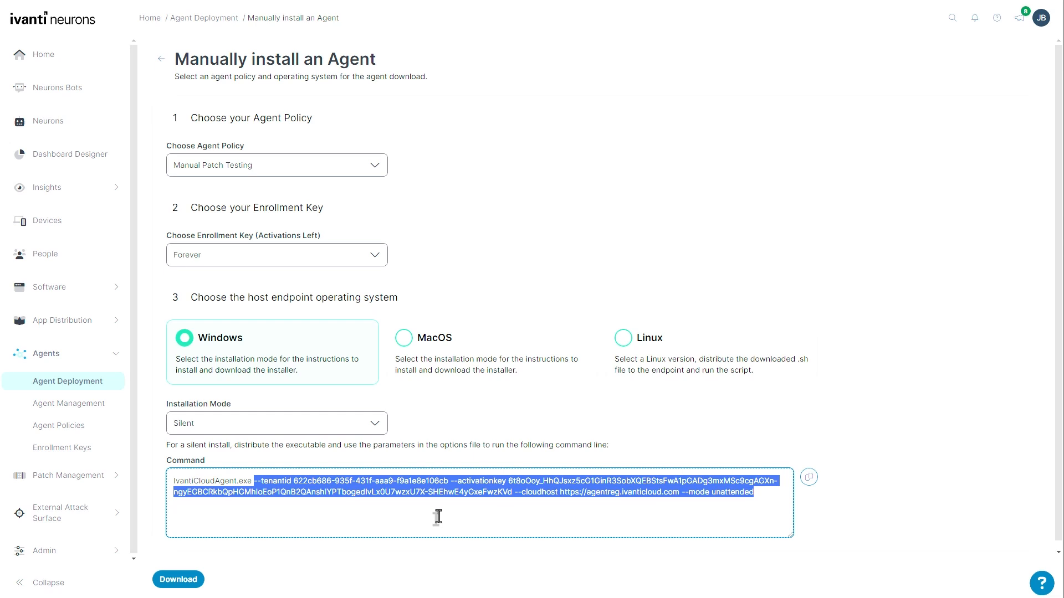
pyautogui.moveTo(246, 486)
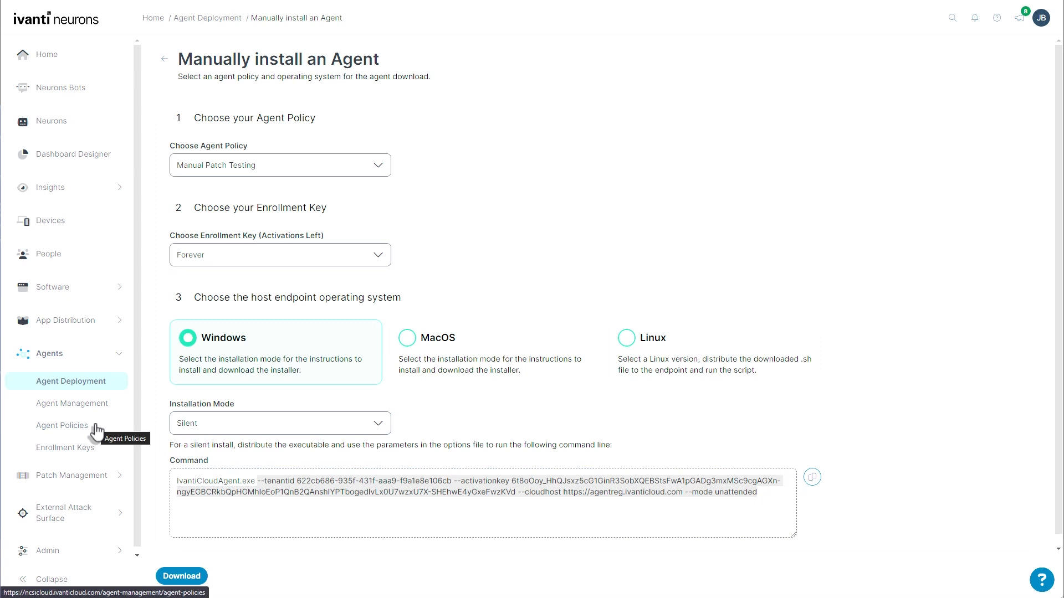
pyautogui.moveTo(98, 431)
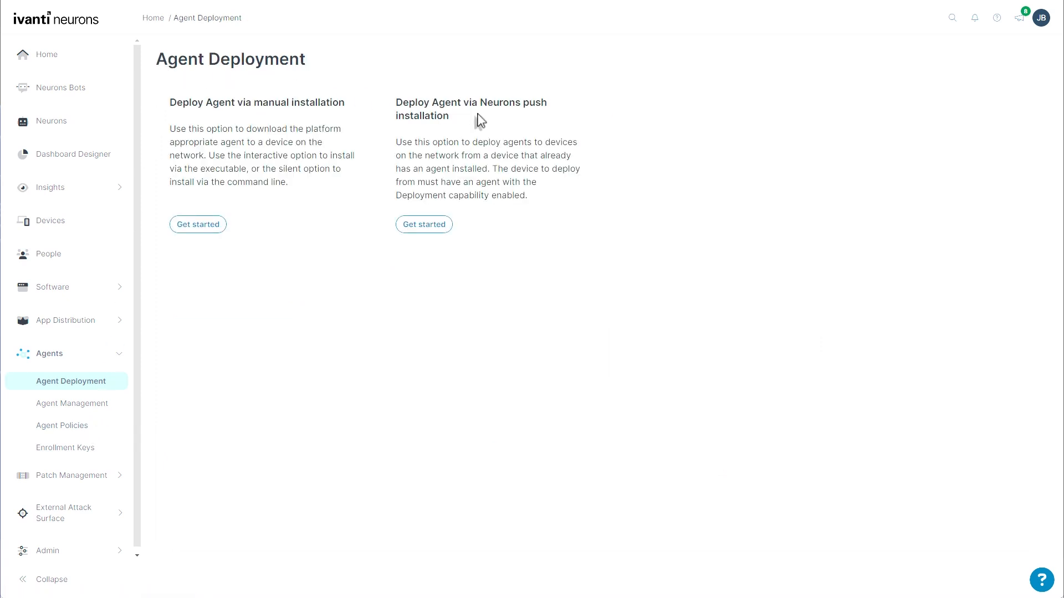
pyautogui.moveTo(477, 114)
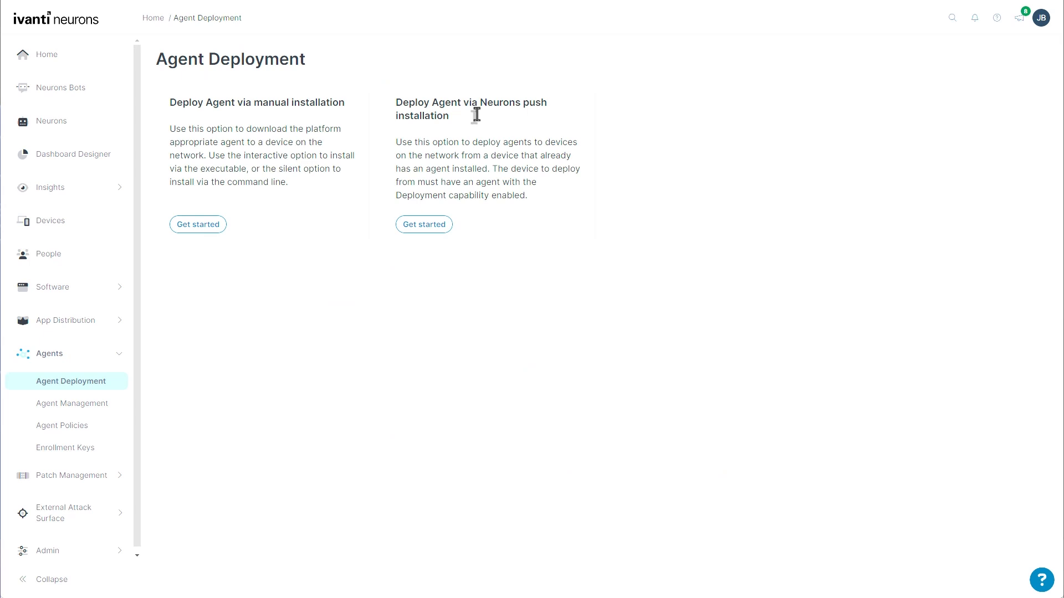
pyautogui.moveTo(421, 128)
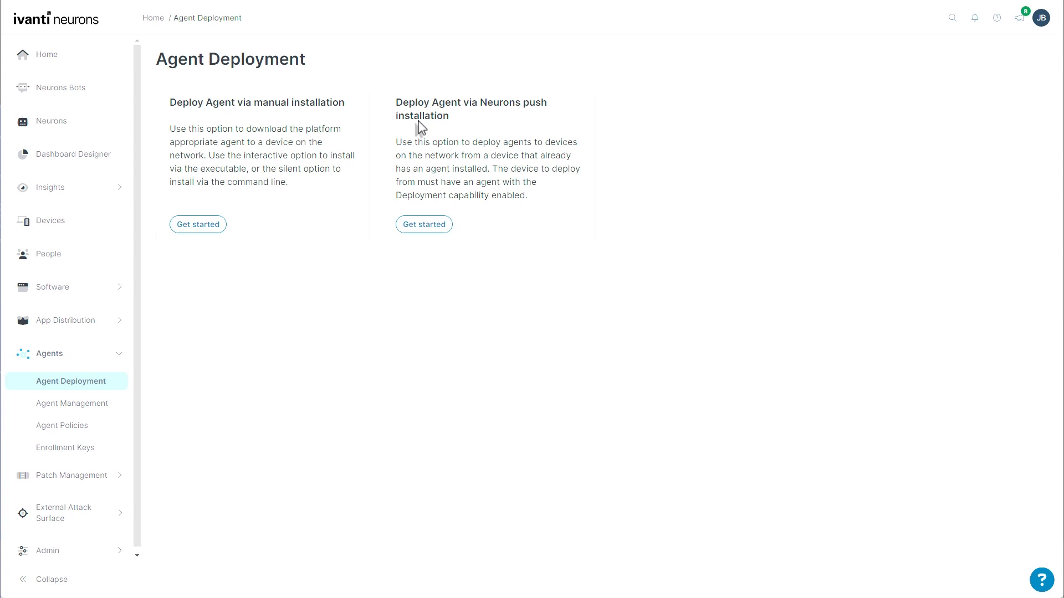
# - Start the Deploy with Ivanti Neurons push installation workflow
pyautogui.click(423, 225)
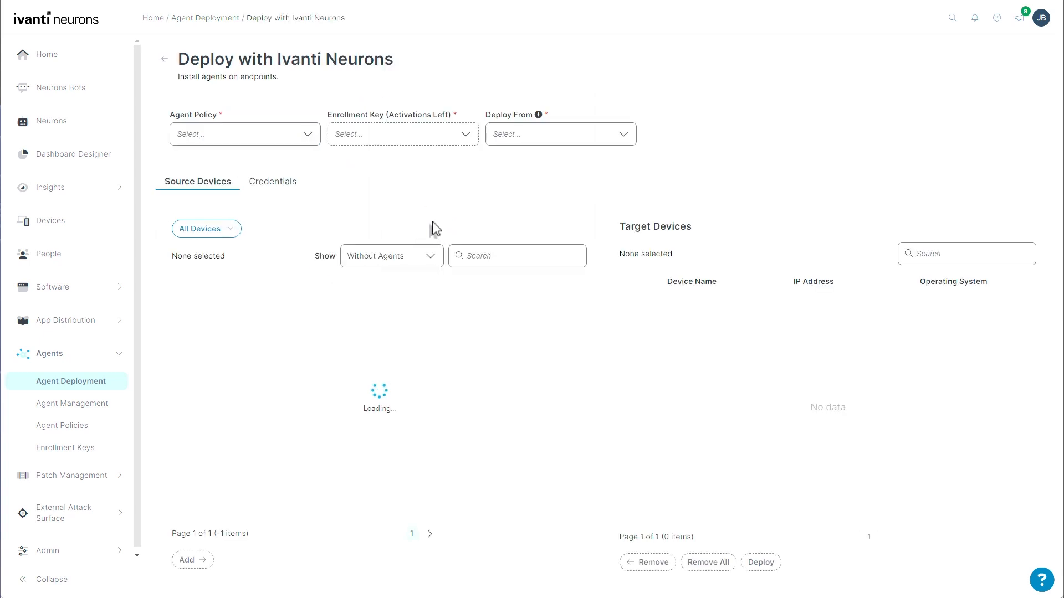
# - Choose the Manual Patch Testing policy and Win10Client as the deploy-from device
pyautogui.click(243, 134)
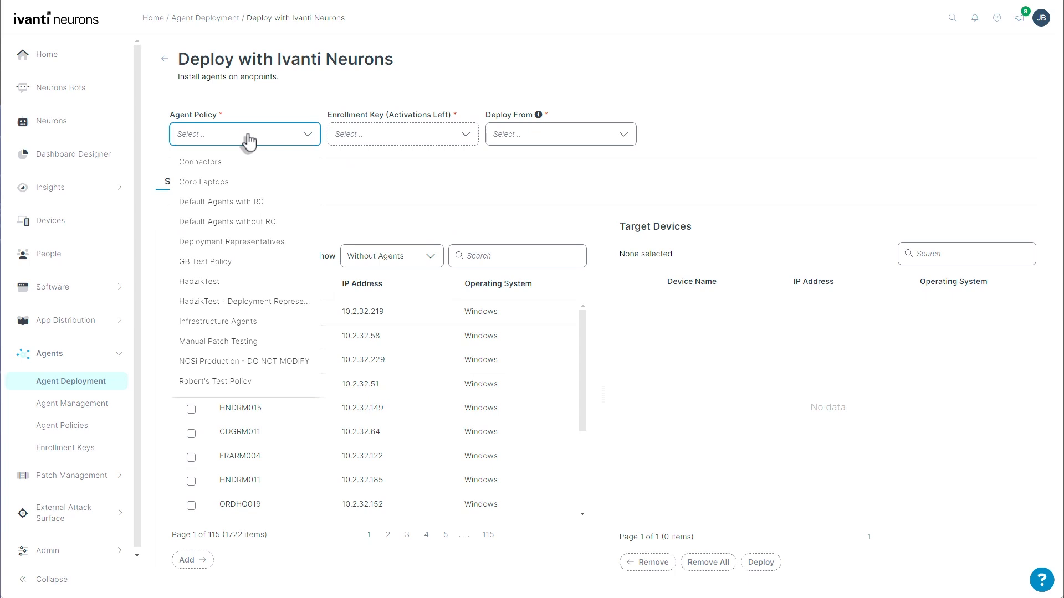
pyautogui.click(219, 341)
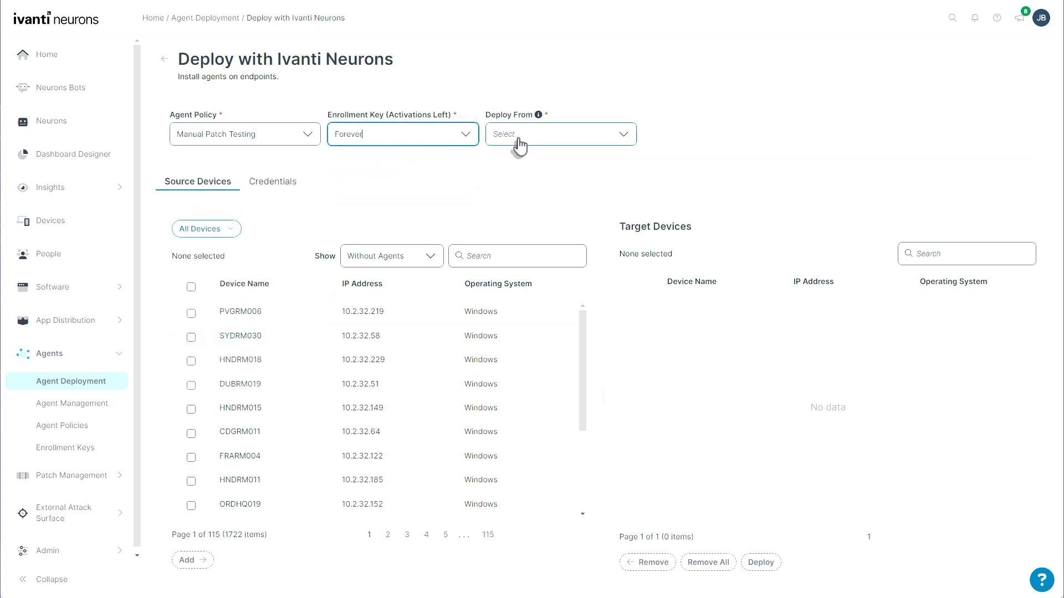
pyautogui.click(558, 134)
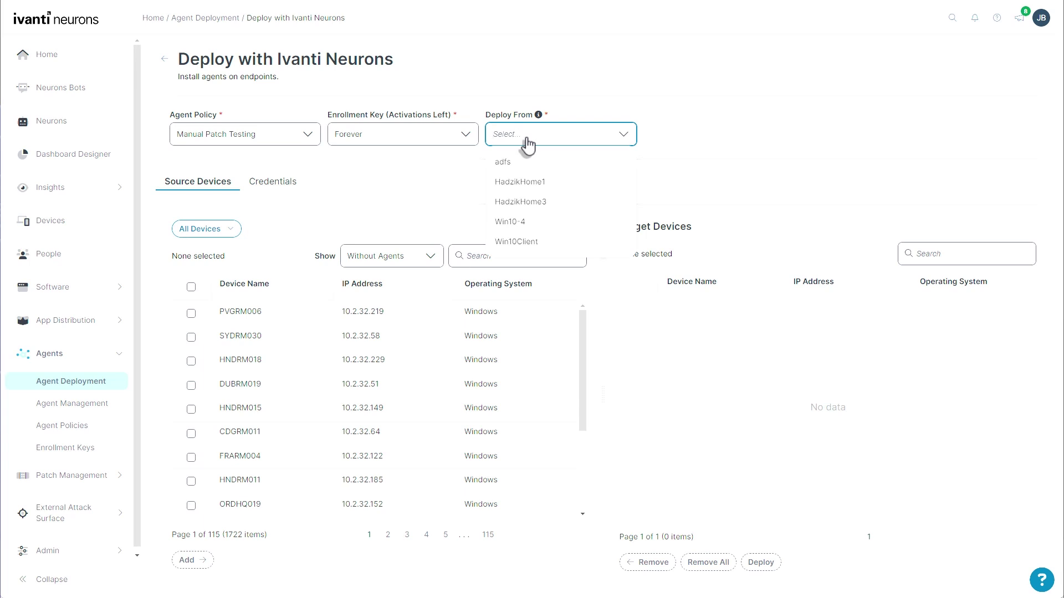
pyautogui.moveTo(527, 171)
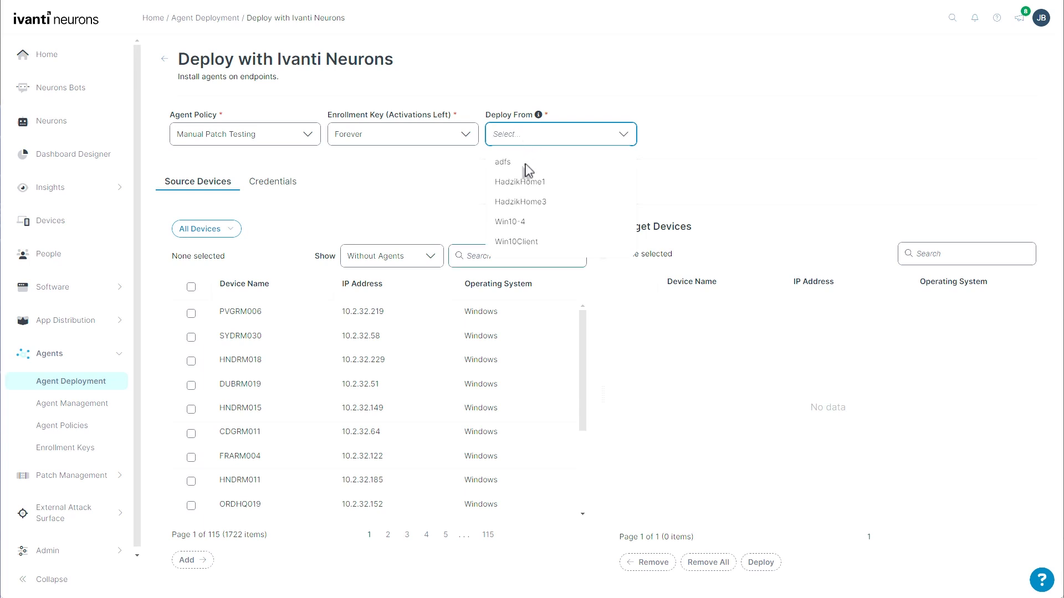
pyautogui.click(517, 242)
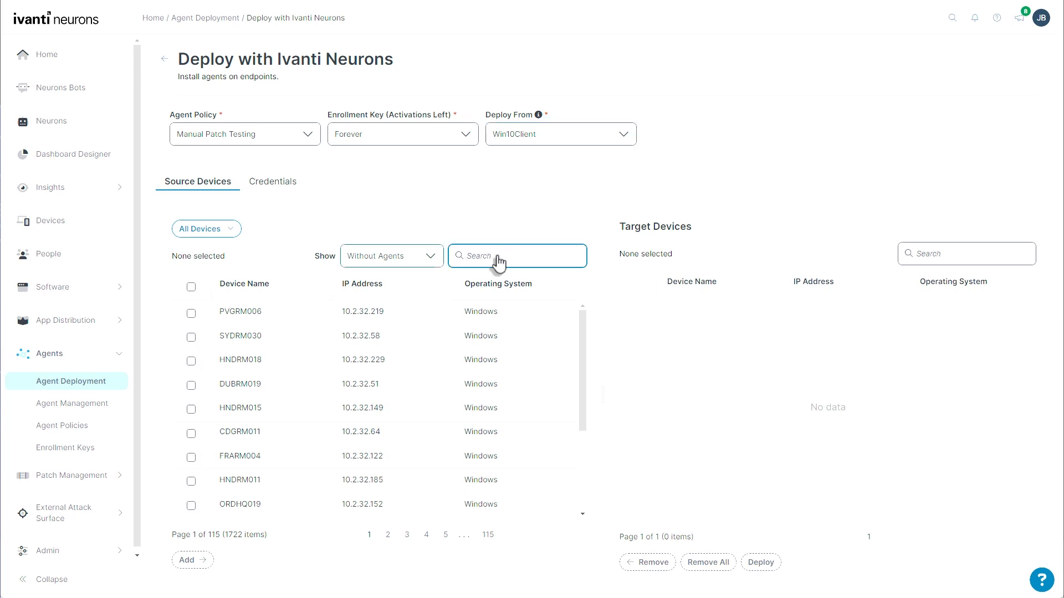
# - Filter to devices without agents and add ORDHQ037, SYDRM026, CDGRM012, HNDRM028 and HNDRM007 as targets
pyautogui.click(391, 256)
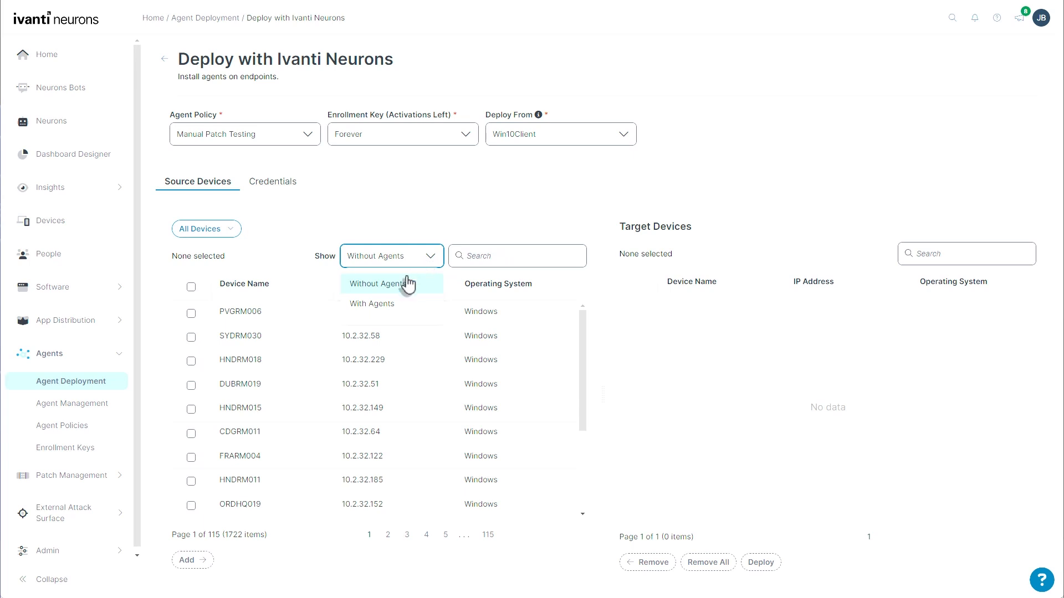
pyautogui.click(380, 284)
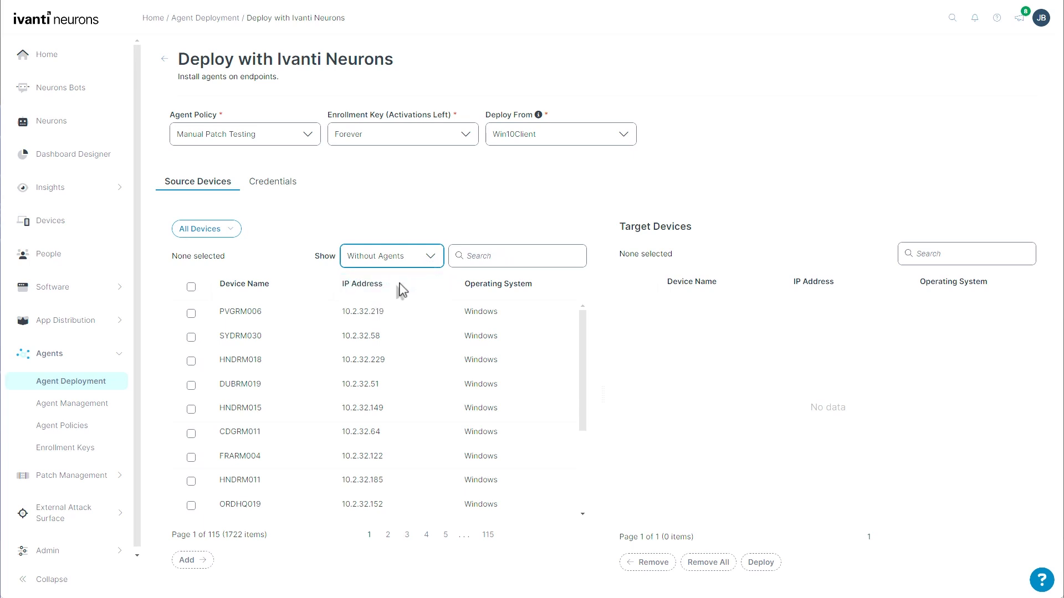
pyautogui.scroll(-3)
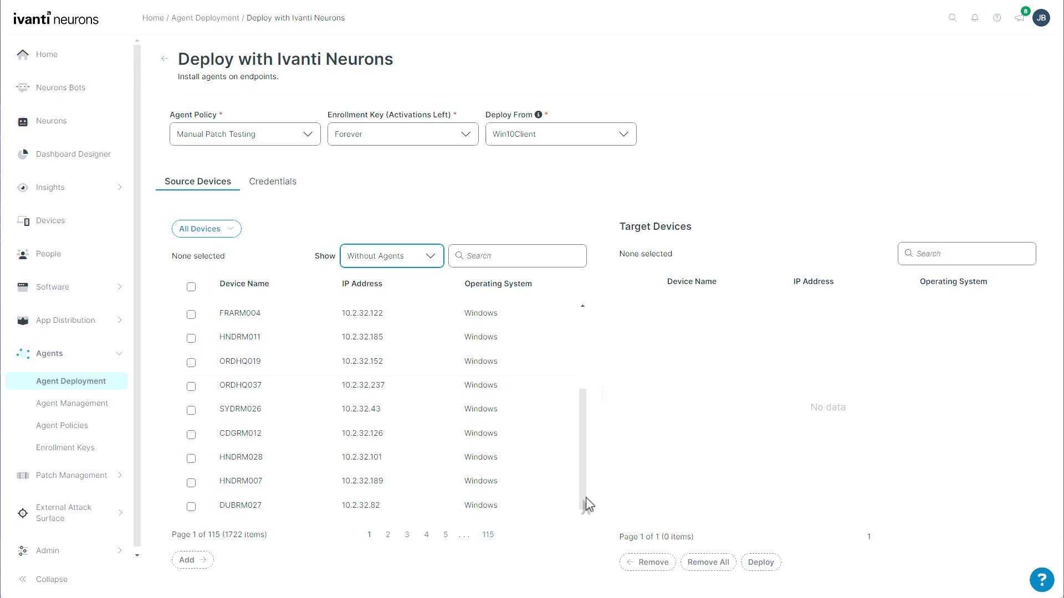
pyautogui.click(192, 482)
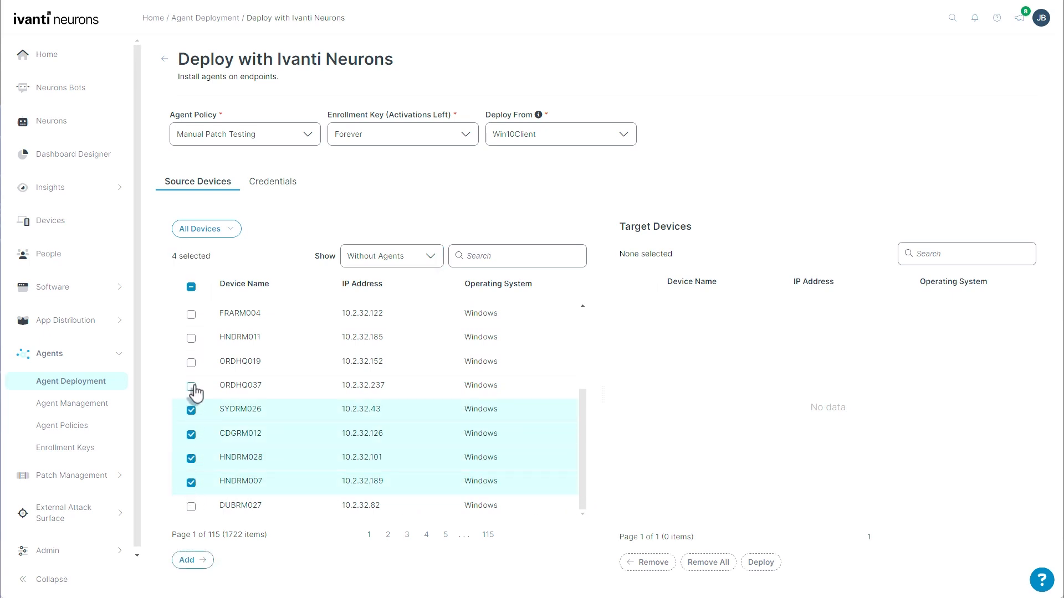
pyautogui.click(188, 559)
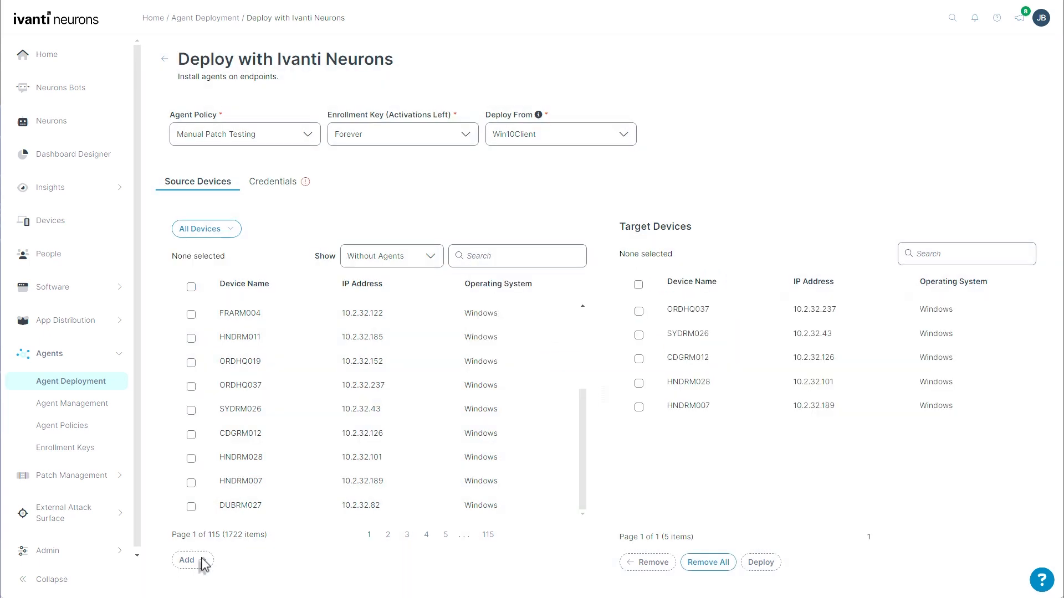
pyautogui.moveTo(278, 241)
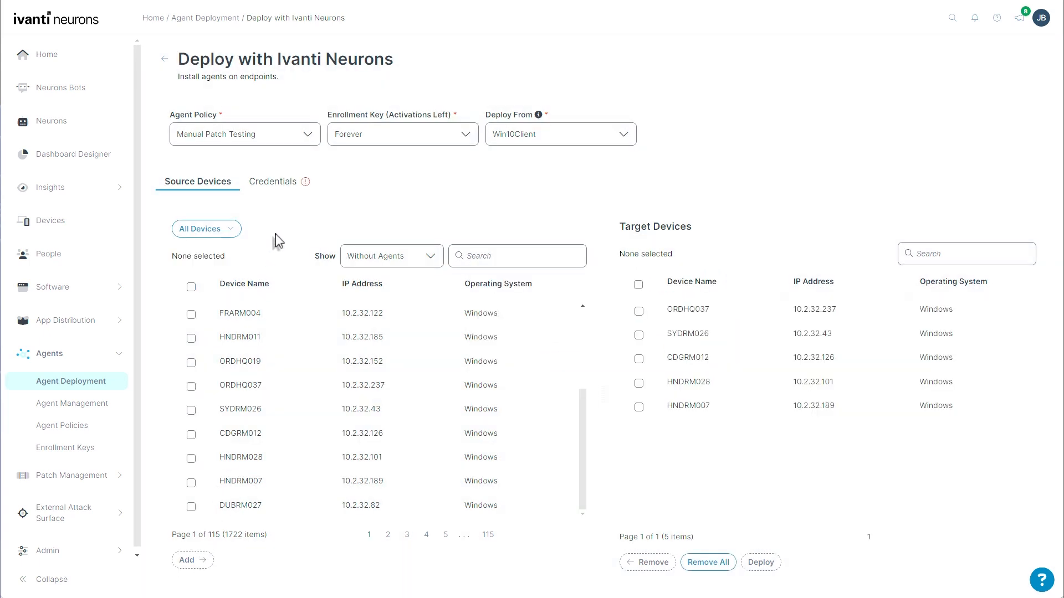
pyautogui.moveTo(288, 189)
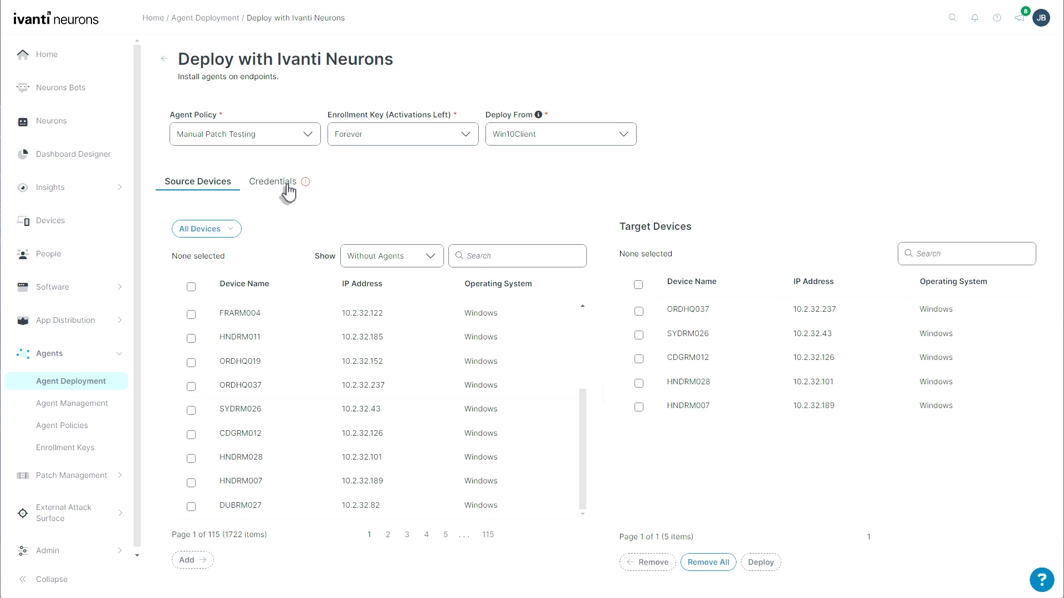
# - Set Bracken Lab Admin as the Windows credential for the push deployment
pyautogui.click(272, 180)
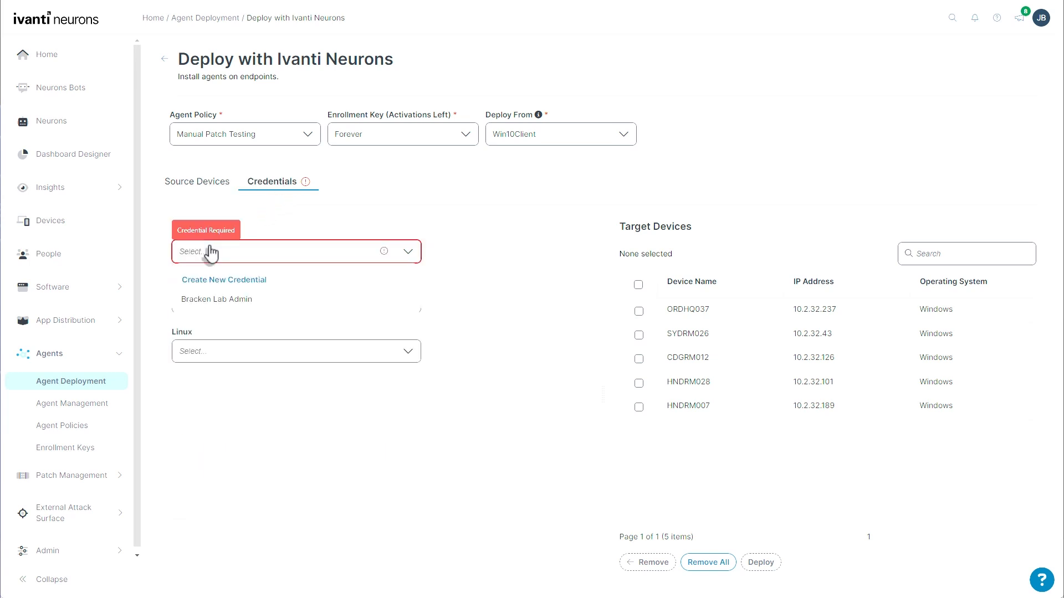
pyautogui.click(216, 300)
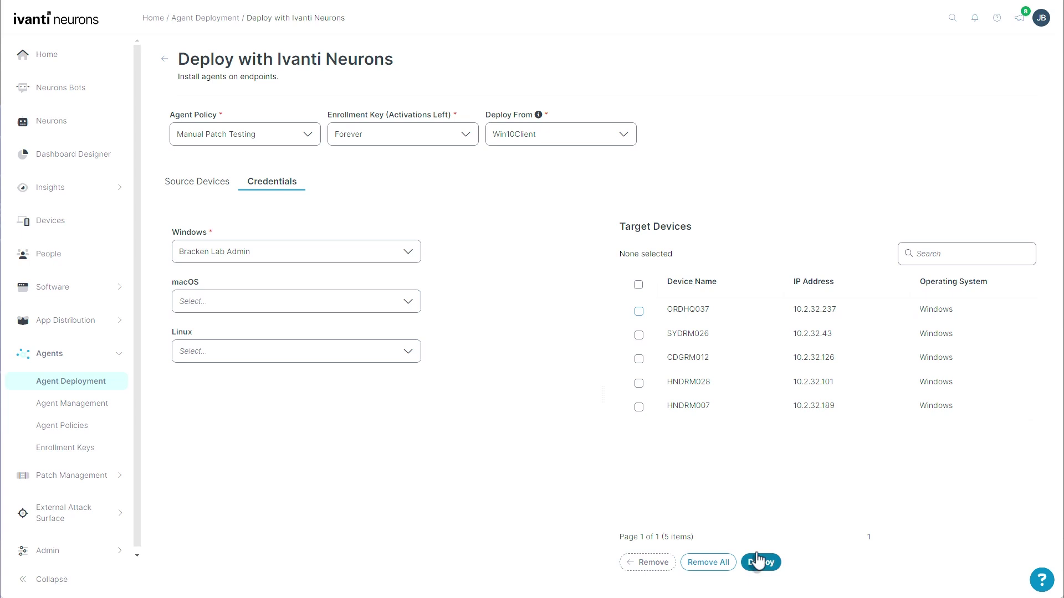
pyautogui.moveTo(461, 506)
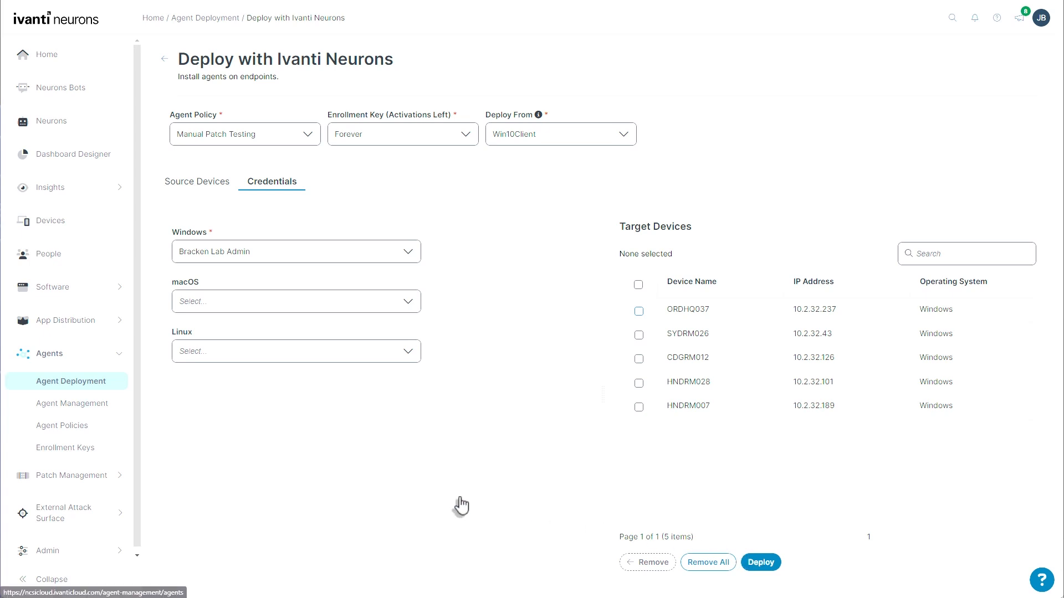
# - Navigate from Agent Policies to the Agent Management endpoint list
pyautogui.click(62, 425)
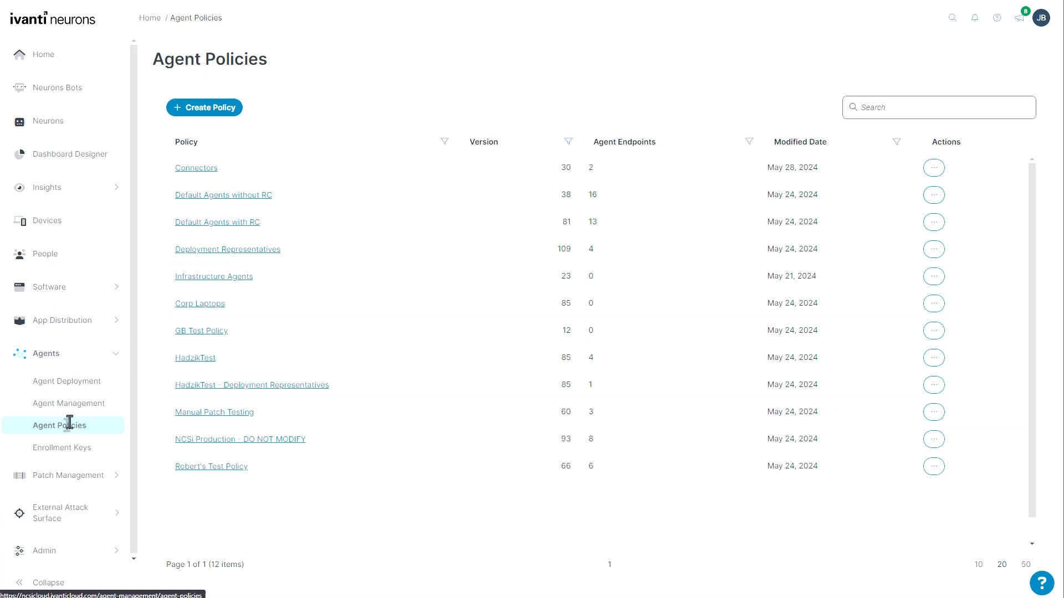
pyautogui.moveTo(74, 425)
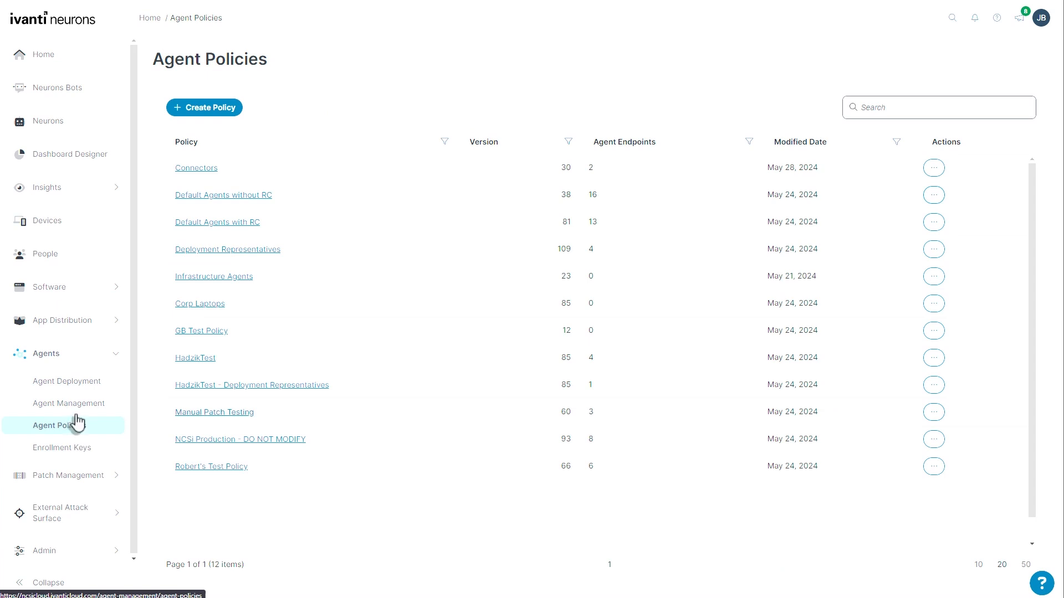
pyautogui.click(69, 404)
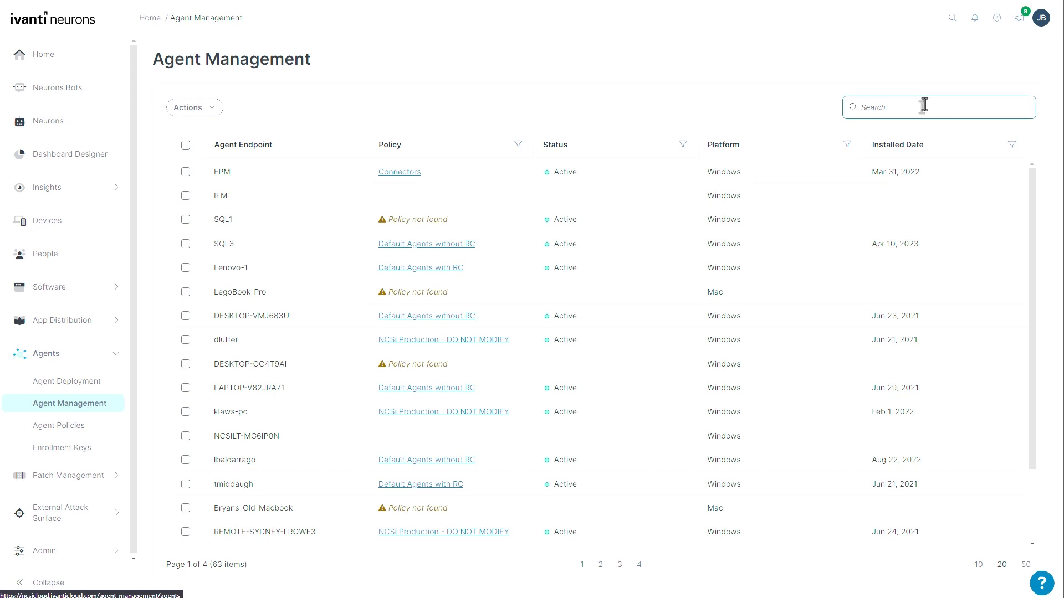
pyautogui.click(682, 144)
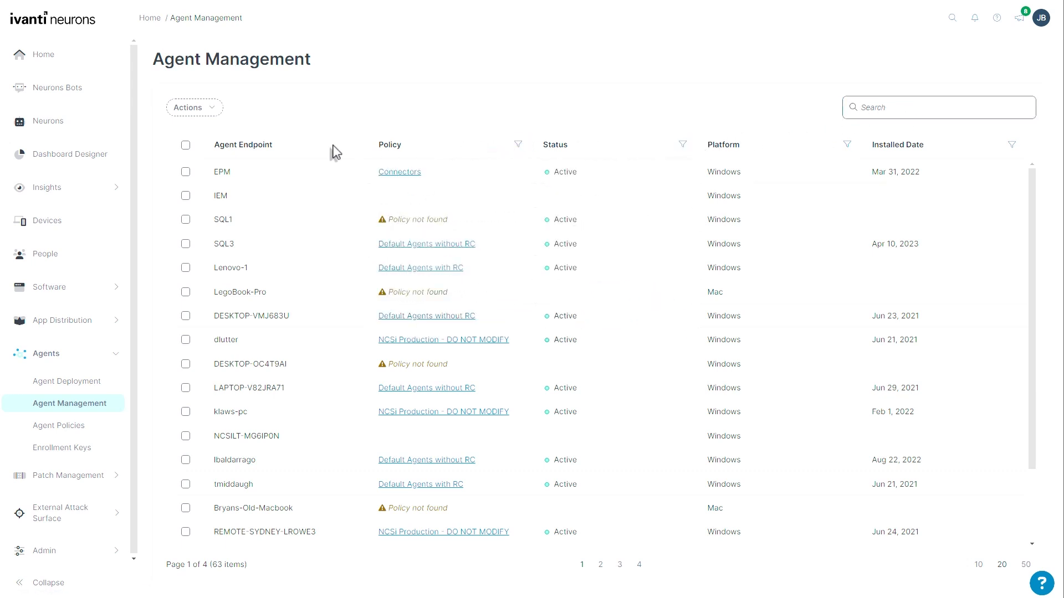
pyautogui.moveTo(811, 570)
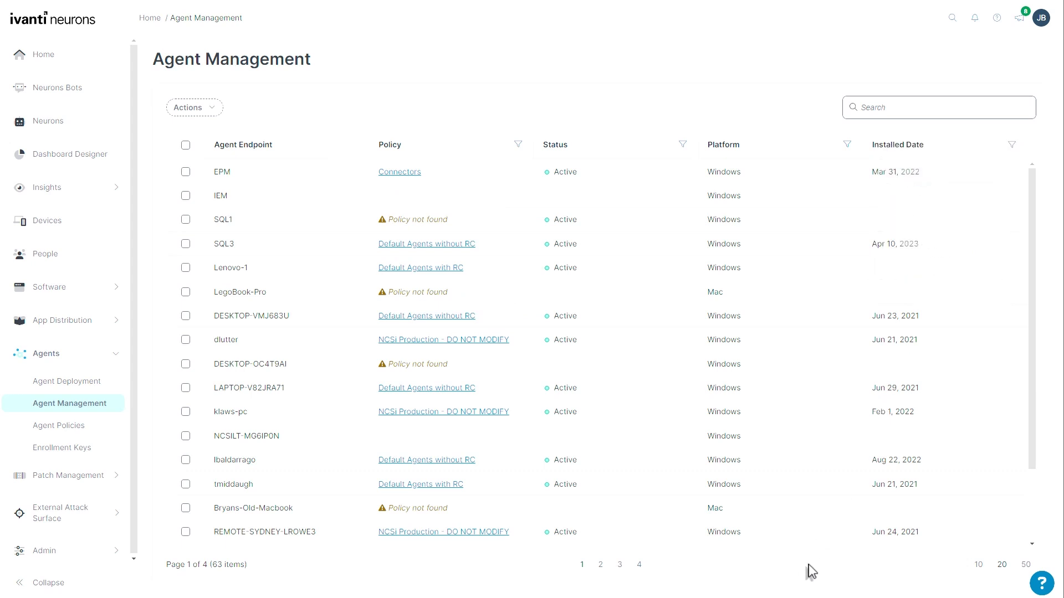
pyautogui.scroll(-3)
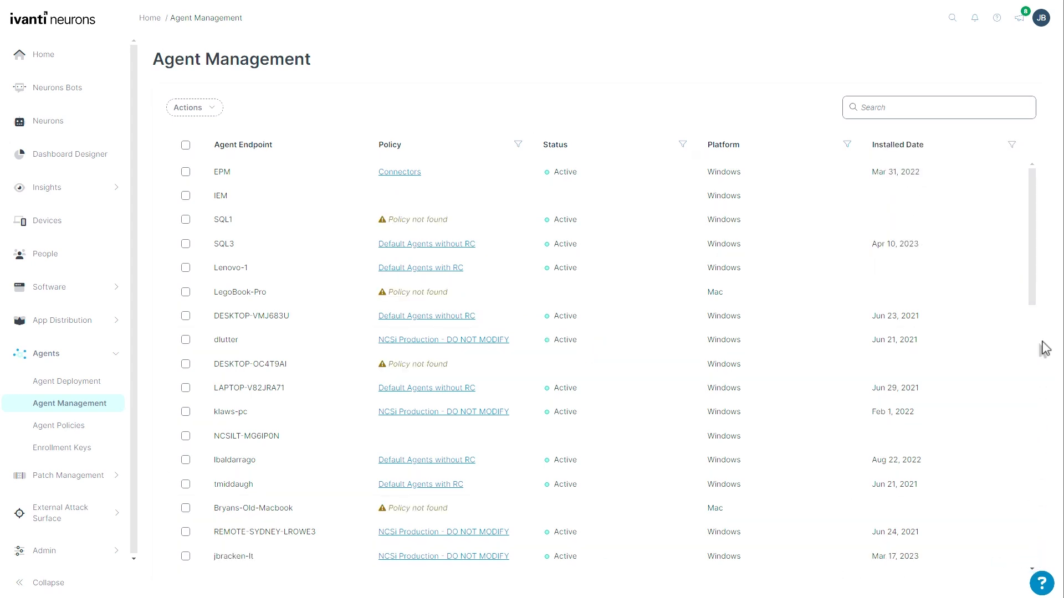